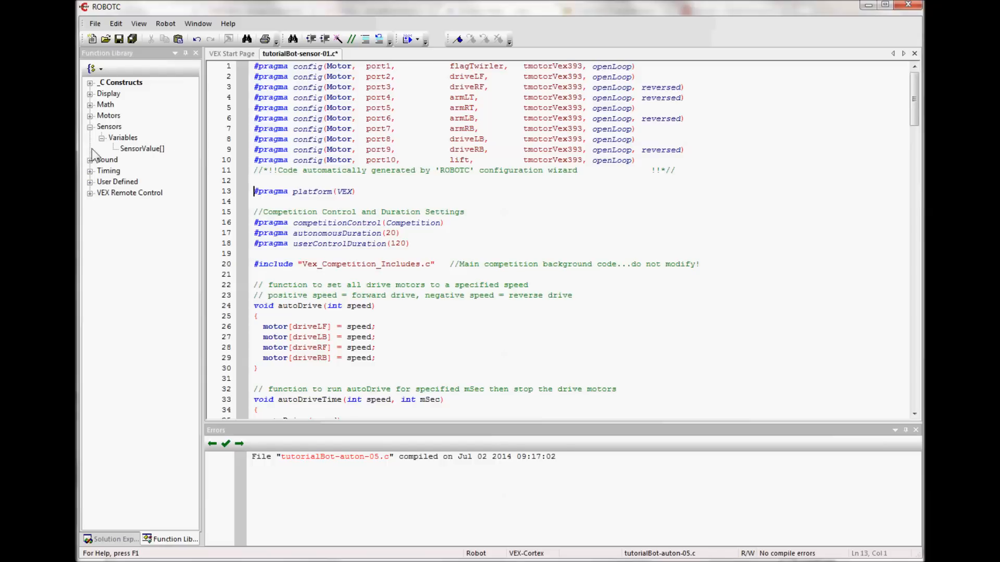
mouse_move(139, 167)
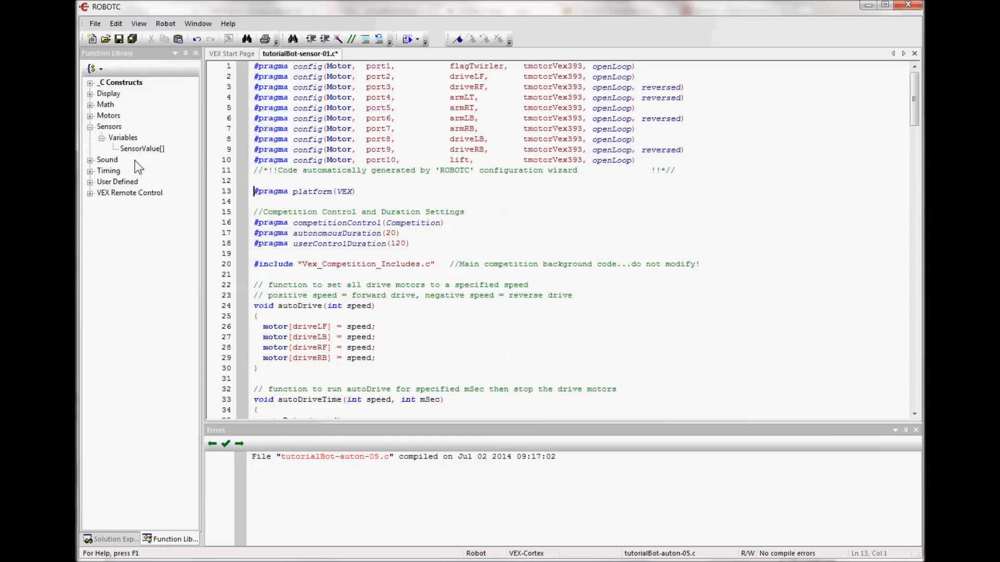
mouse_move(142, 148)
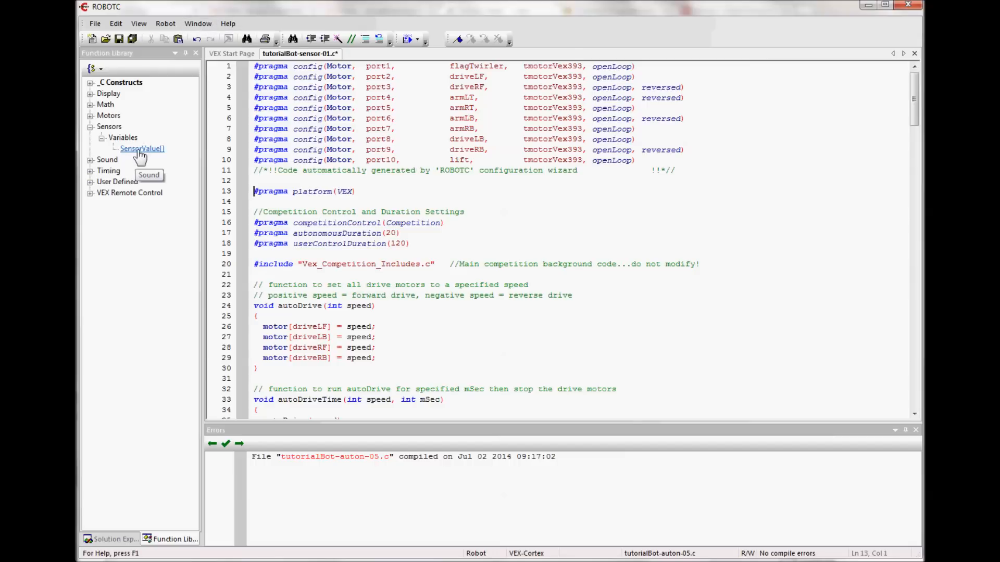
mouse_move(202, 63)
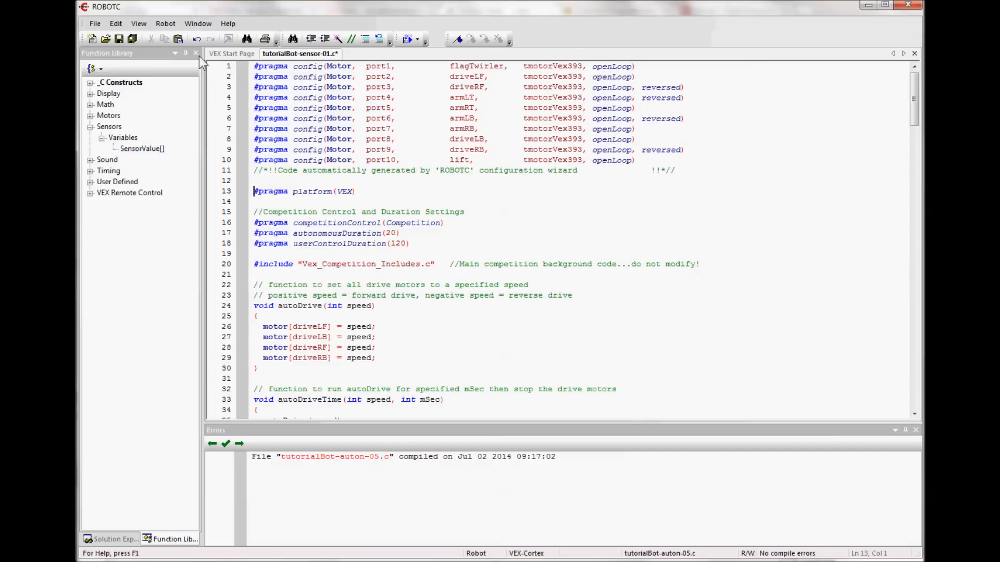
Open the ROBOTC help page on programming sensors at its SensorValue section.
left_click(247, 39)
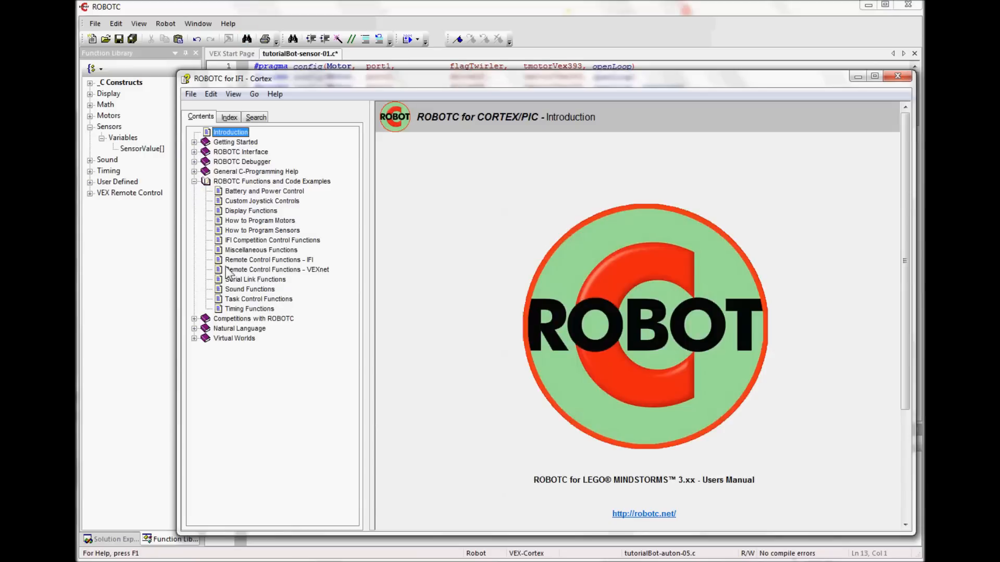
left_click(261, 231)
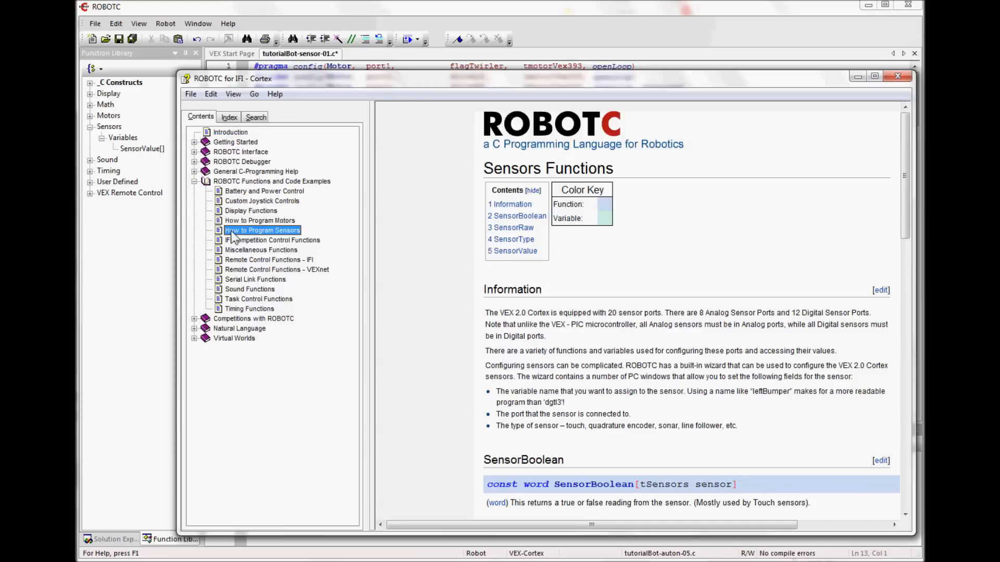
mouse_move(496, 250)
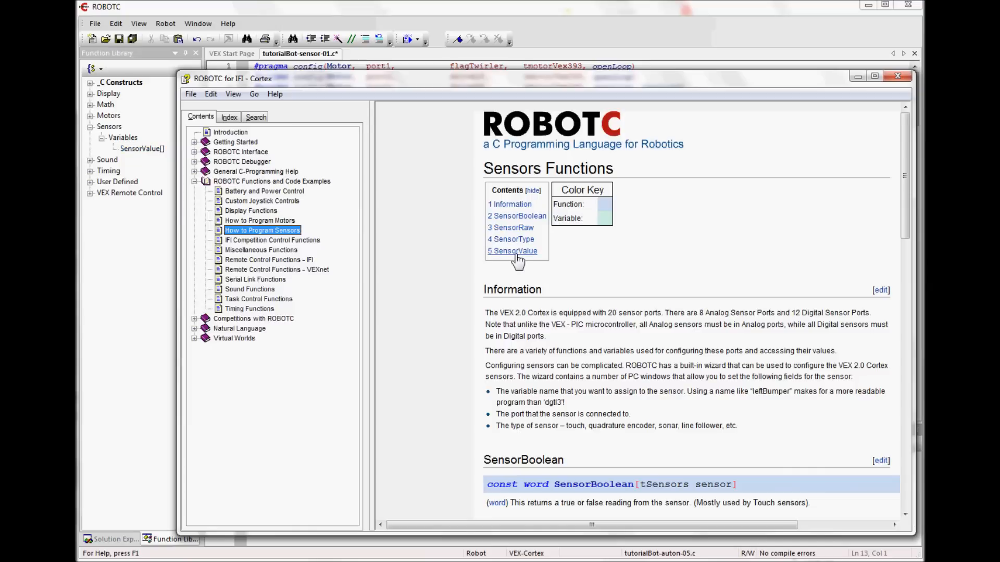
left_click(512, 250)
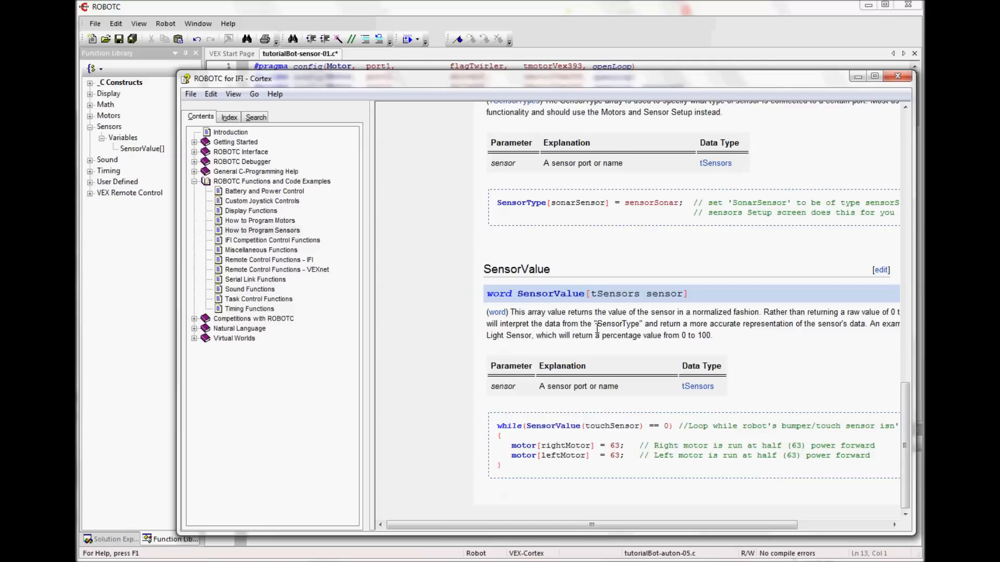
mouse_move(714, 312)
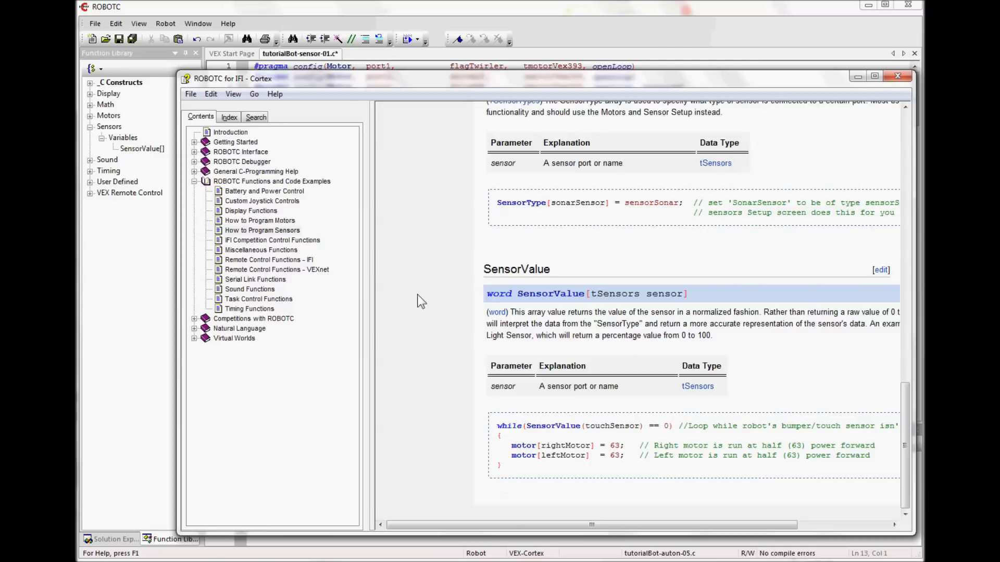
mouse_move(643, 387)
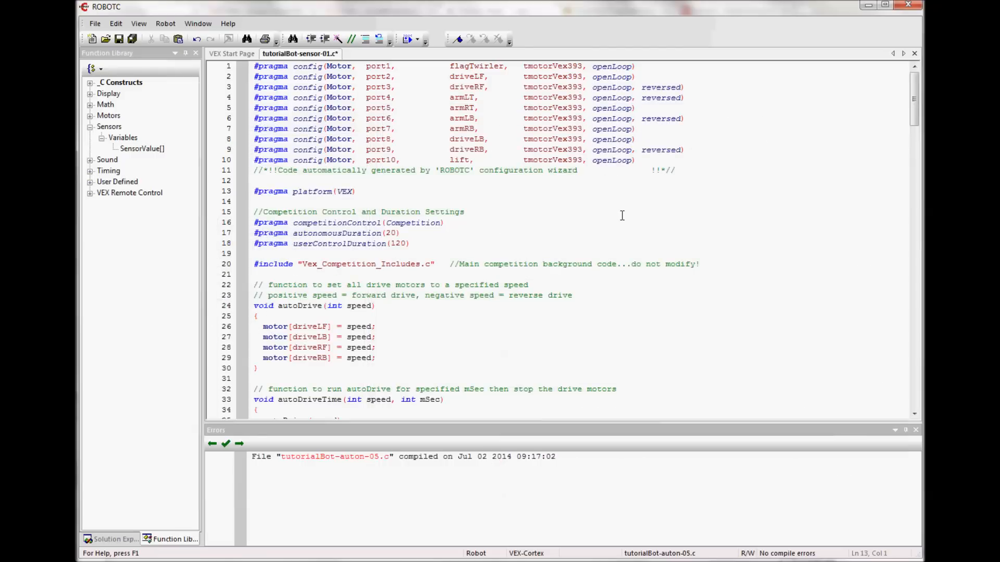
Browse the wiki's CORTEX VEX2 Sensors Overview page, then return to tutorialBot-sensor-01.c.
left_click(228, 24)
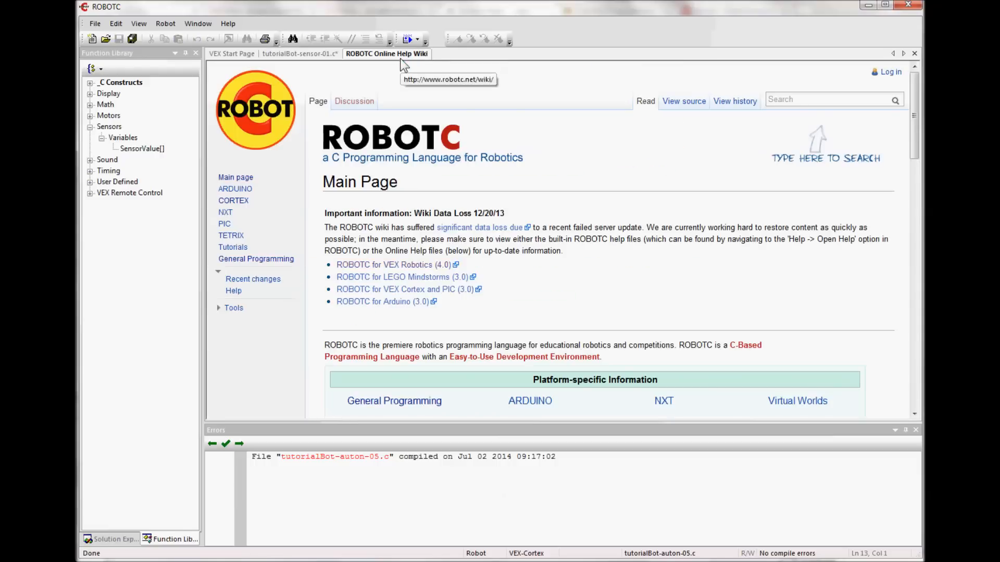
mouse_move(507, 301)
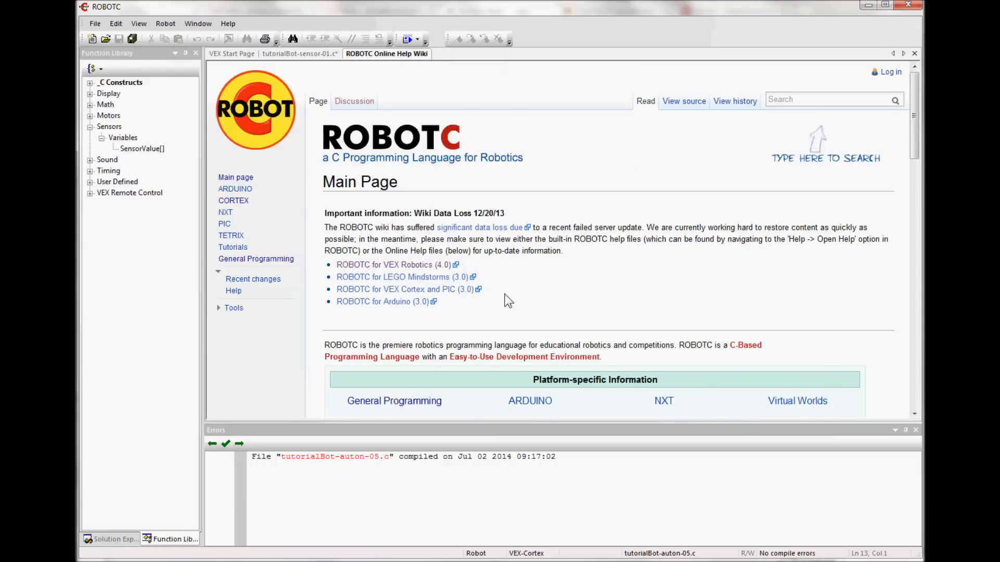
mouse_move(233, 201)
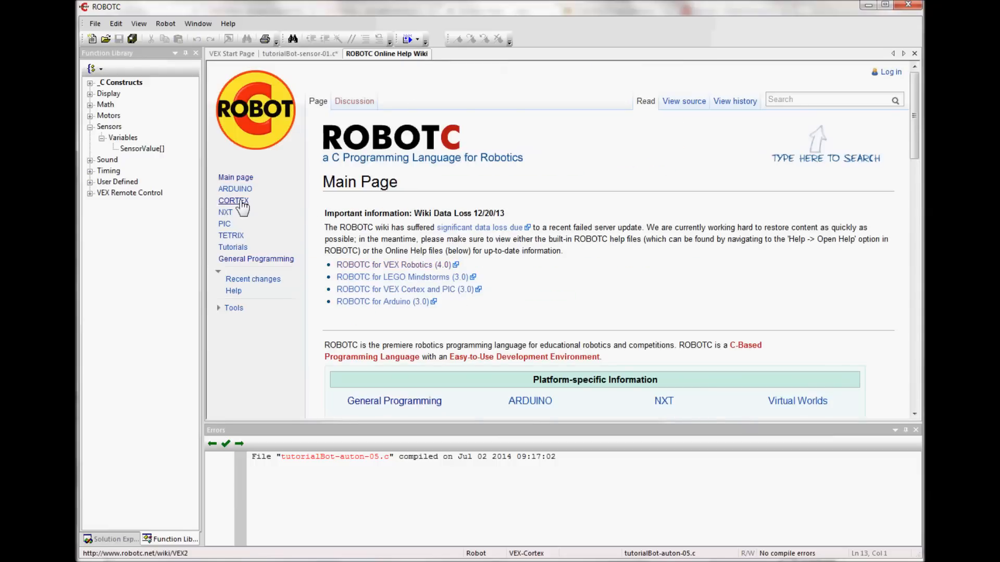
left_click(233, 200)
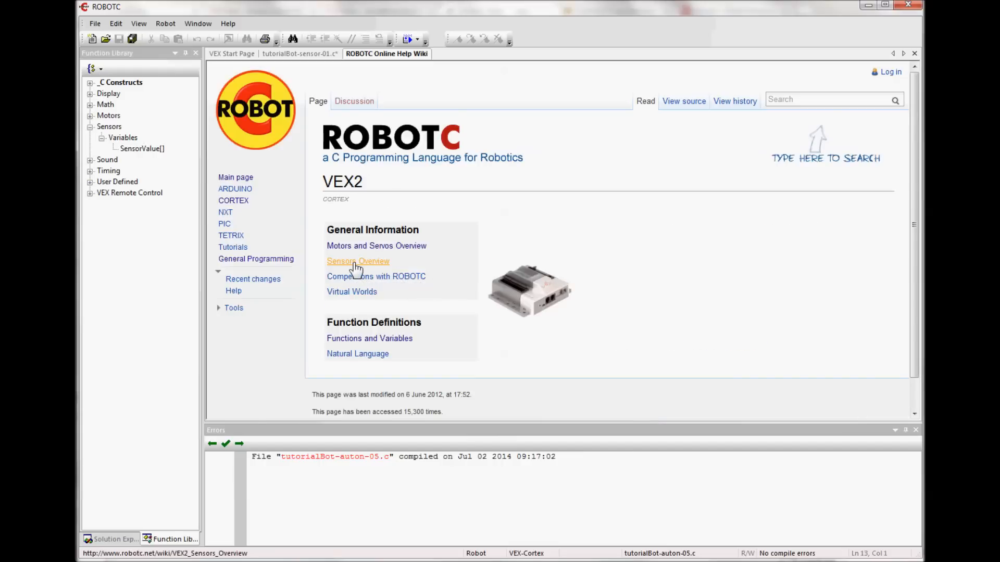
left_click(358, 261)
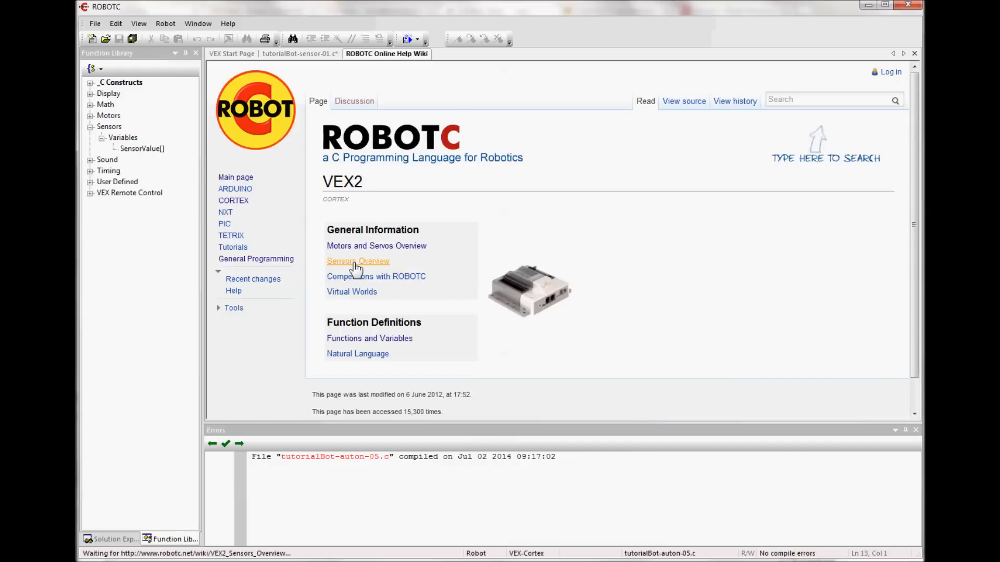
left_click(358, 260)
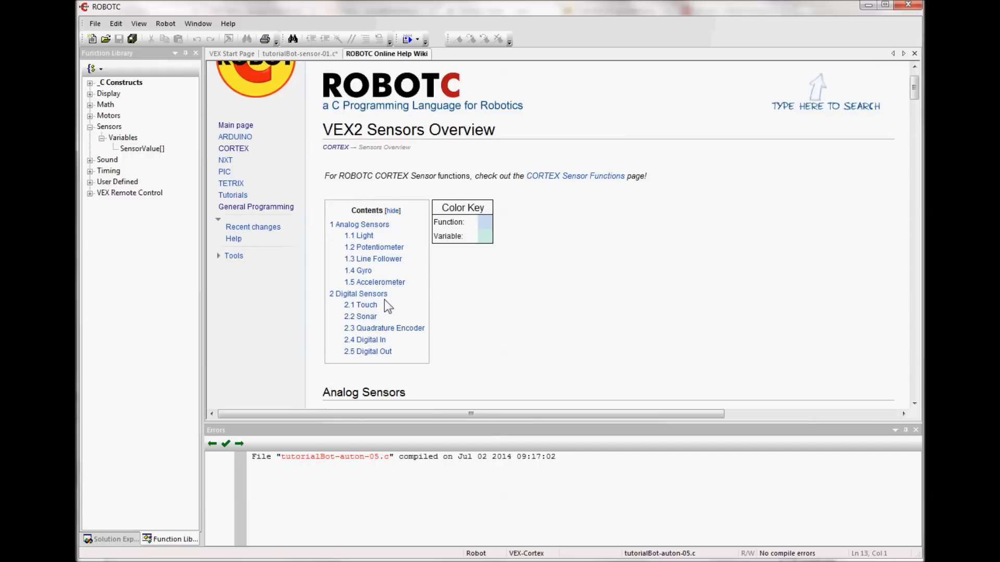
mouse_move(415, 309)
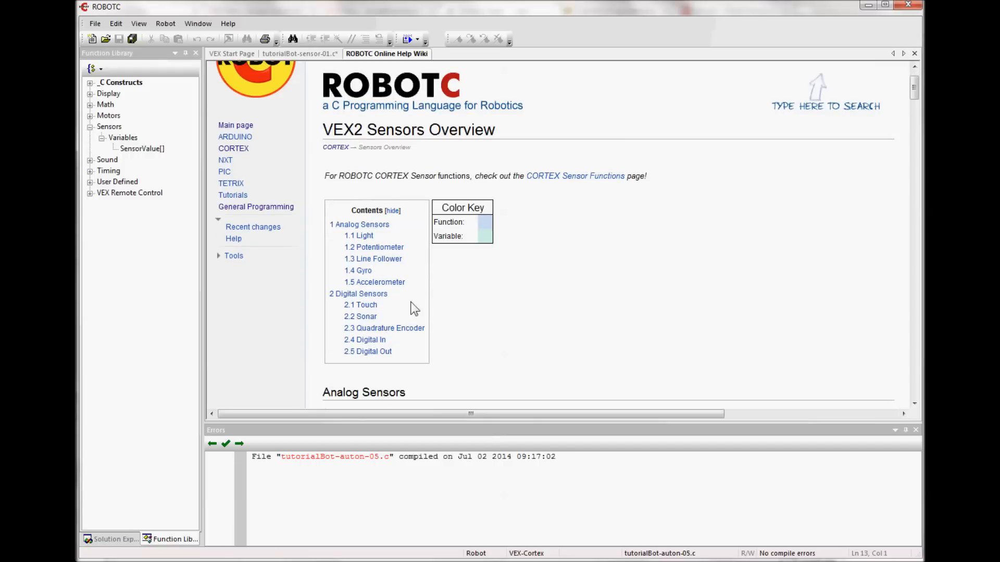
mouse_move(360, 304)
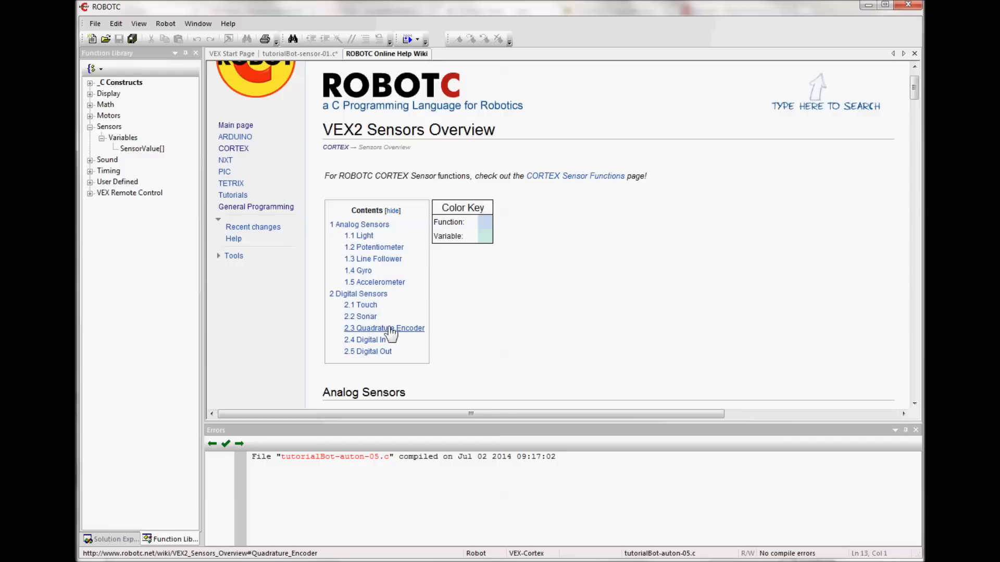
mouse_move(386, 331)
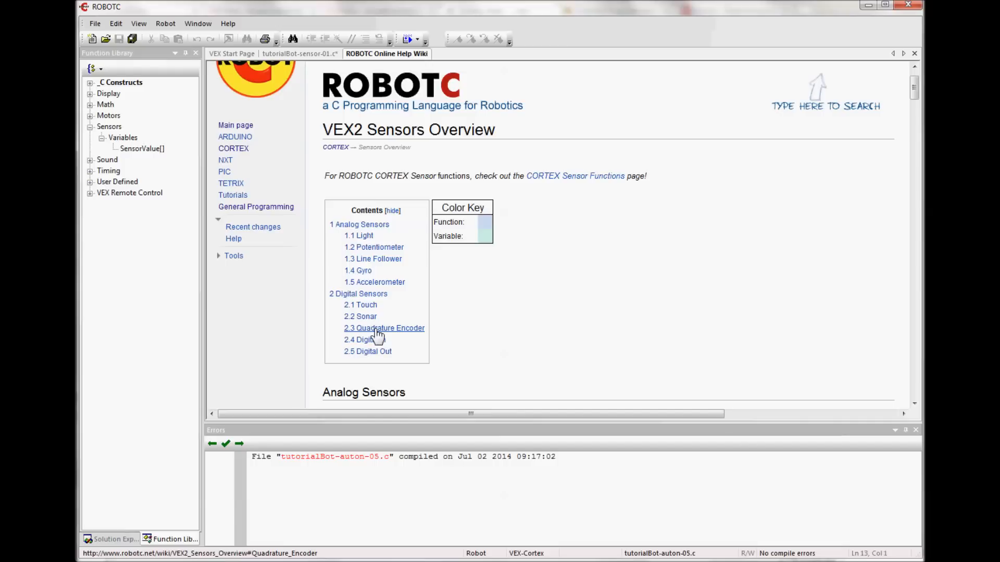
mouse_move(410, 262)
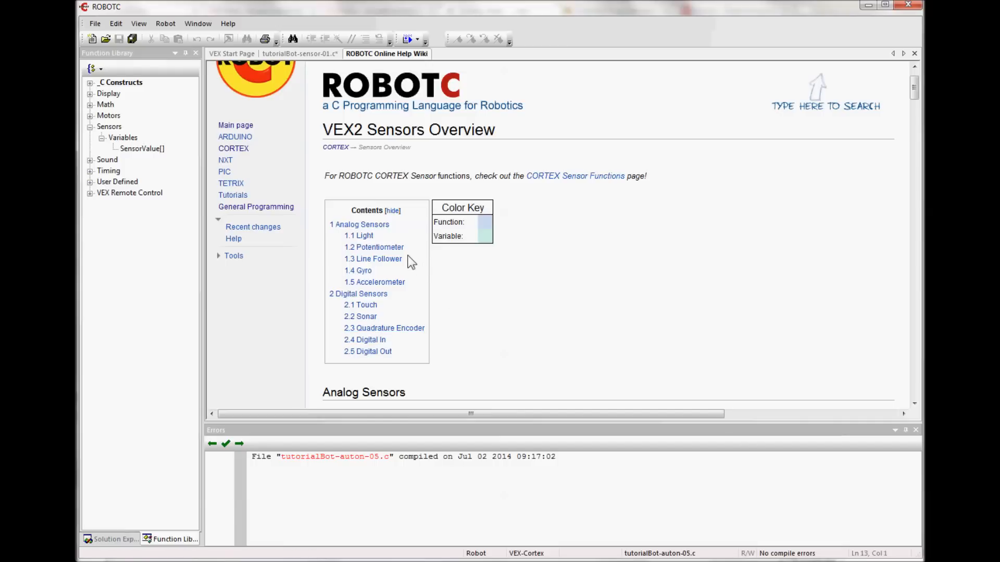
mouse_move(358, 270)
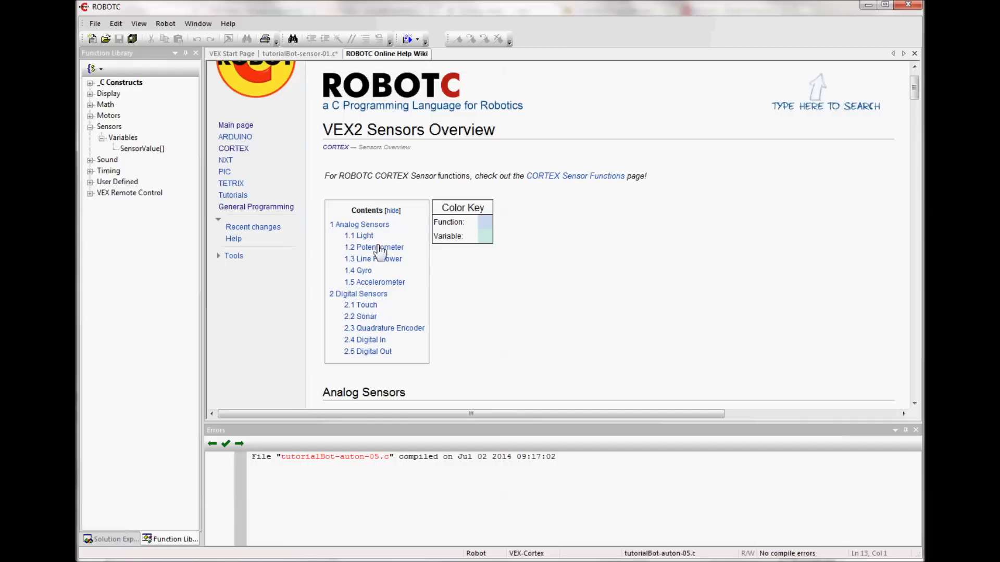
mouse_move(358, 294)
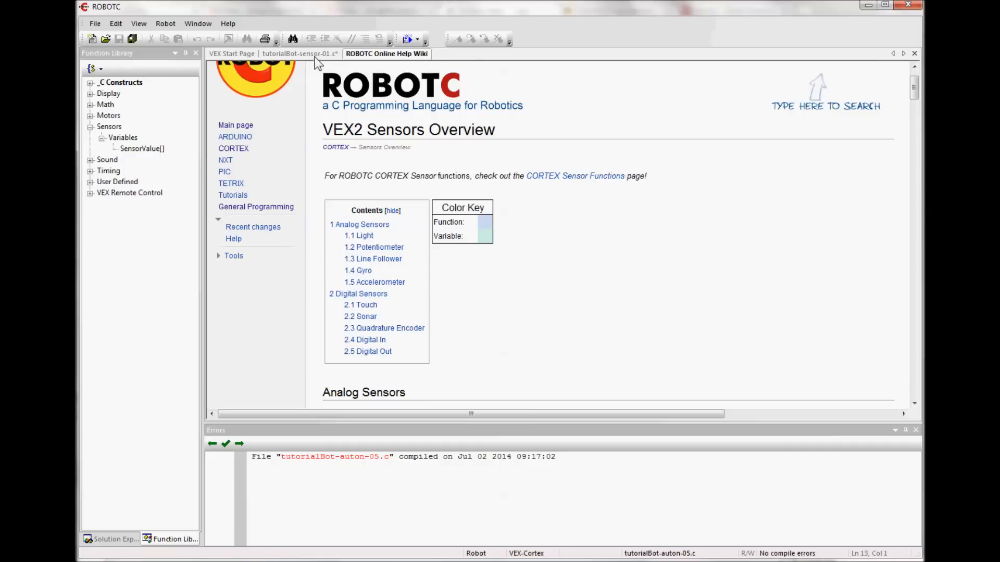
left_click(300, 54)
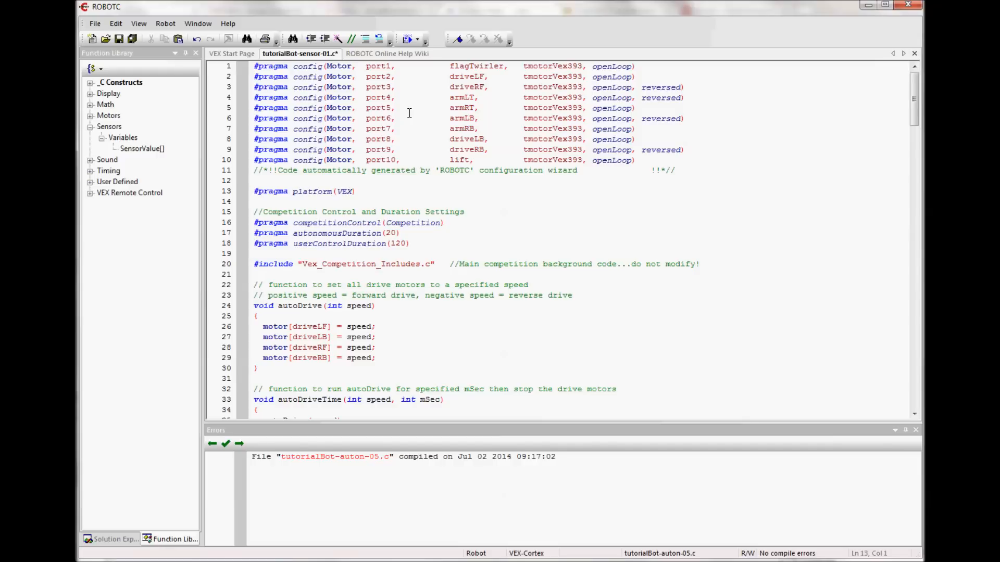
In Motors and Sensors Setup, set analog in1 gyro, in2 potRight, in3 potLeft.
left_click(165, 23)
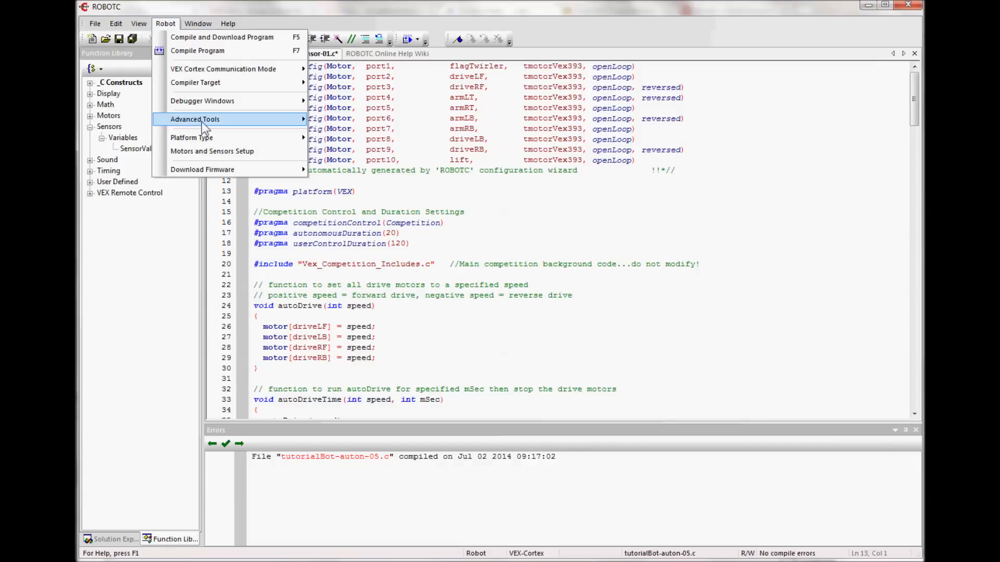
left_click(212, 151)
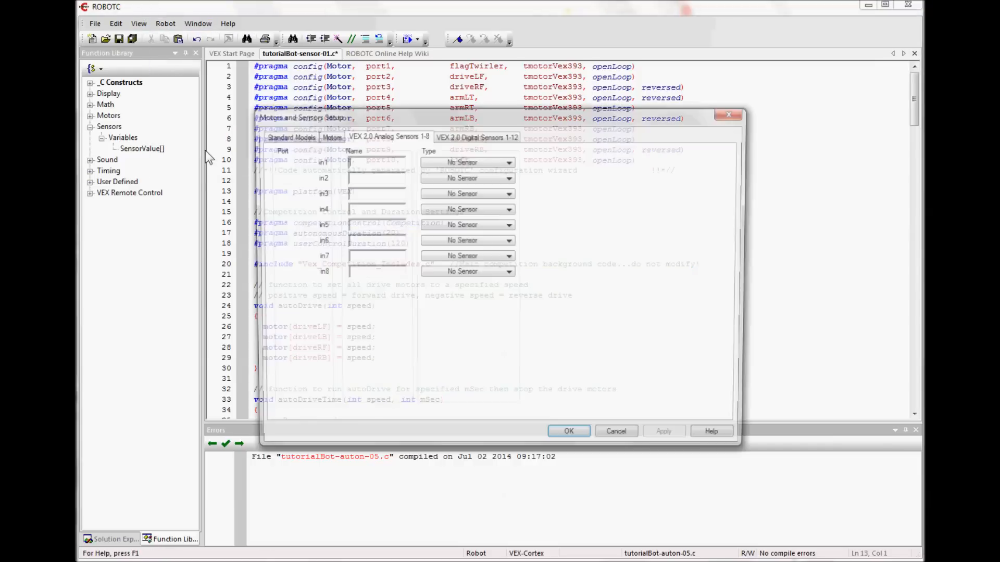
left_click(331, 137)
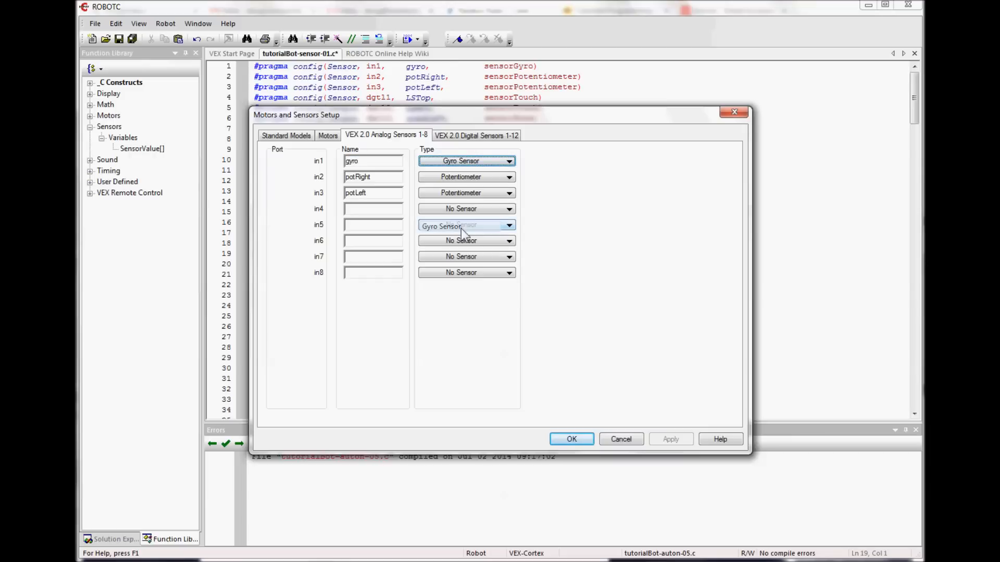
Set digital port dgtl3 (quadLeft) to Quadrature Encoder, with dgtl4 as second port.
left_click(475, 135)
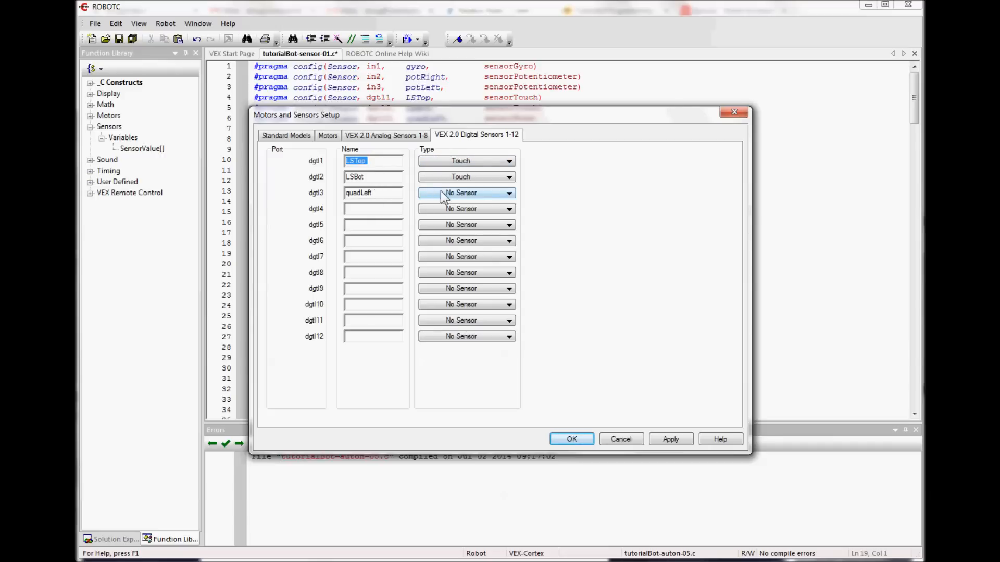
left_click(465, 193)
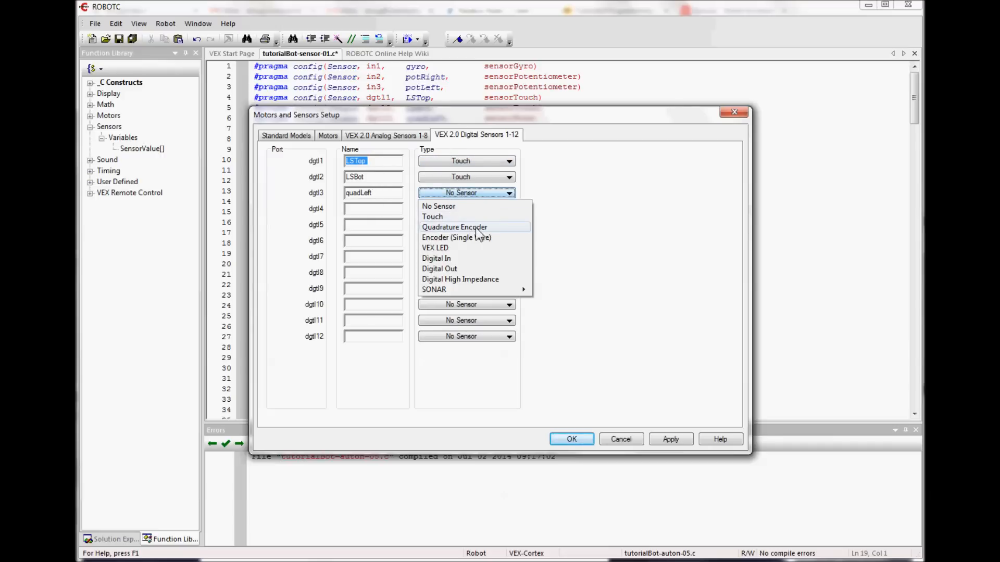
left_click(454, 227)
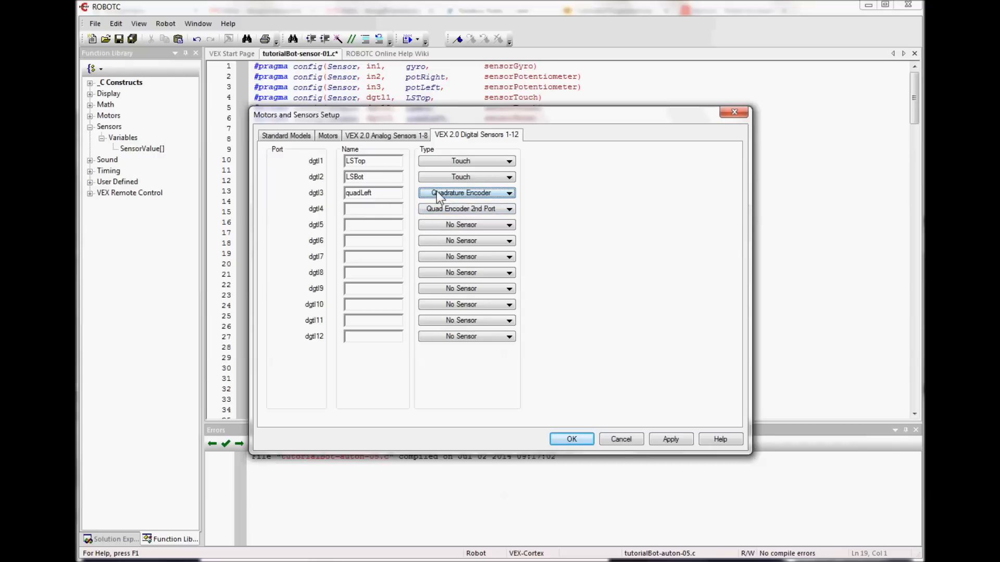
left_click(570, 439)
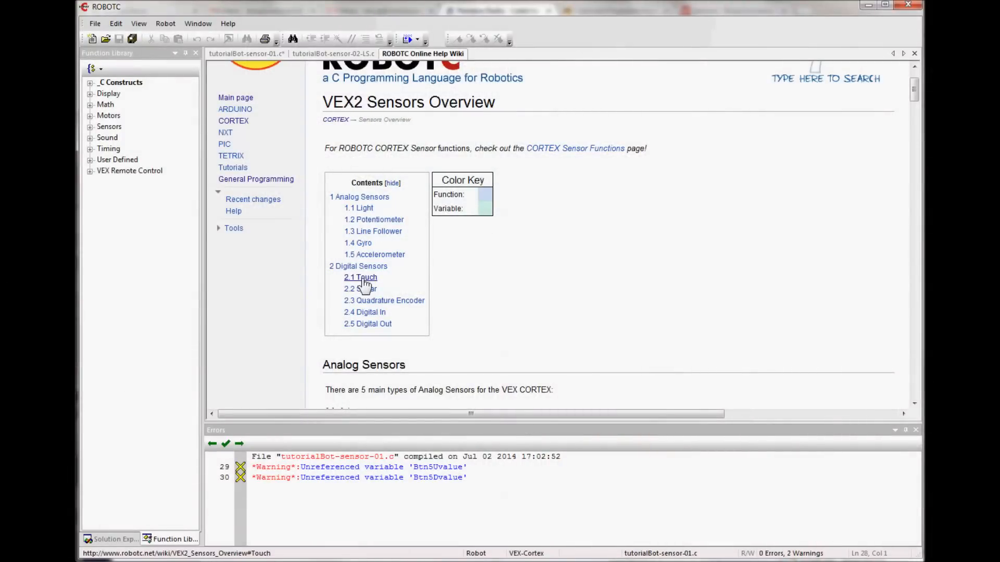
View the help page's Touch sensor section, then go back to the program code.
left_click(361, 277)
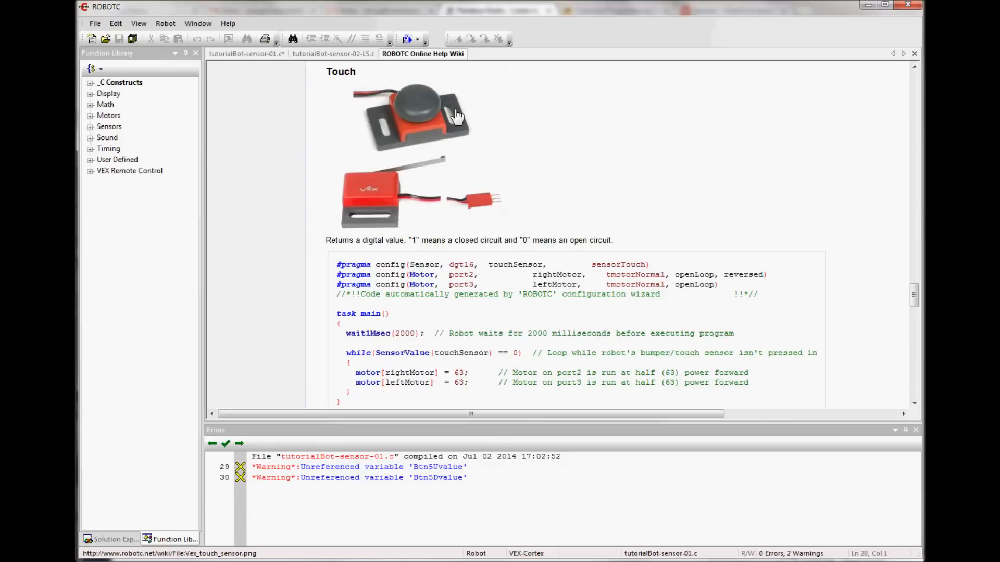
mouse_move(419, 115)
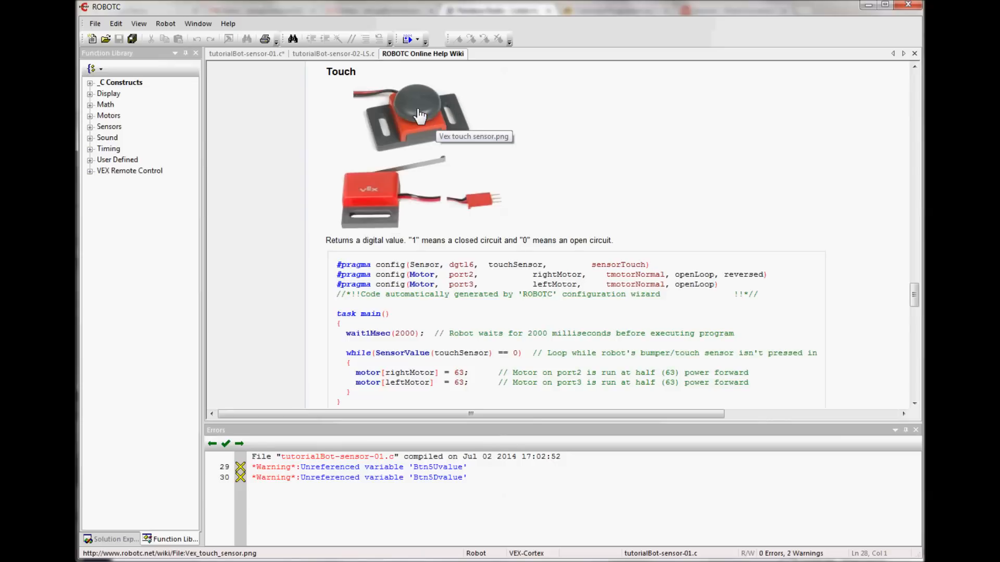
mouse_move(427, 124)
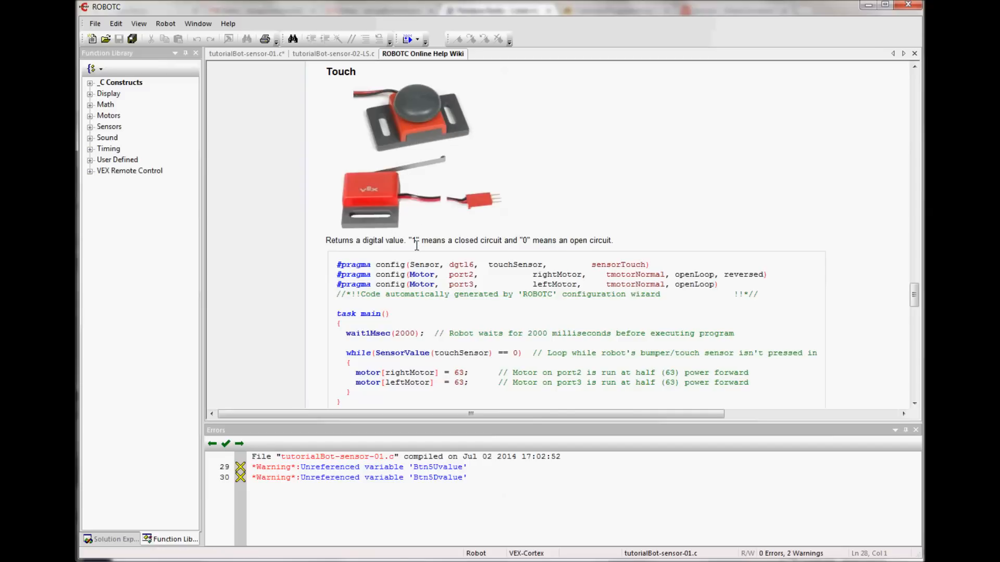
mouse_move(525, 244)
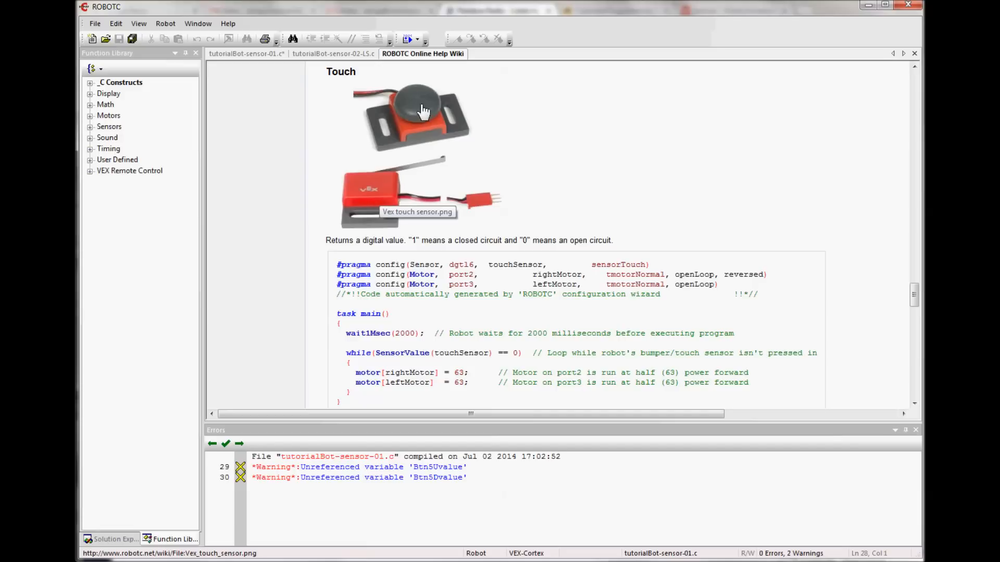
left_click(247, 54)
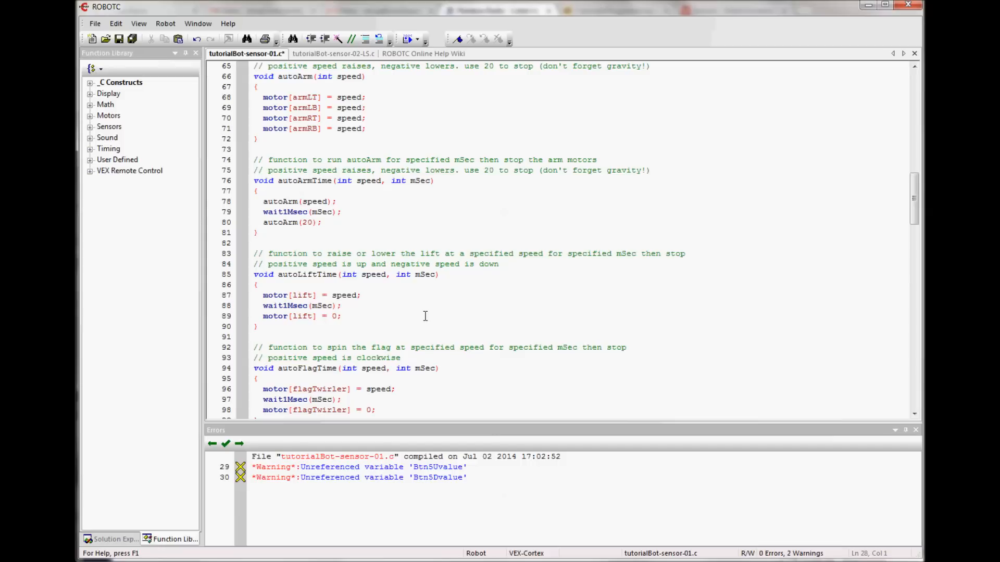
mouse_move(264, 276)
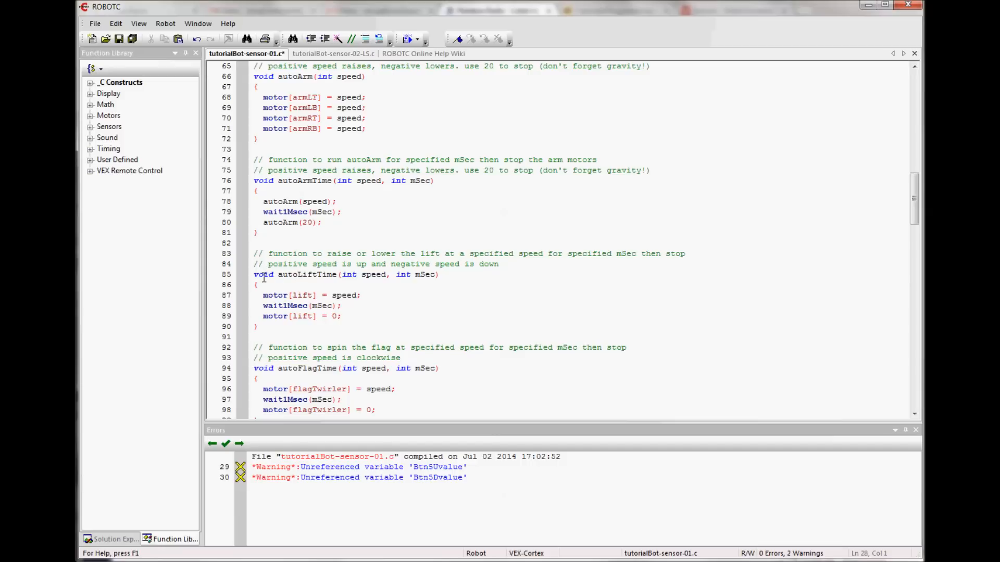
mouse_move(369, 322)
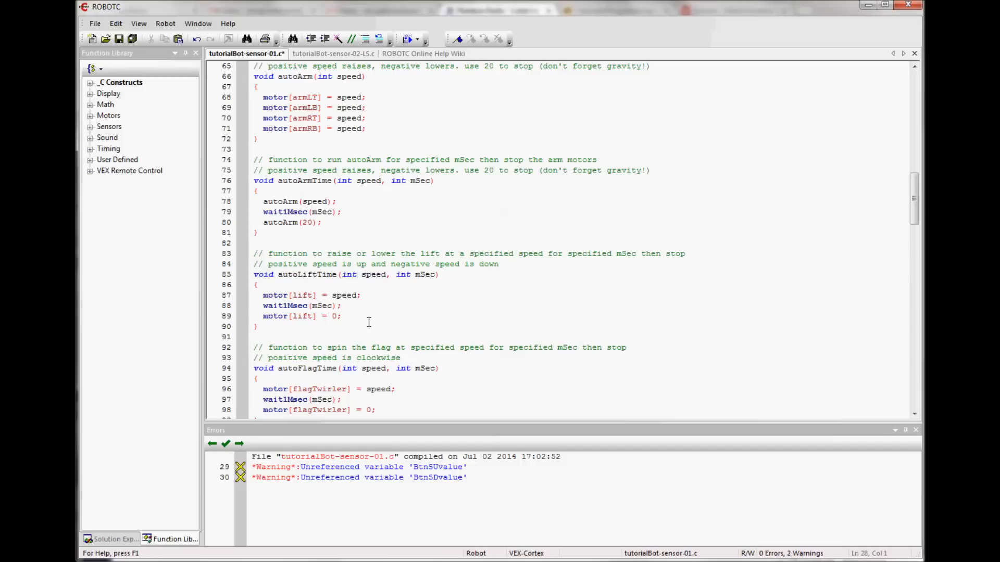
mouse_move(389, 338)
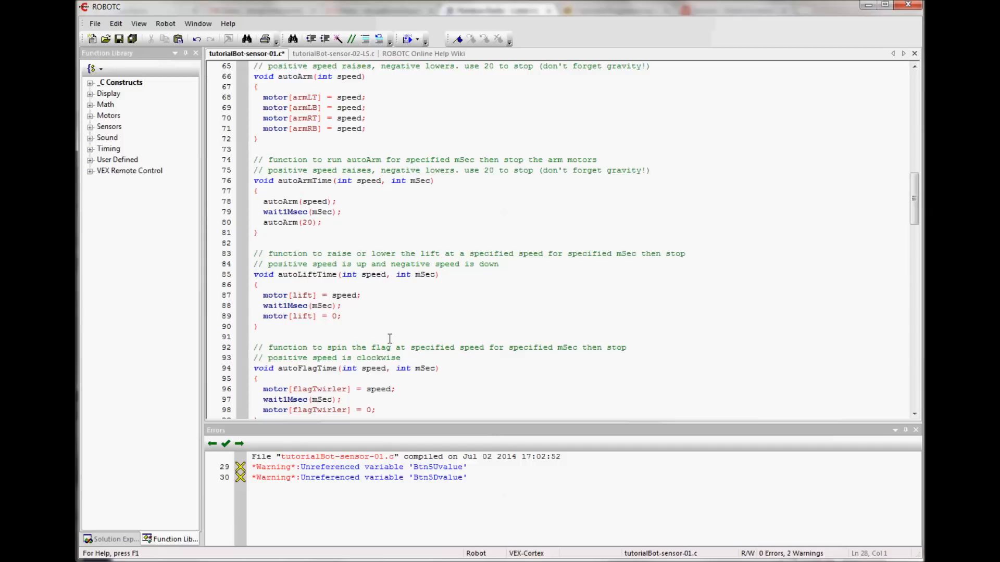
mouse_move(389, 321)
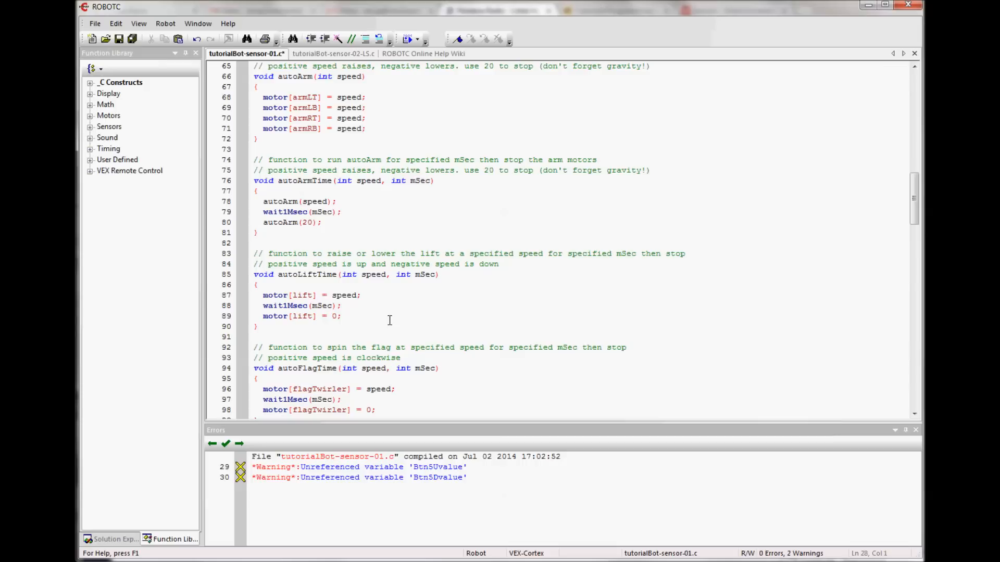
Make room at line 74 above autoArmTime for the limit-switch lift comment.
left_click(255, 159)
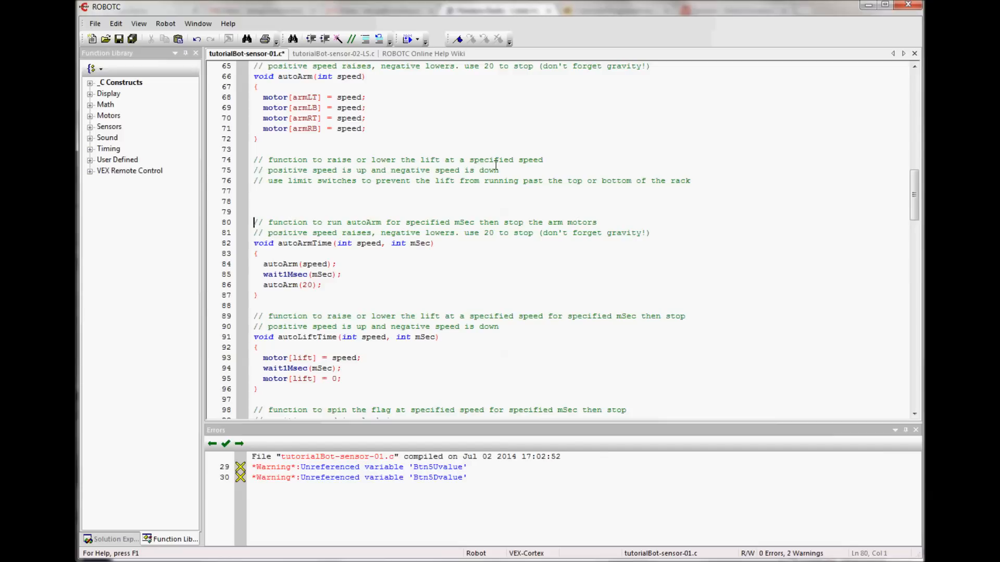
mouse_move(586, 183)
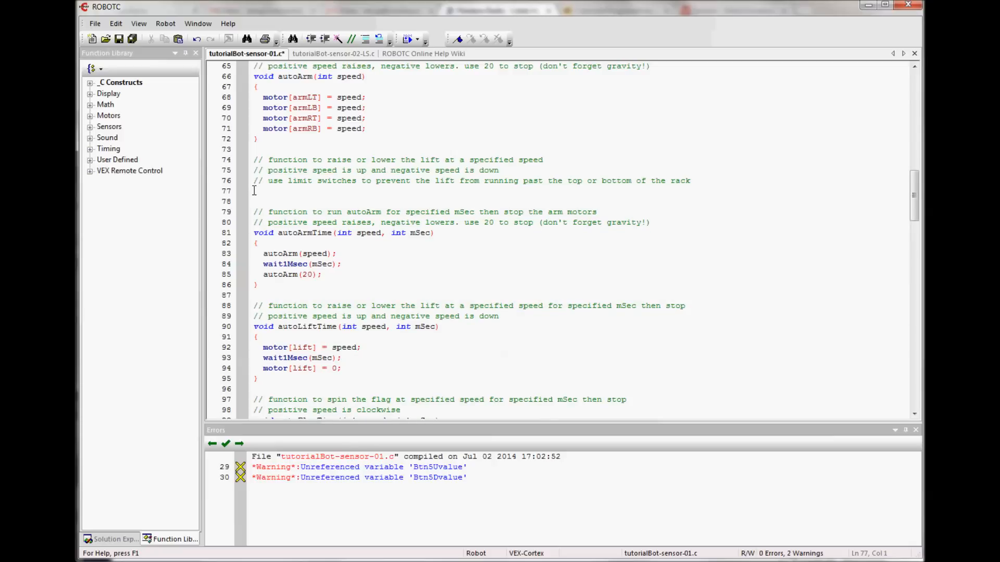
Write void autoLift(int speed) with the body motor[lift] = speed;.
type("void autoLif")
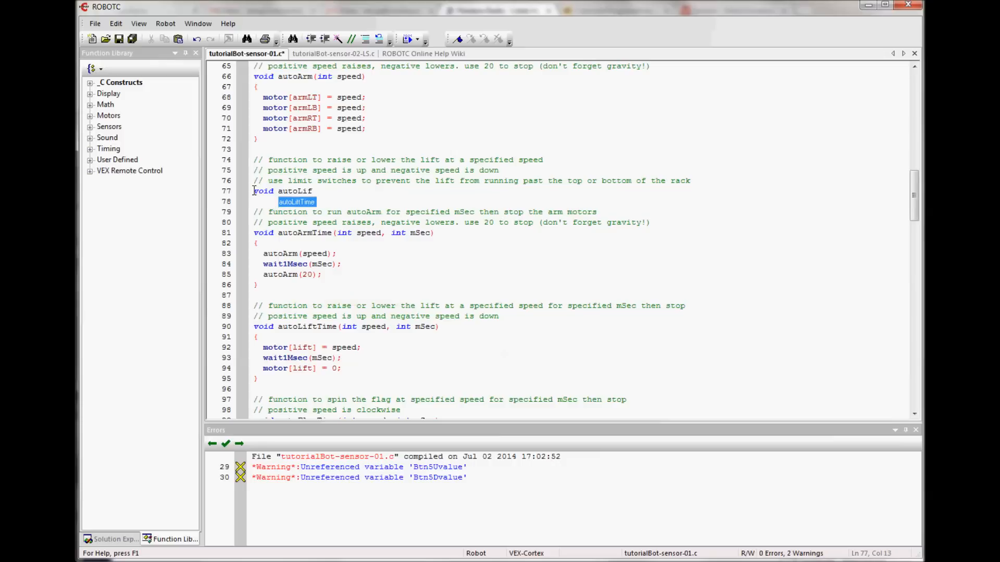
type("t(")
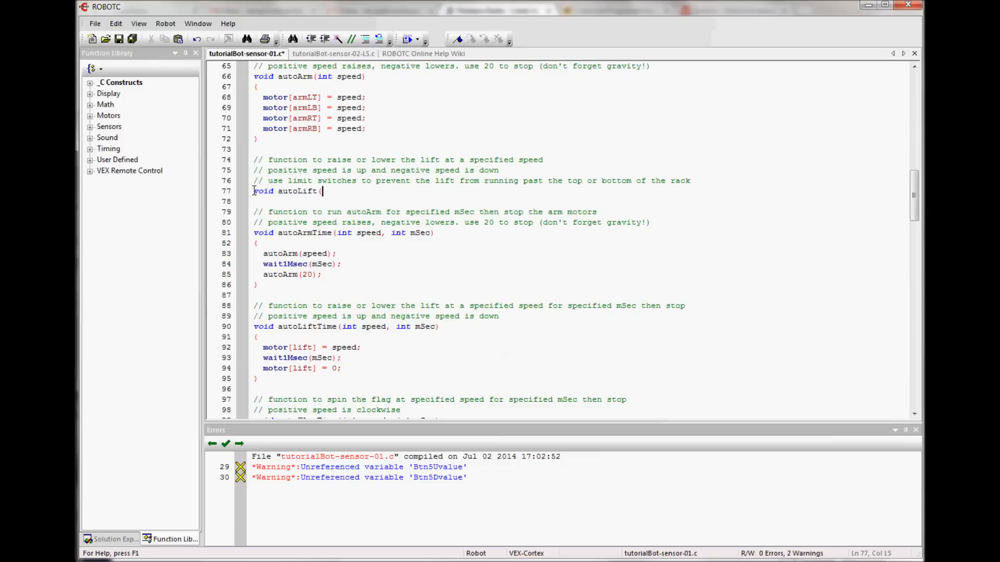
type("int speed)")
left_click(580, 201)
type("{")
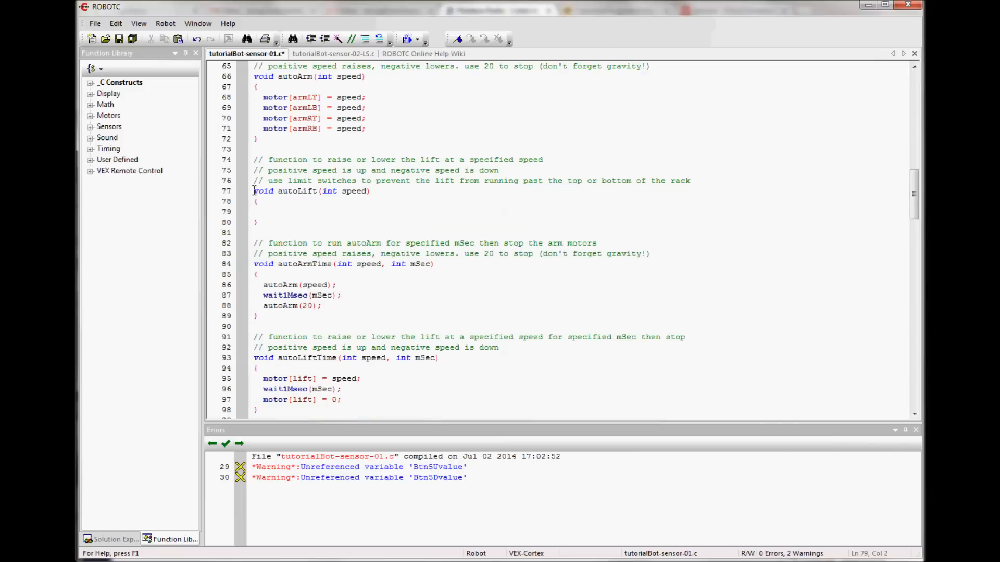
type("motor[lift] = speed;")
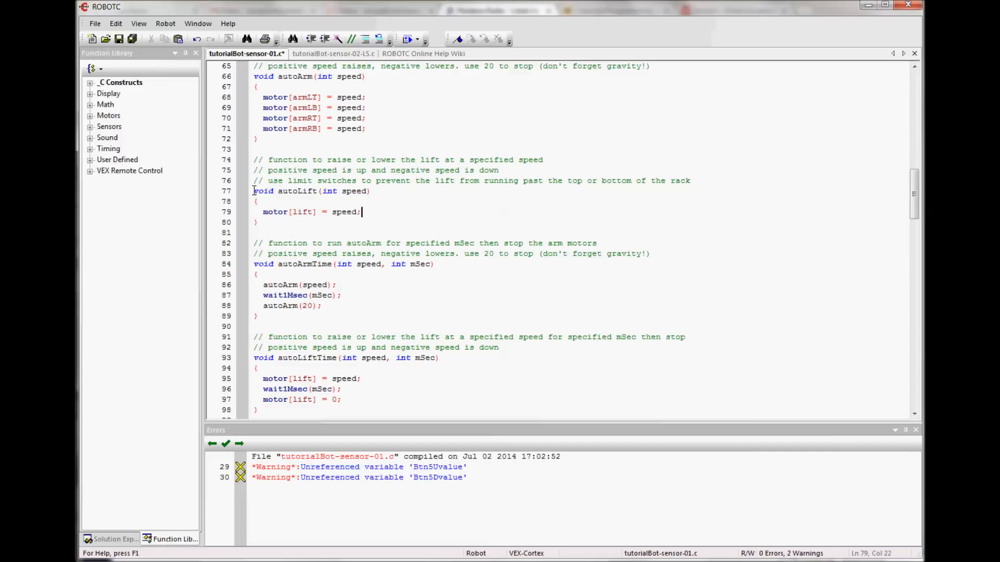
mouse_move(296, 205)
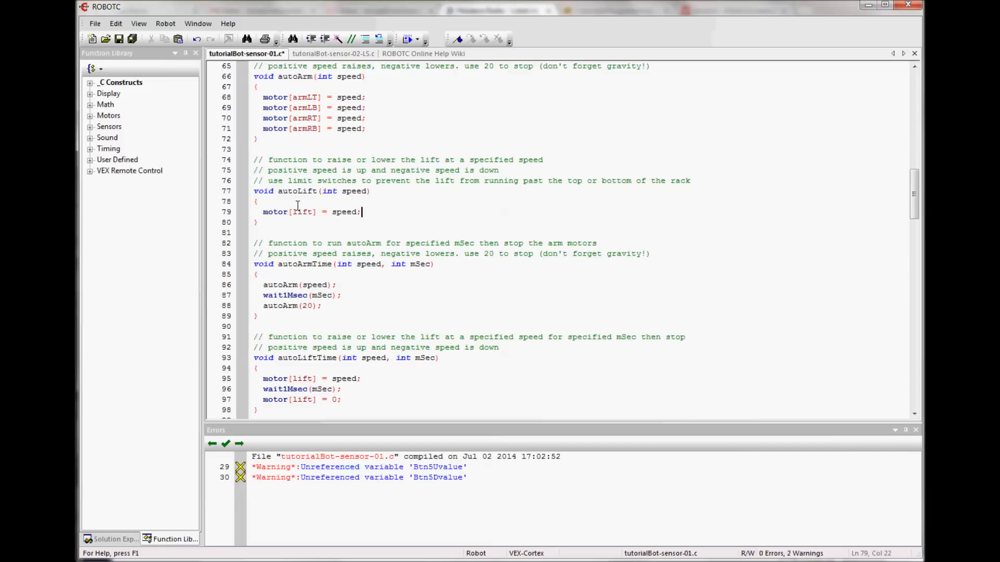
mouse_move(301, 203)
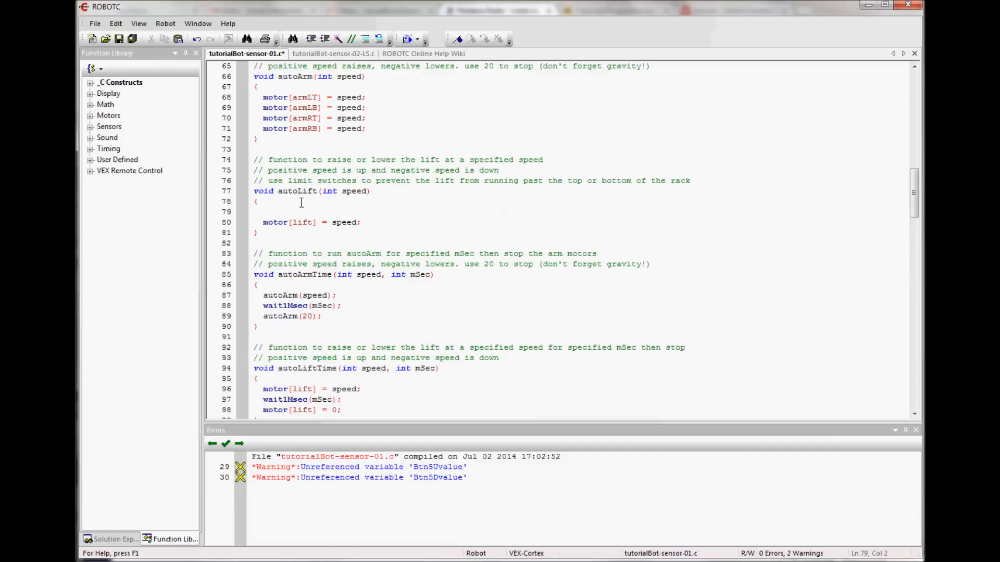
Type the condition if (speed > 0 && SensorValue(LSTop) == 0) in autoLift.
type("if")
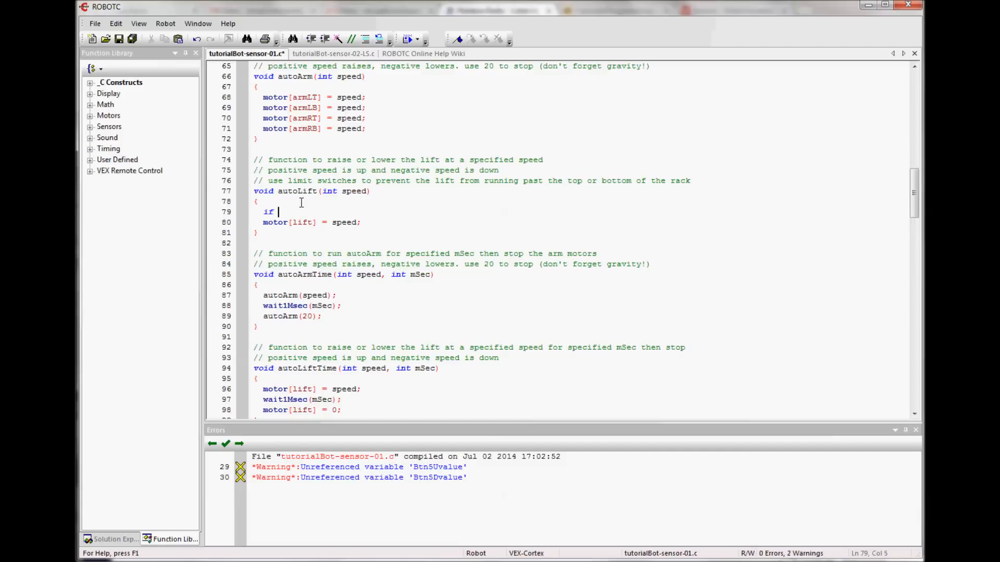
type("(")
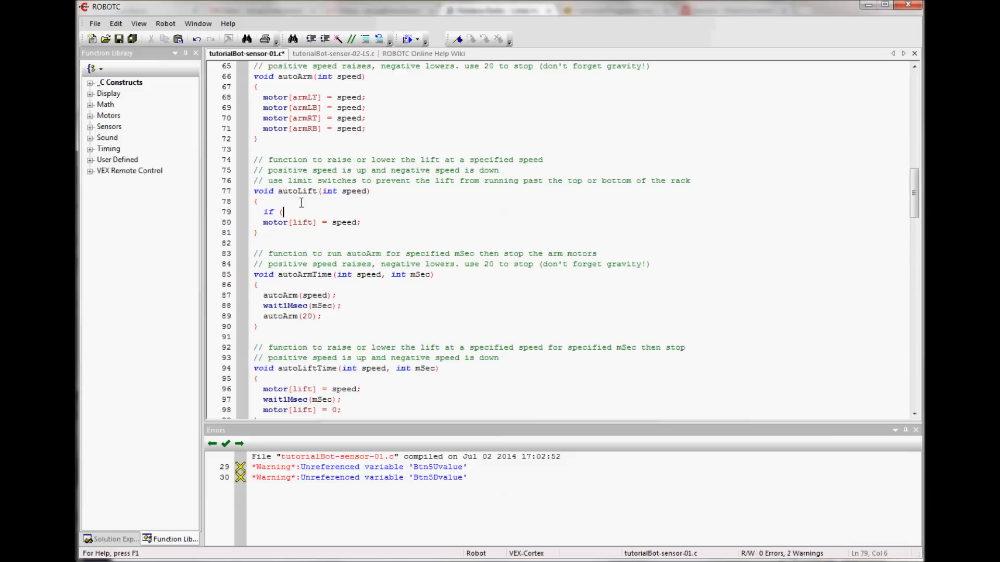
type("speed")
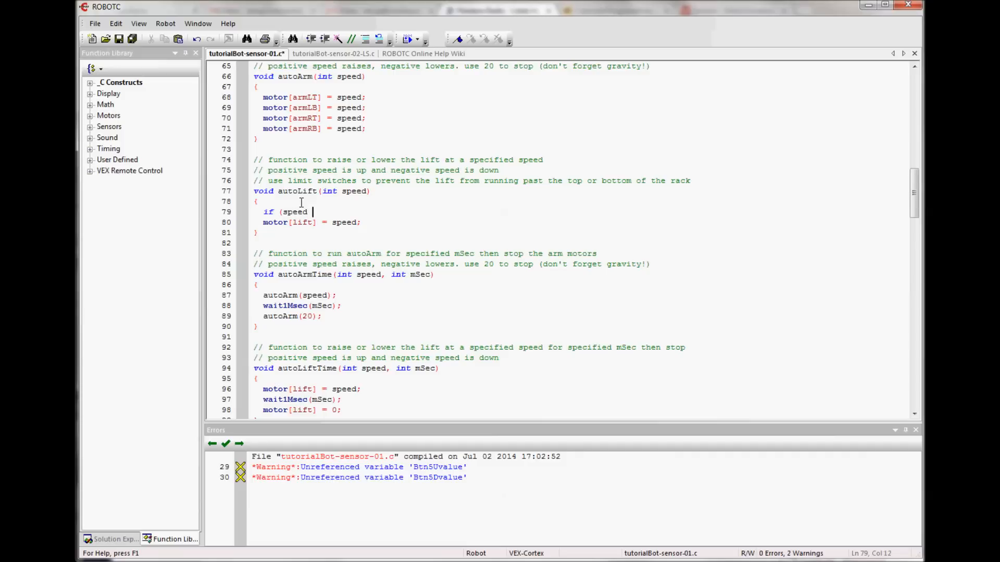
type(">")
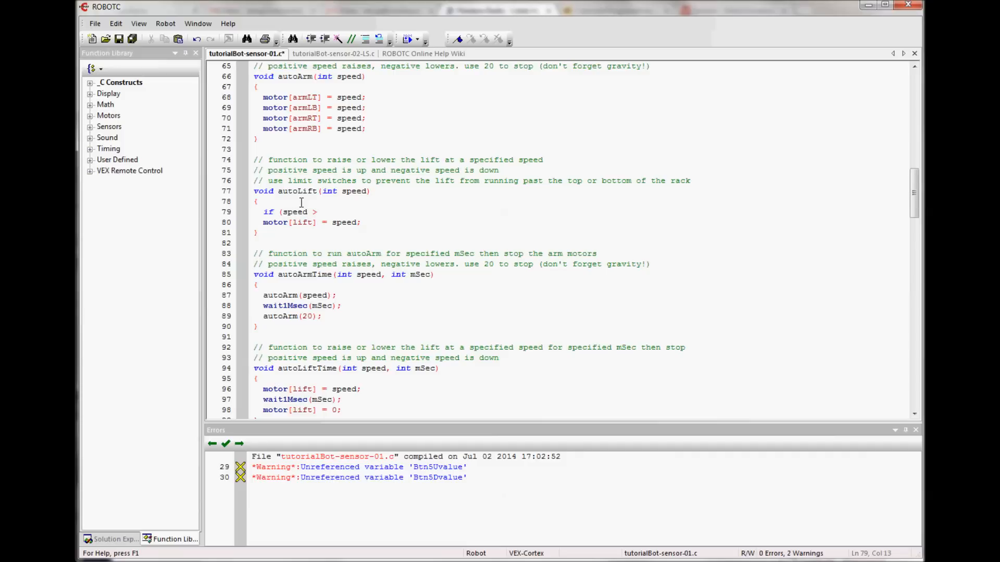
type("0")
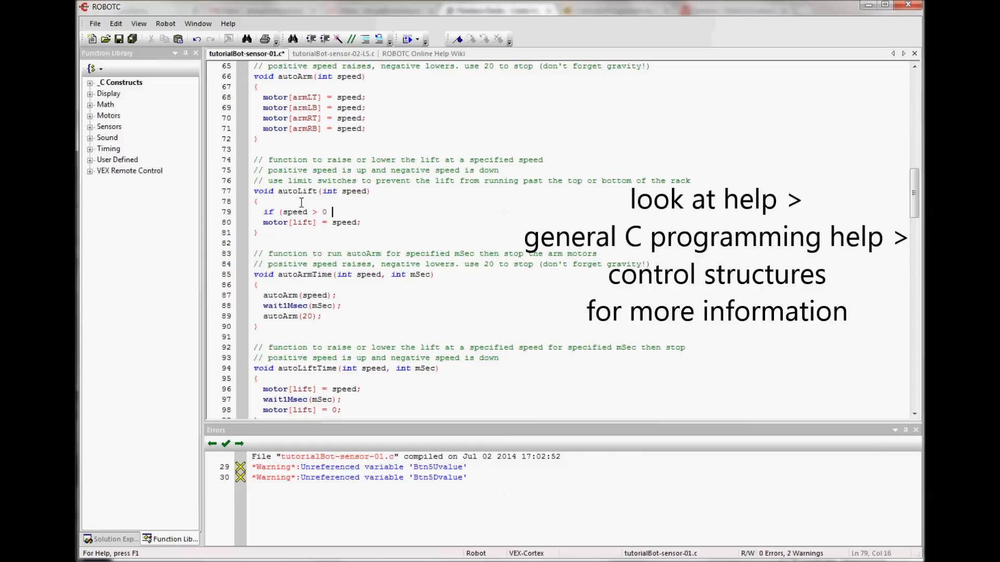
type("&&")
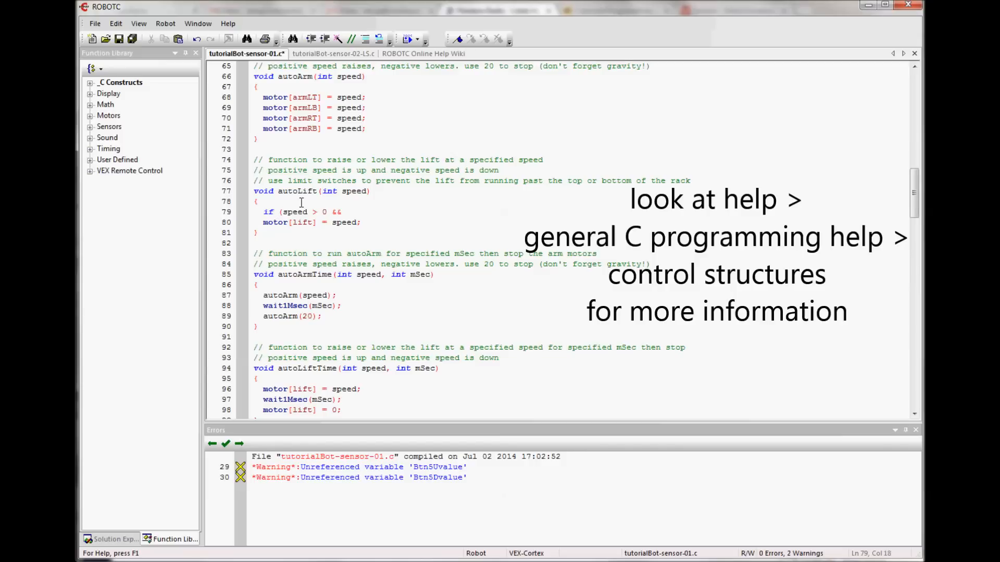
type("Sensor")
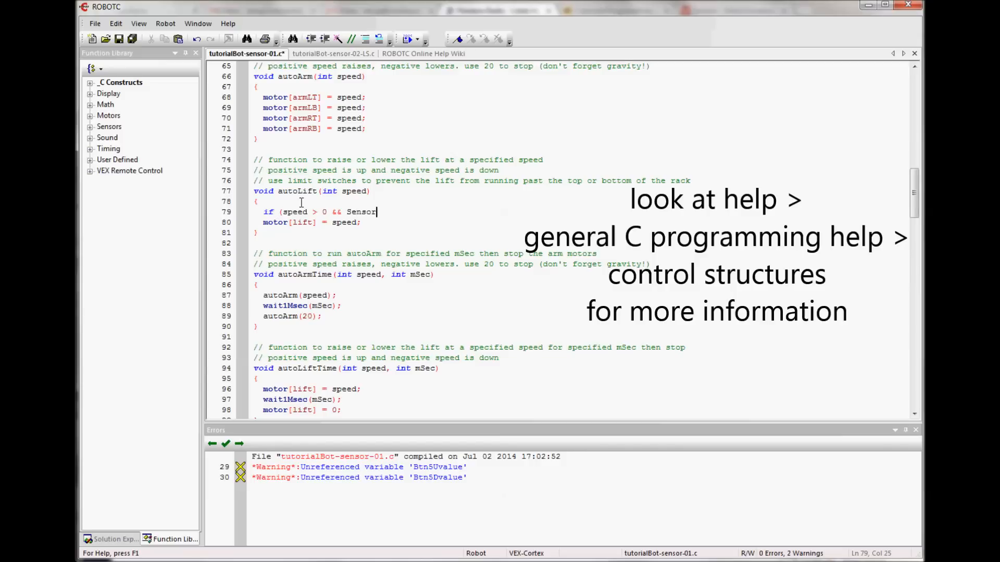
type("Value")
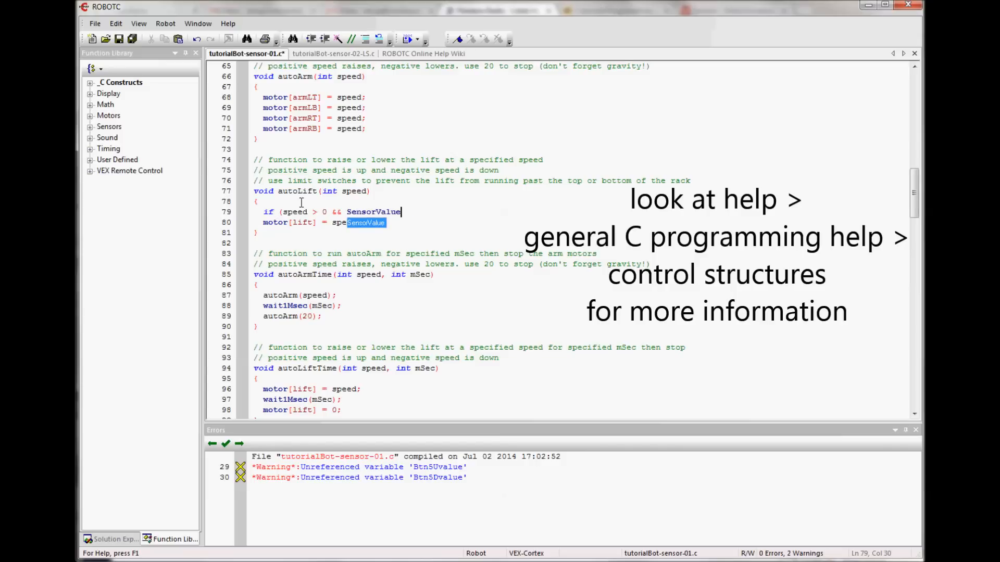
type("(")
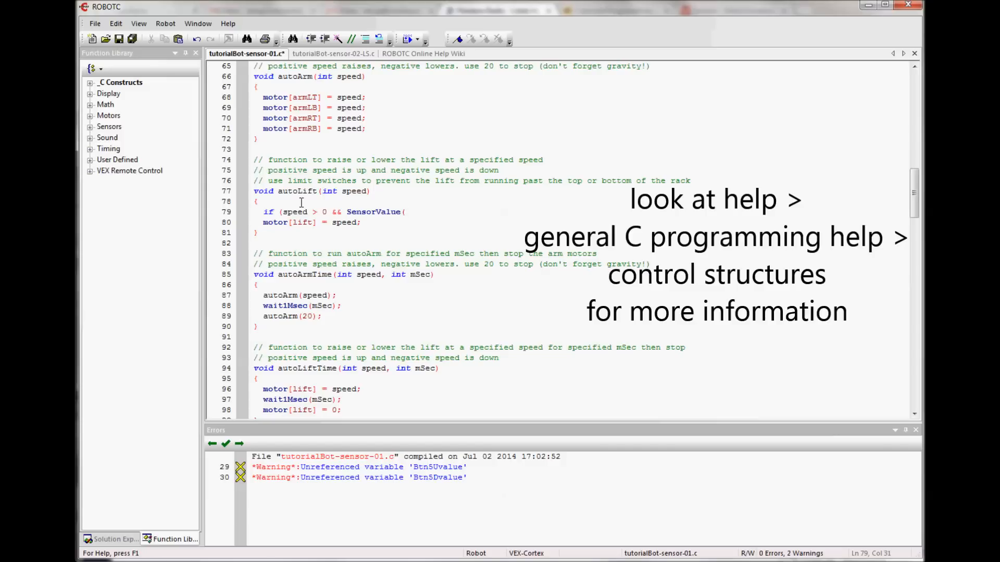
type("LS")
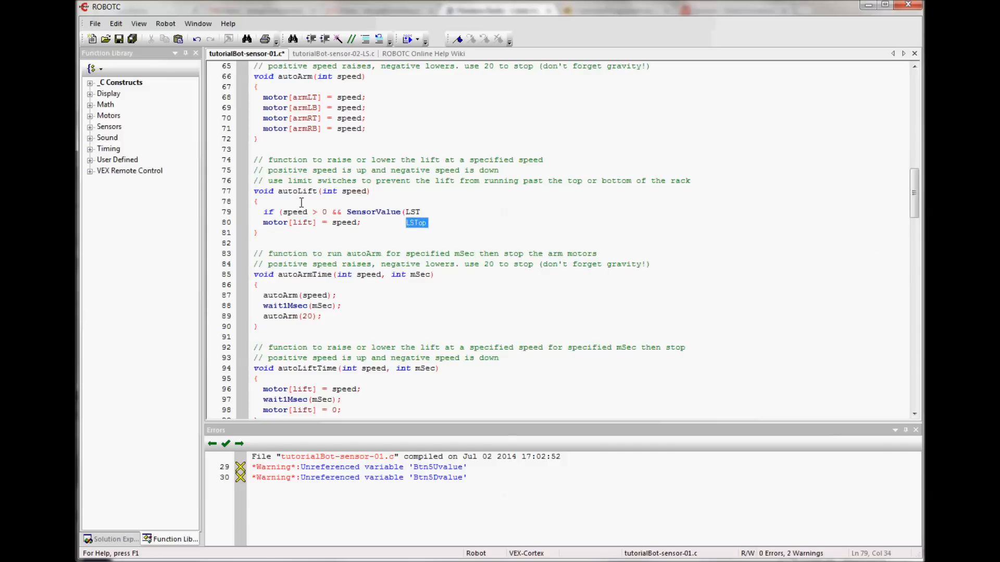
type("Top")
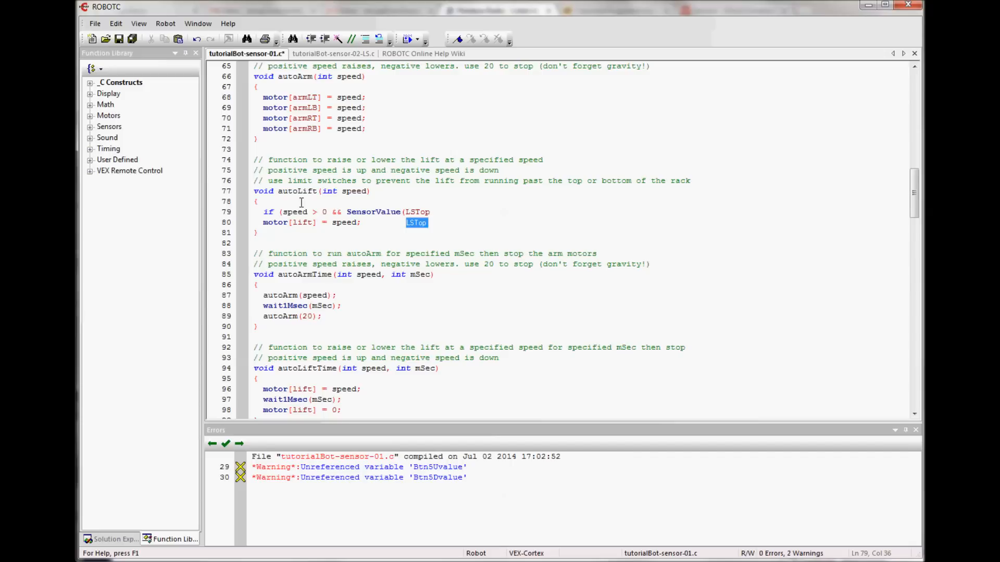
type("==")
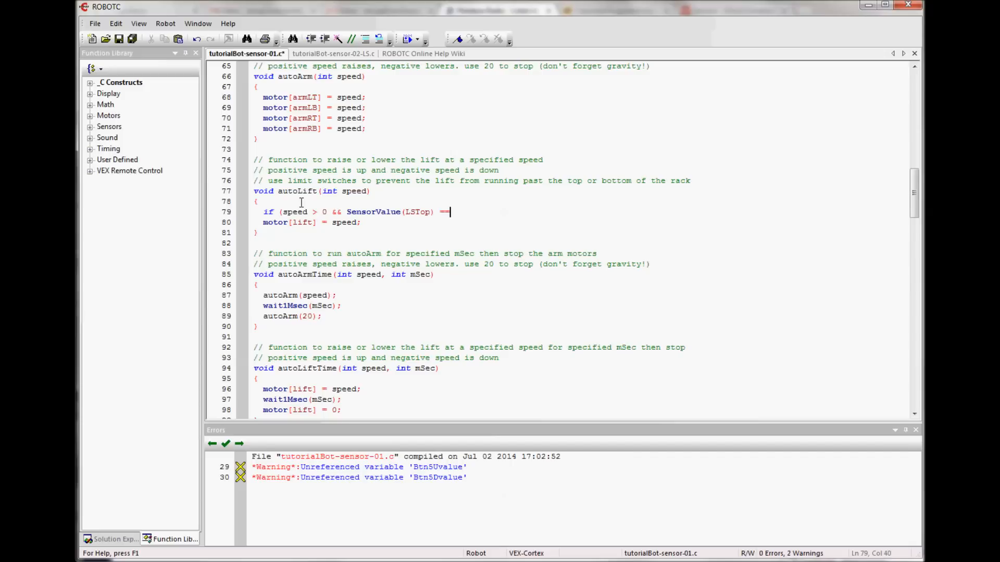
type("0")
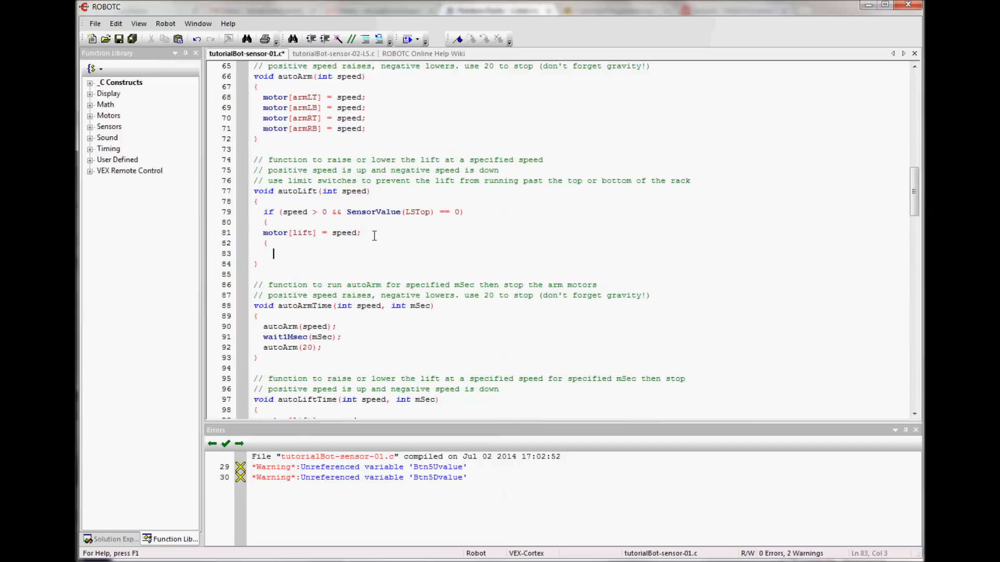
Type the condition else if (speed < 0 && SensorValue(LSBot) == 0).
type("el")
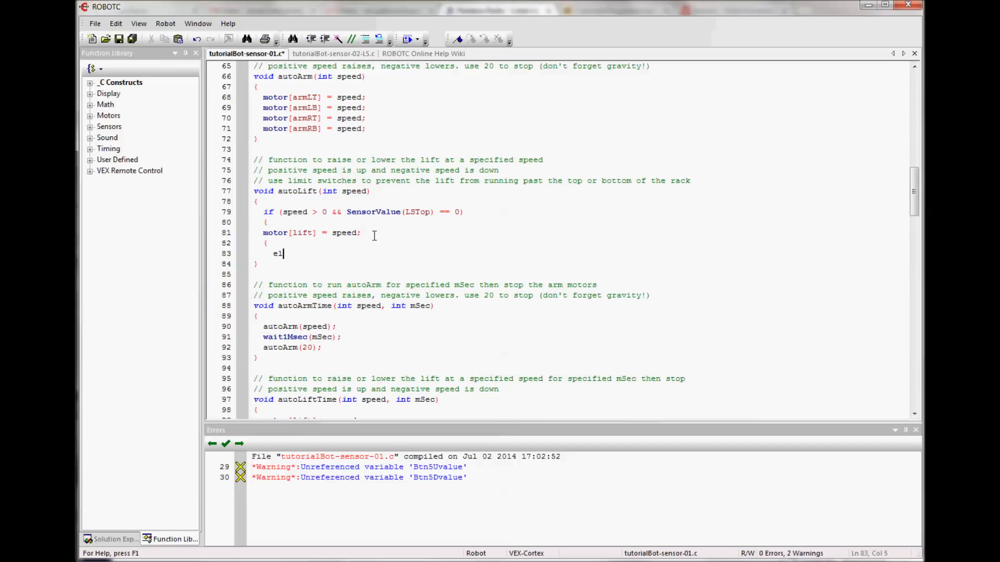
type("lse if")
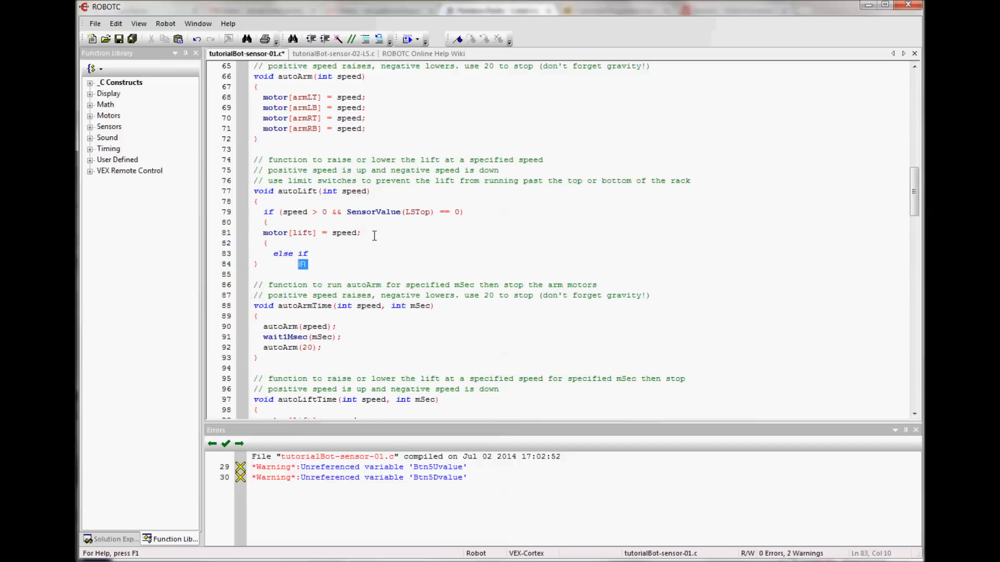
type("(")
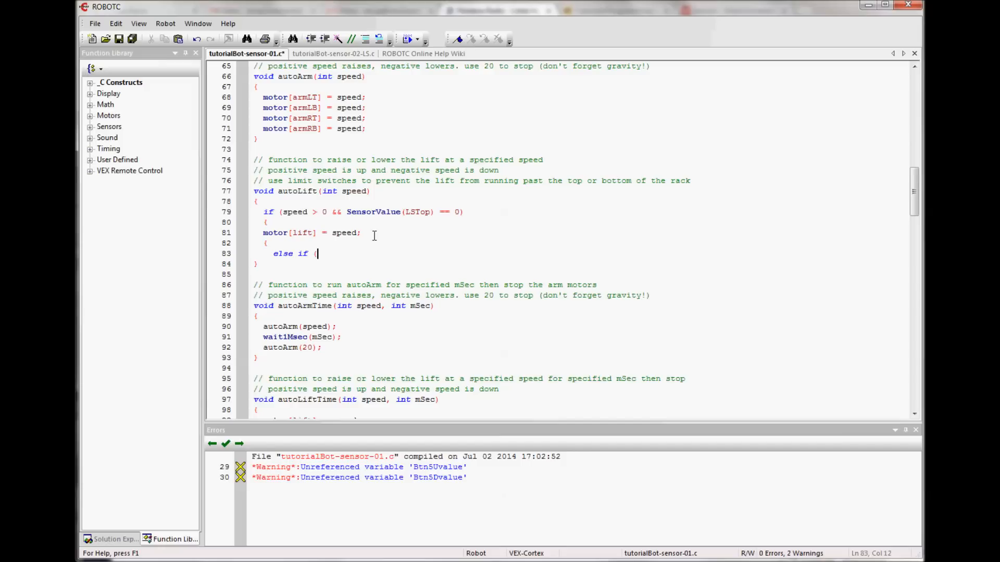
type("speed")
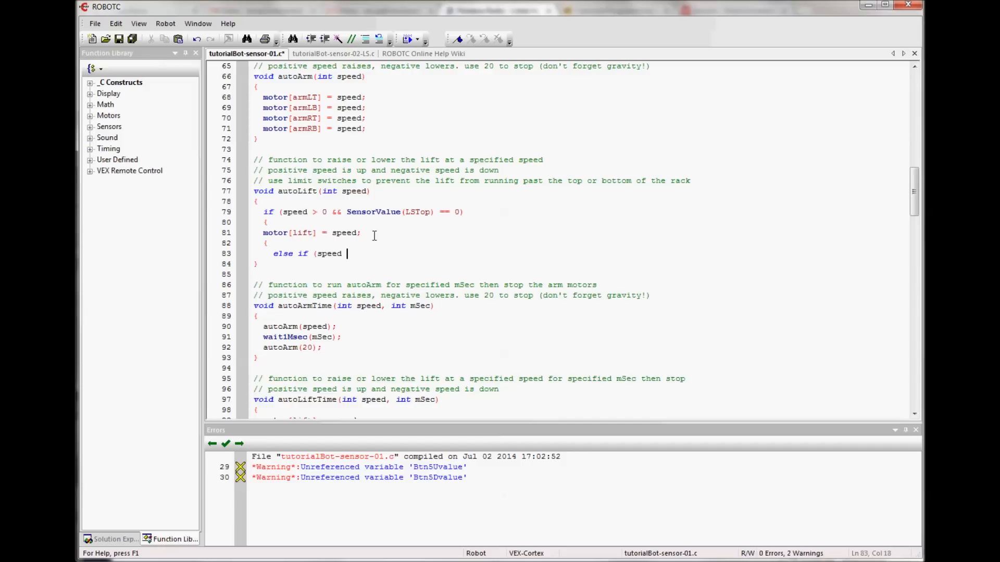
type("< 0")
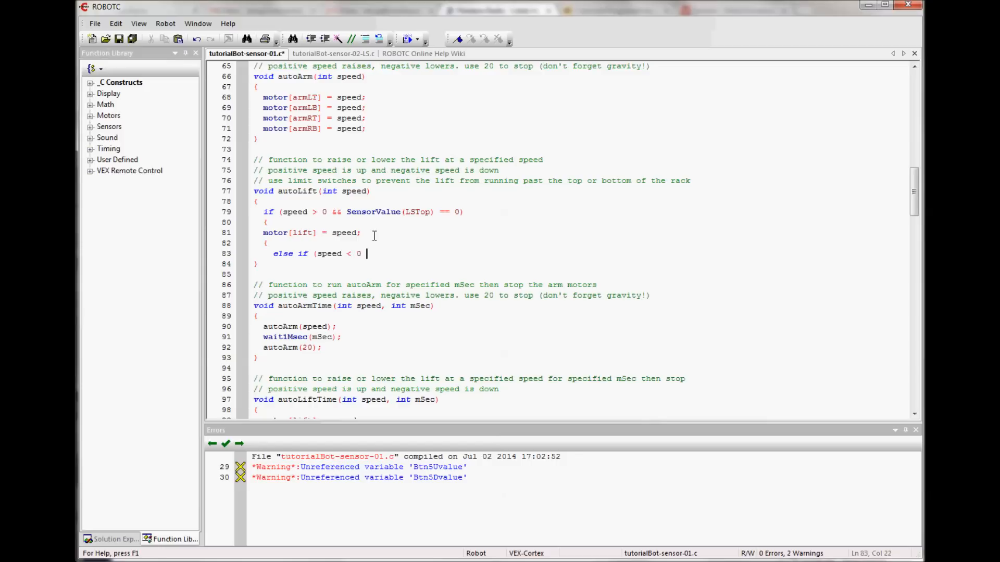
type("&&")
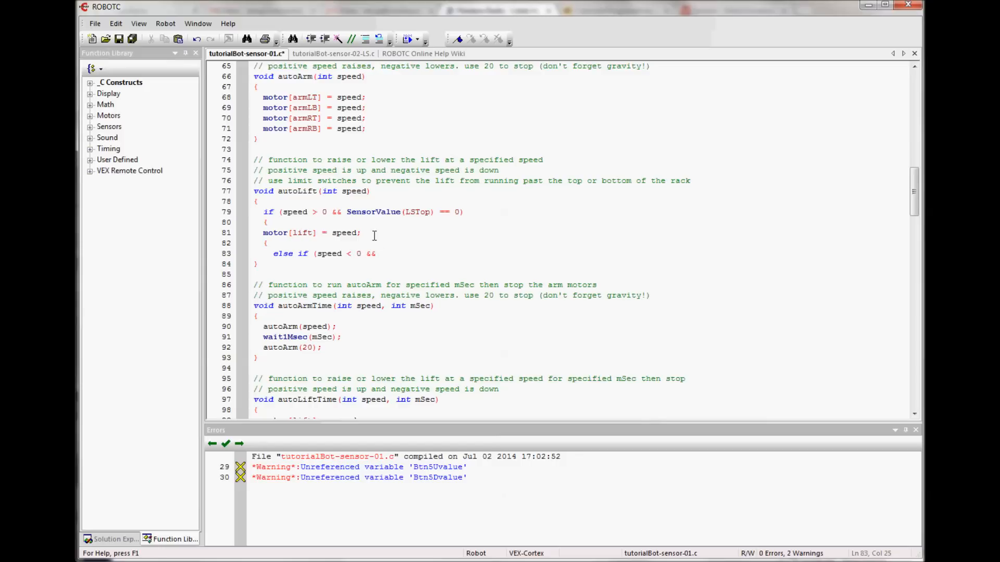
type("S")
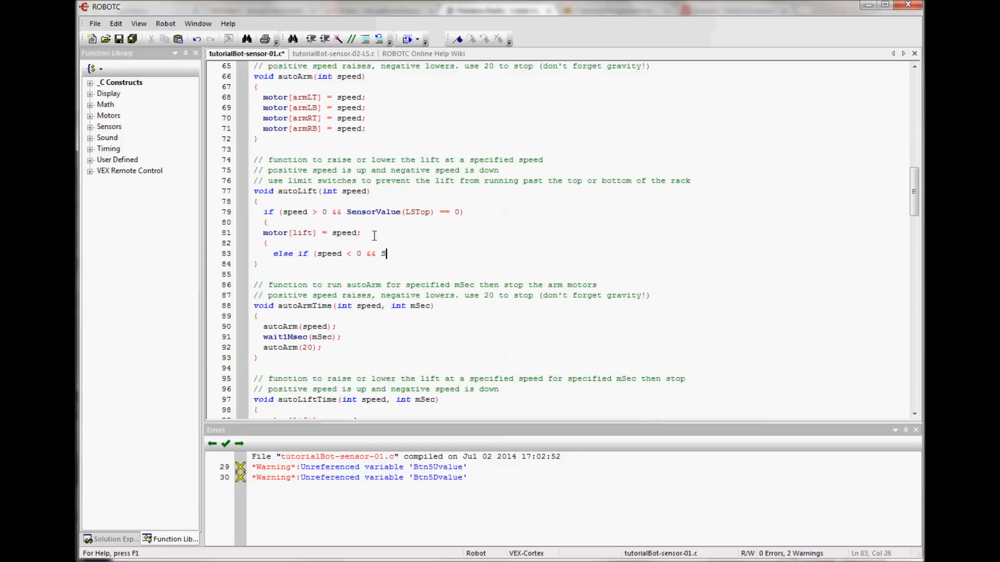
type("ensor")
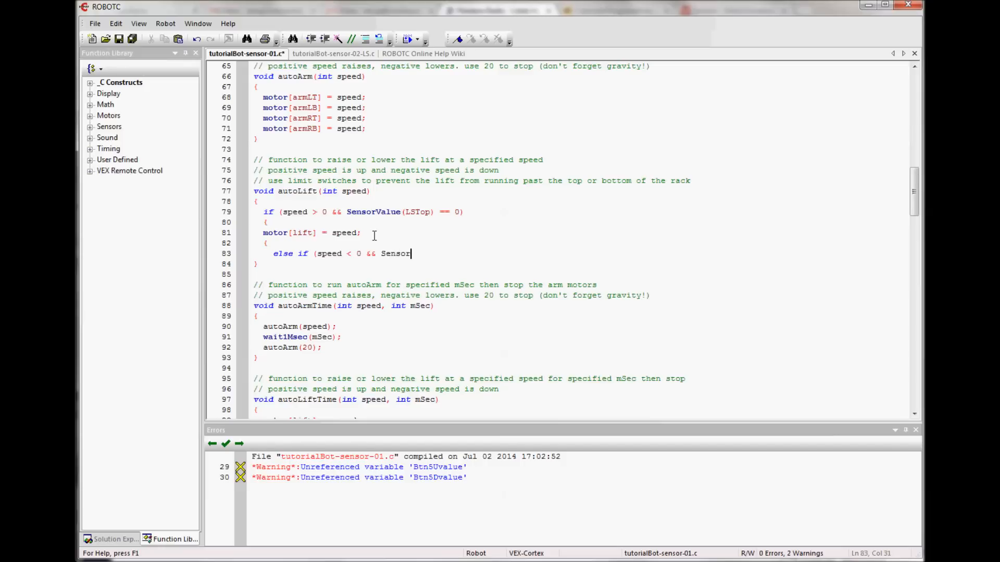
type("Value")
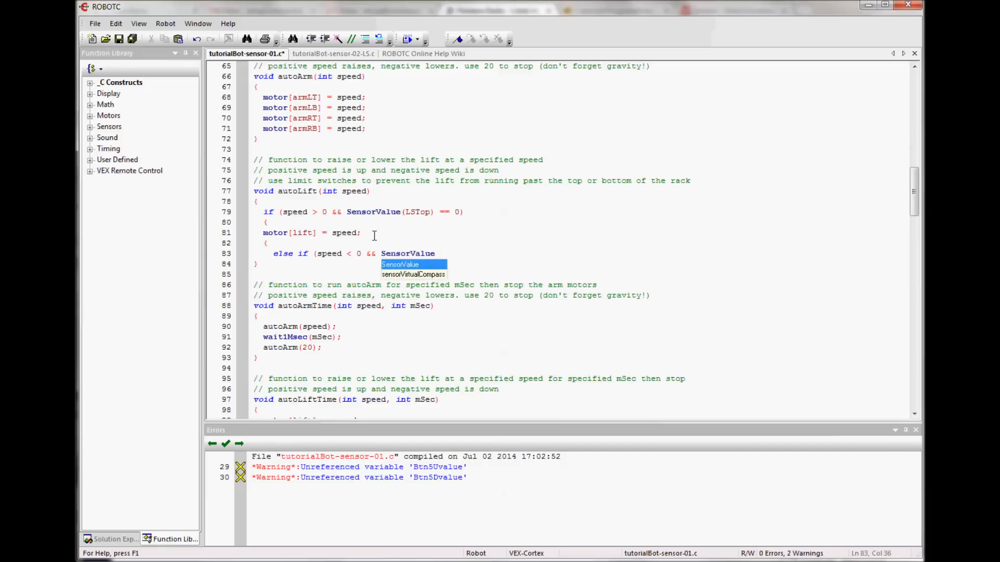
type("(LSBot")
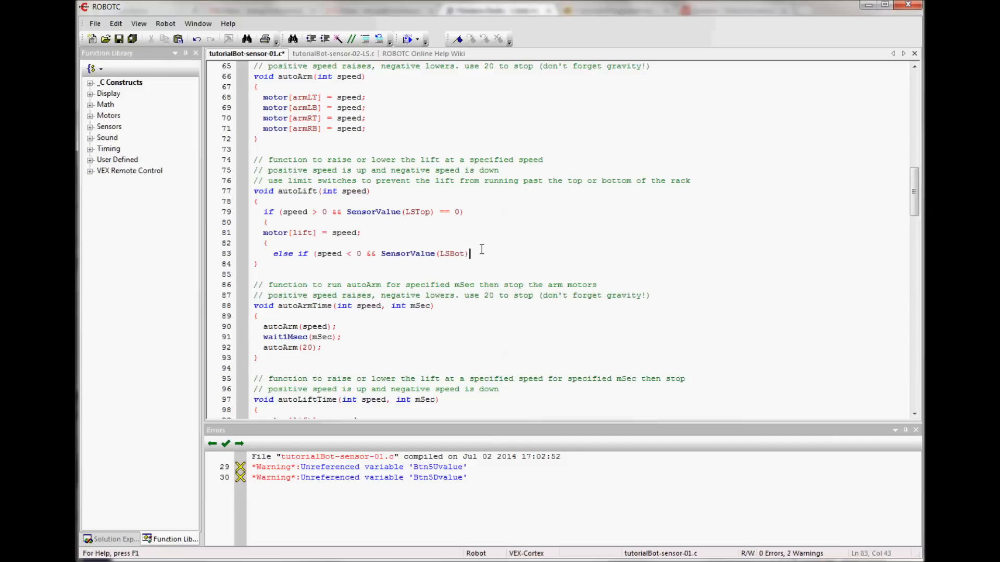
type("==")
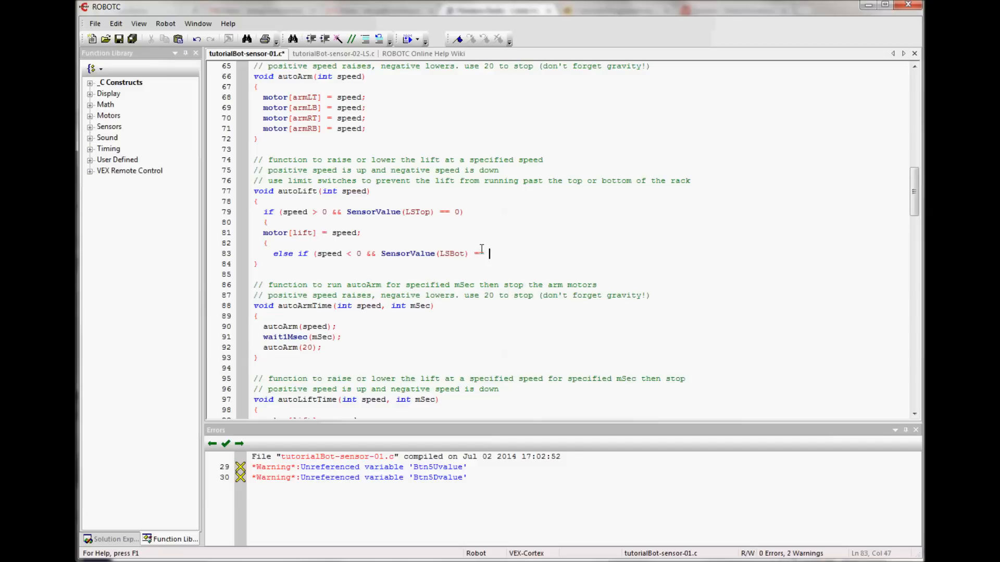
type("0")
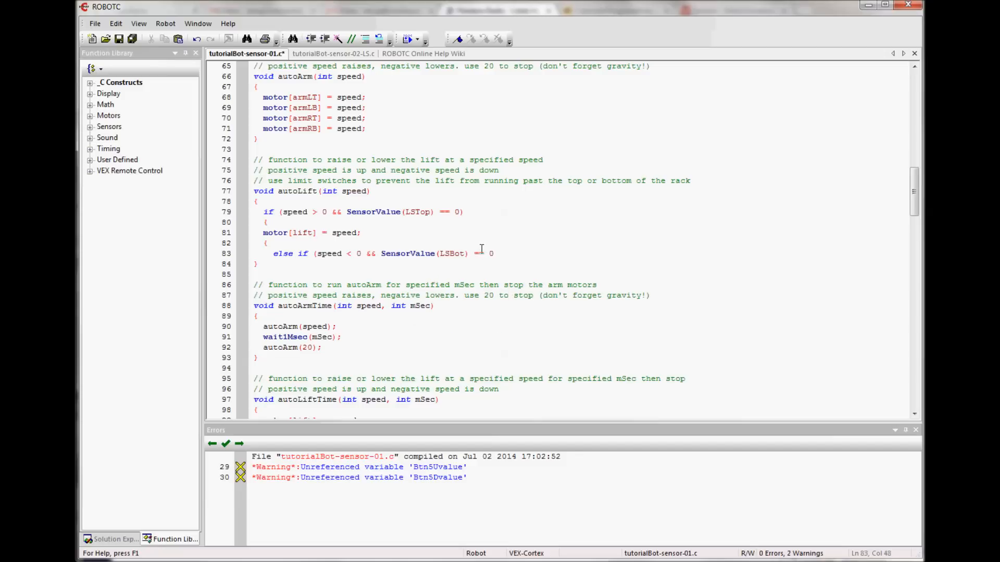
Add motor[lift] = speed; and an else, then view finished tutorialBot-sensor-02-LS.c.
key("Enter")
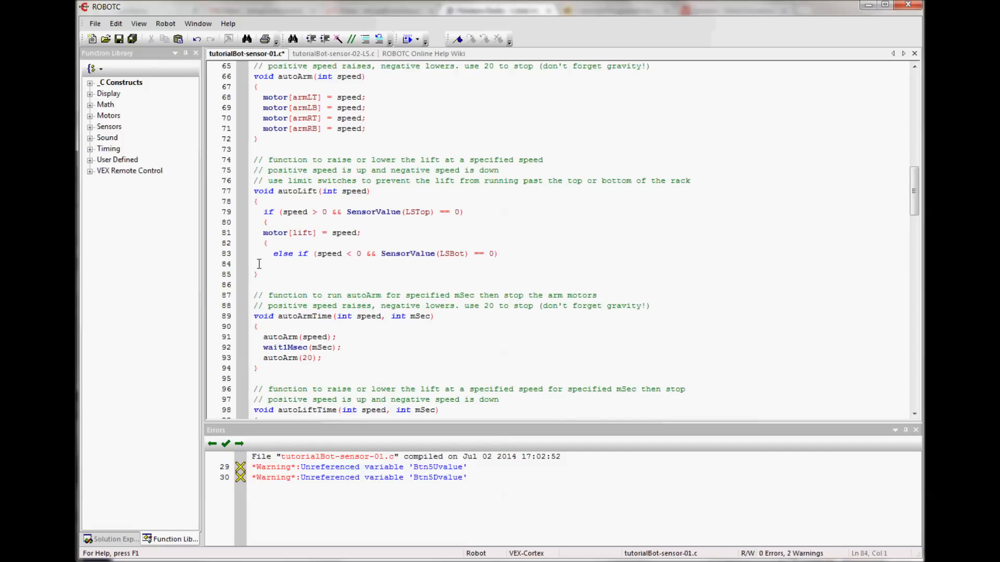
type("motor[lift] = speed;")
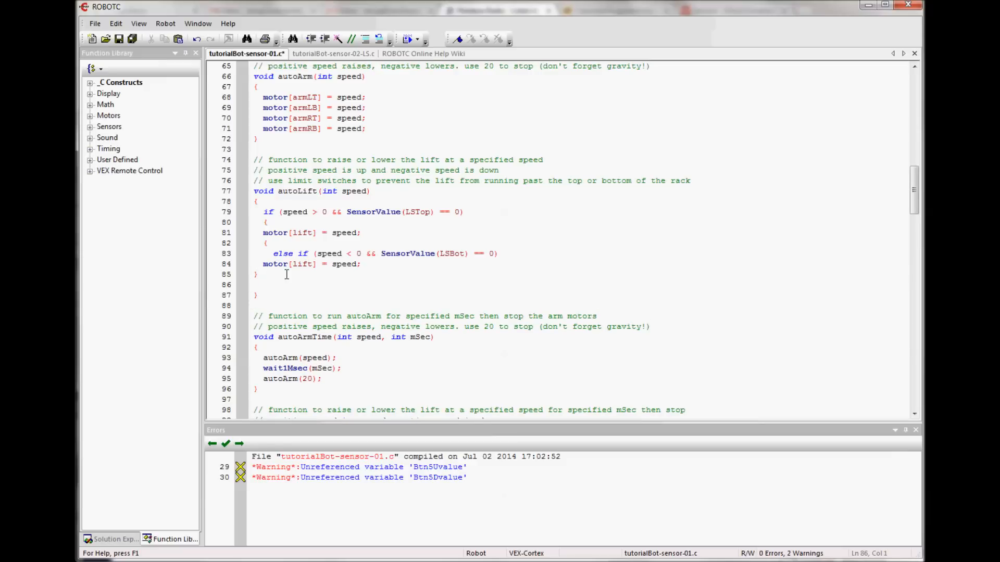
type("else")
type("{")
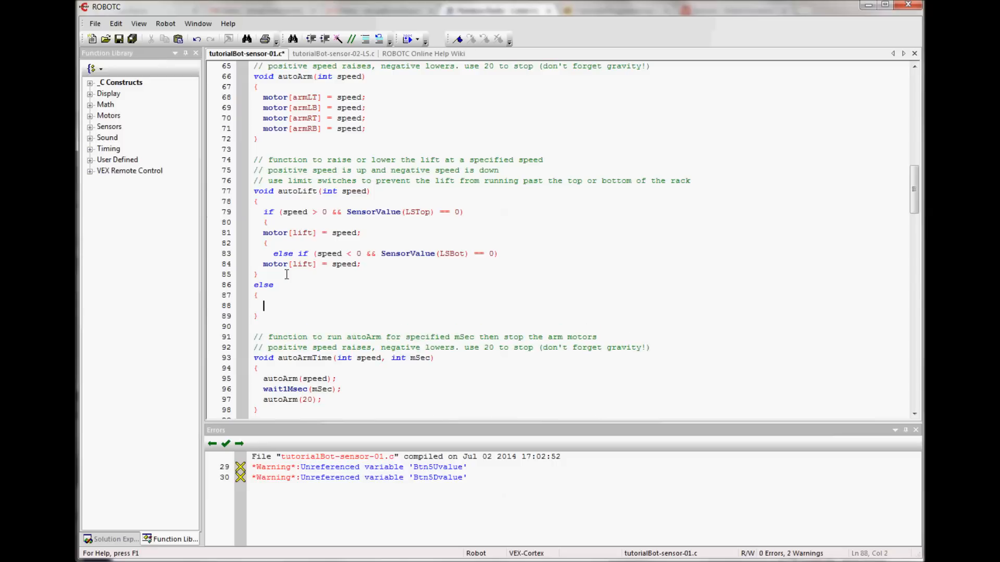
left_click(334, 54)
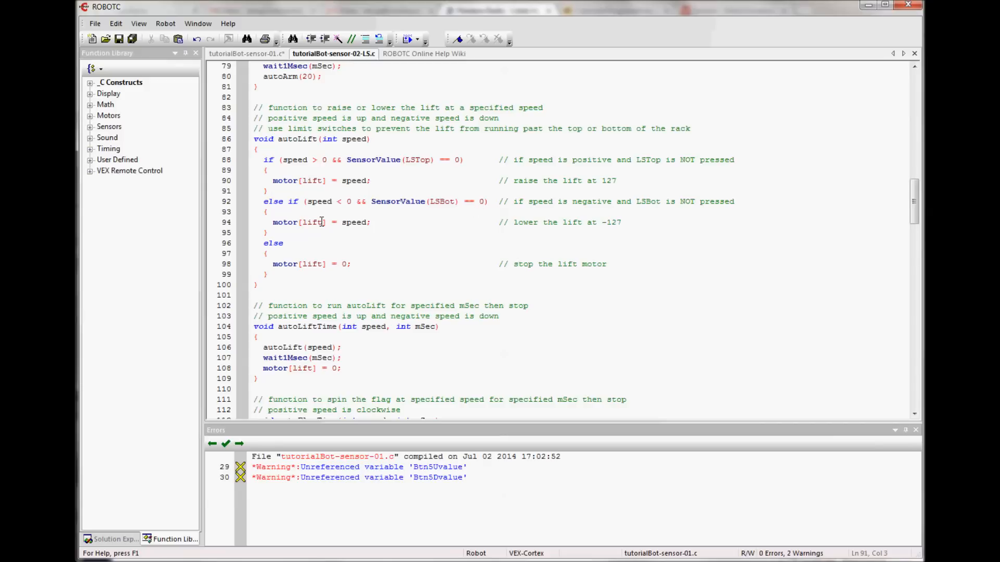
mouse_move(248, 268)
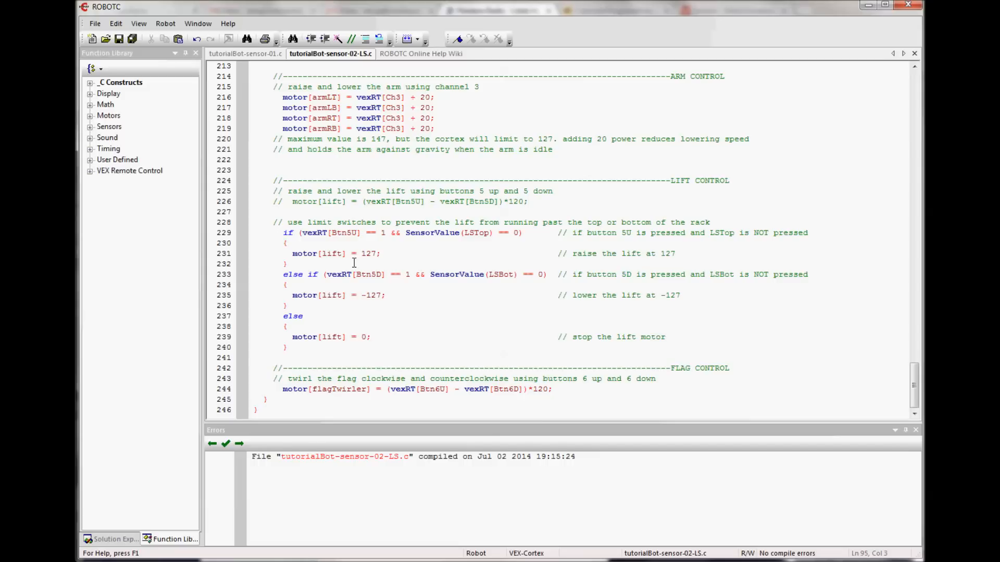
mouse_move(304, 233)
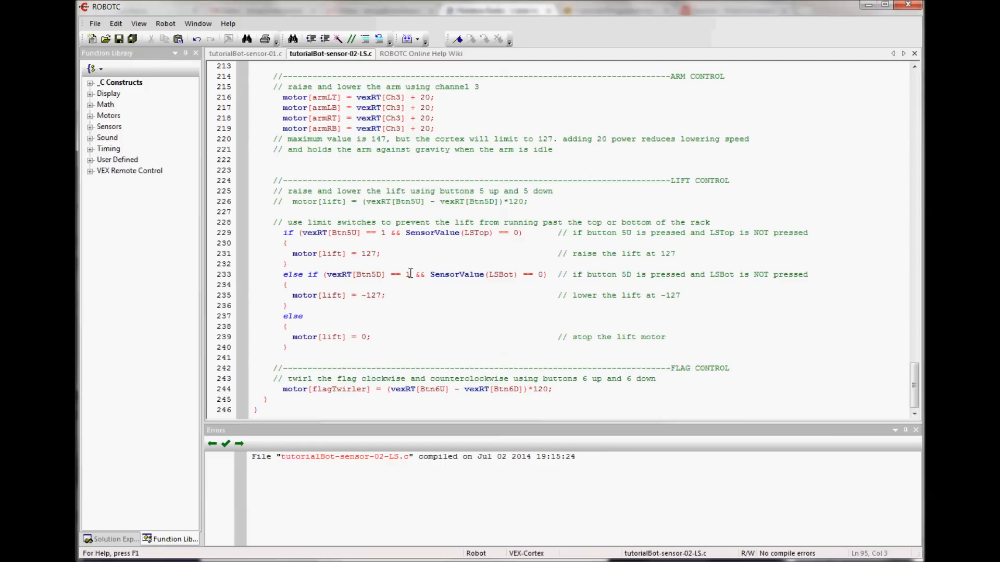
mouse_move(397, 307)
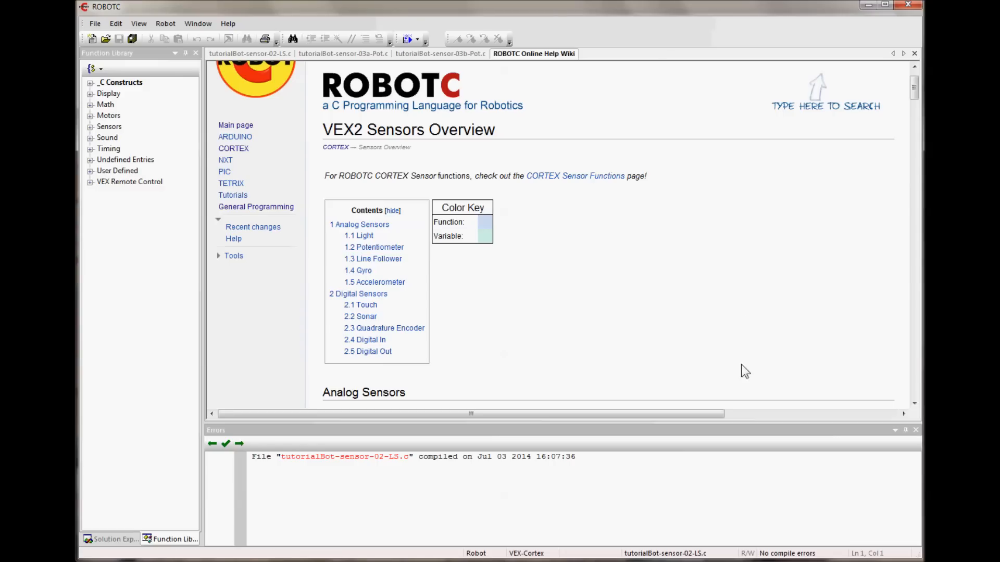
mouse_move(511, 215)
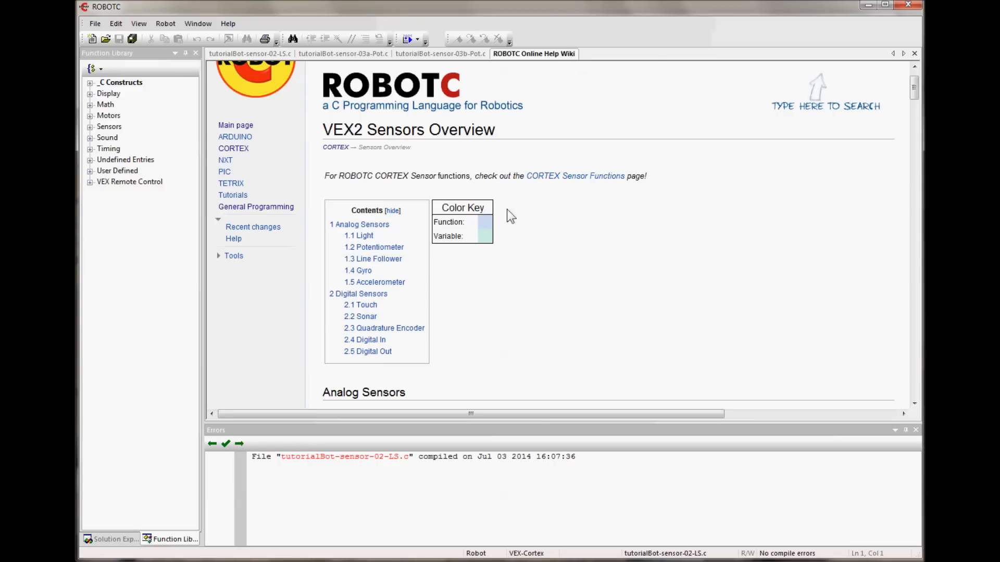
mouse_move(373, 259)
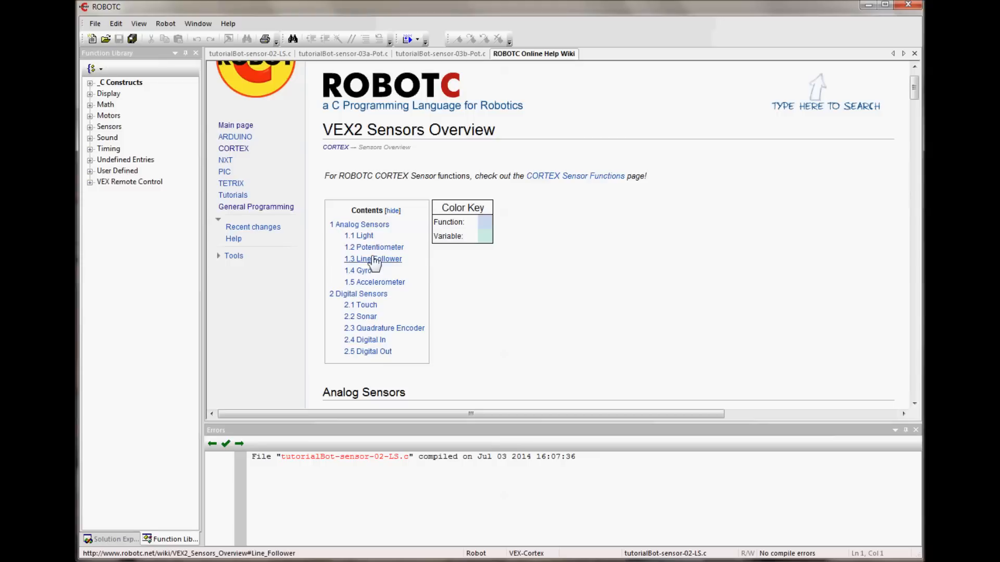
Scroll the Potentiometer help entry to its 0–4095 range and 5–4092 stop note.
left_click(374, 248)
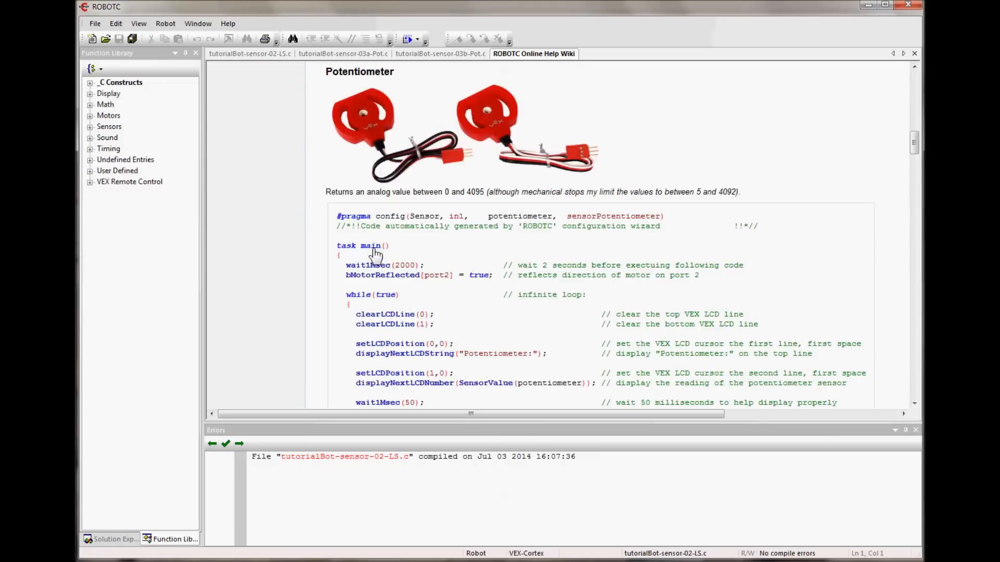
scroll("down", 3)
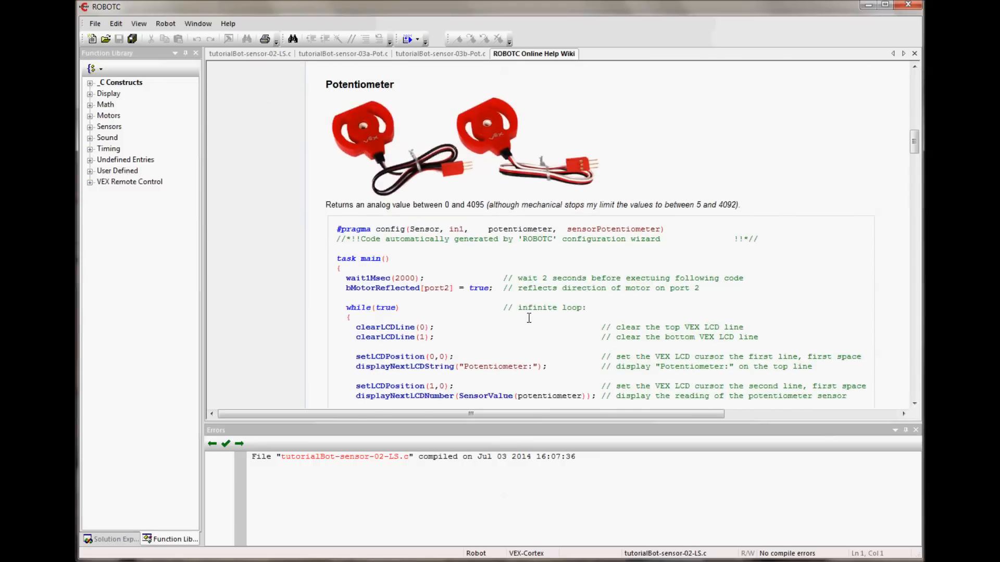
scroll("down", 3)
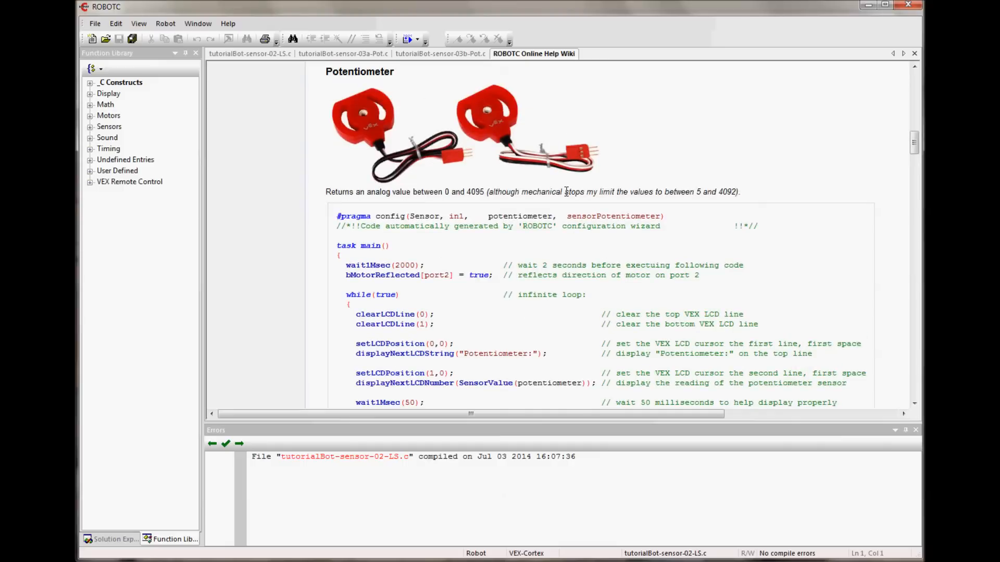
mouse_move(721, 193)
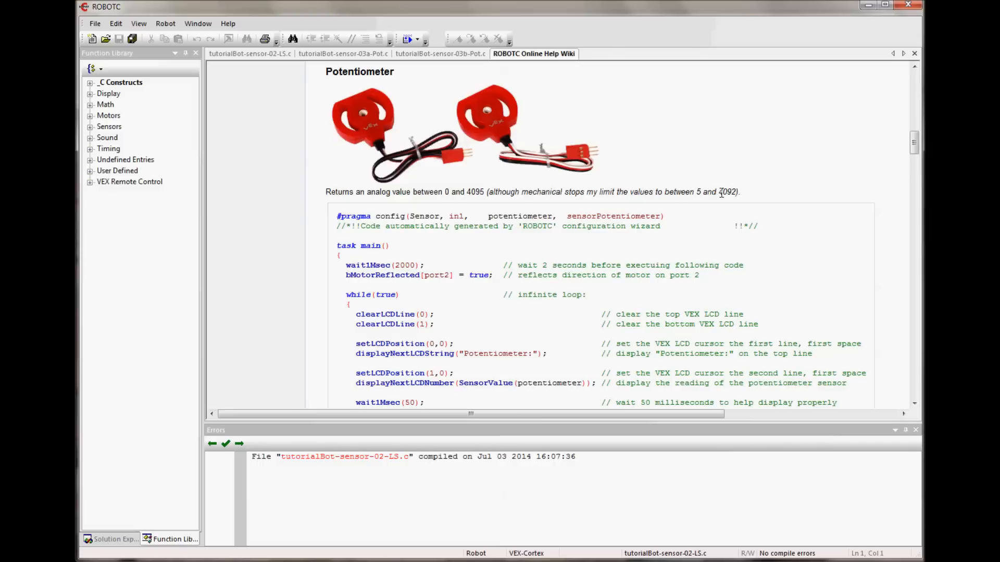
mouse_move(648, 264)
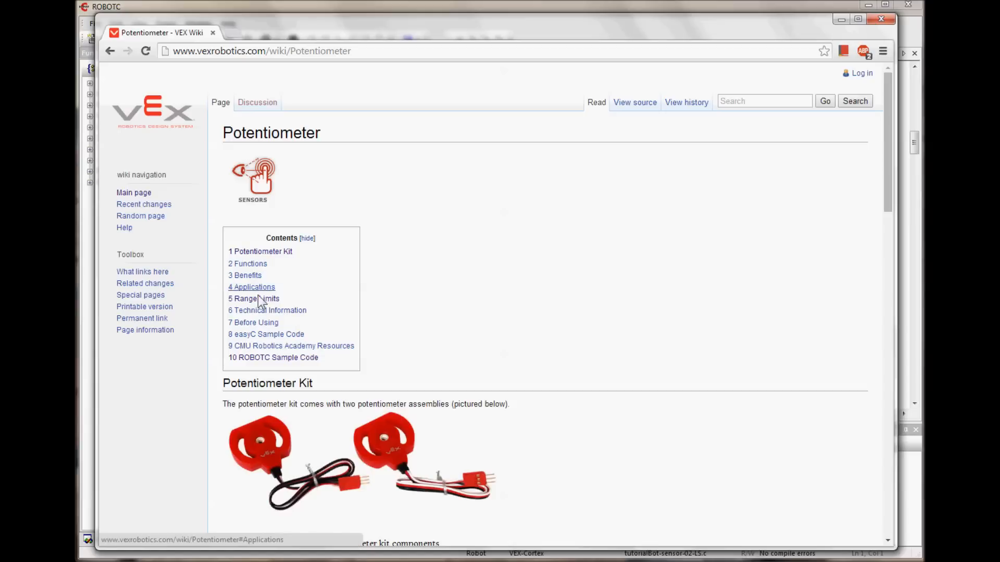
Jump to Range Limits and highlight the passage on 260° and 265° ±5° travel.
left_click(254, 299)
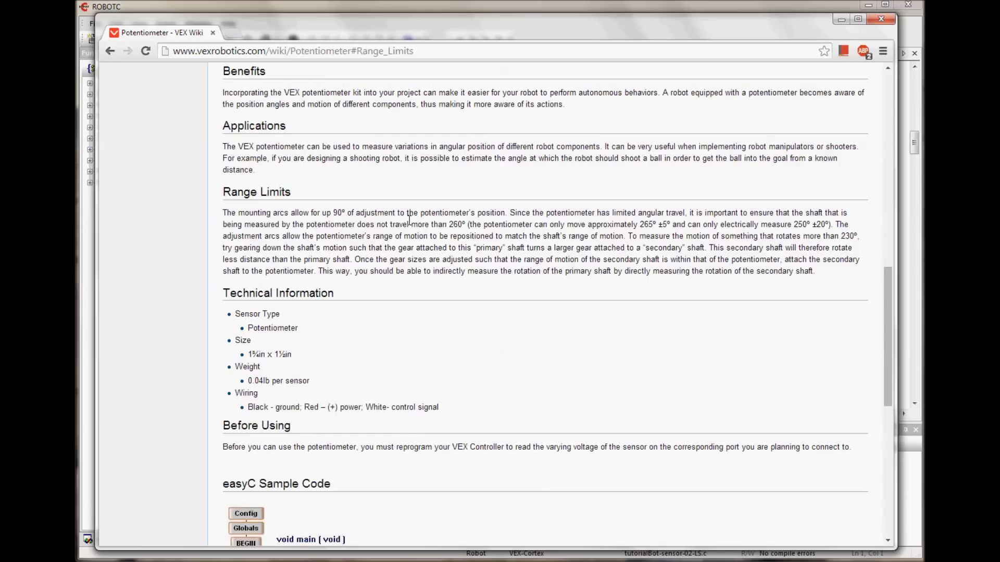
left_click_drag(304, 224, 421, 224)
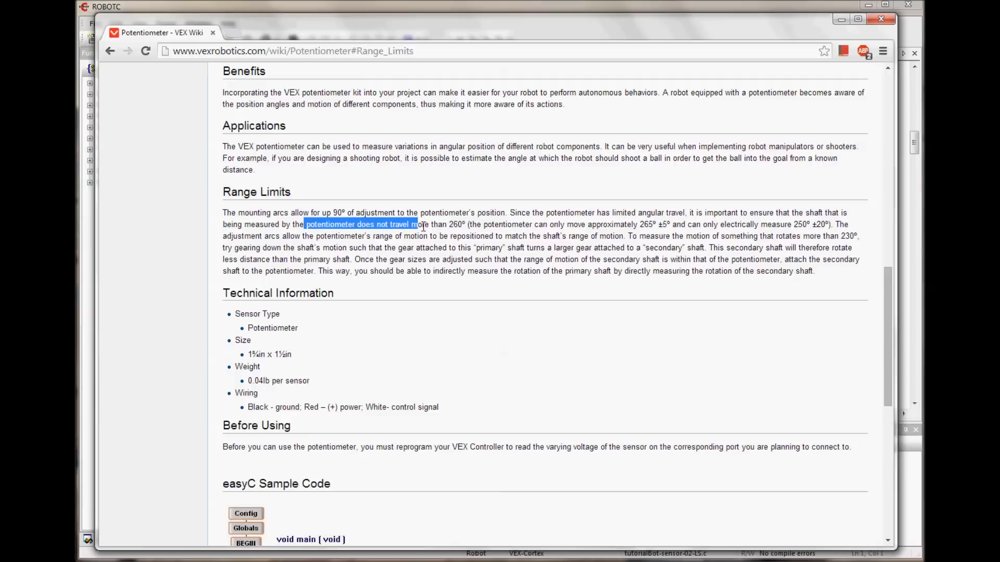
left_click_drag(418, 224, 466, 224)
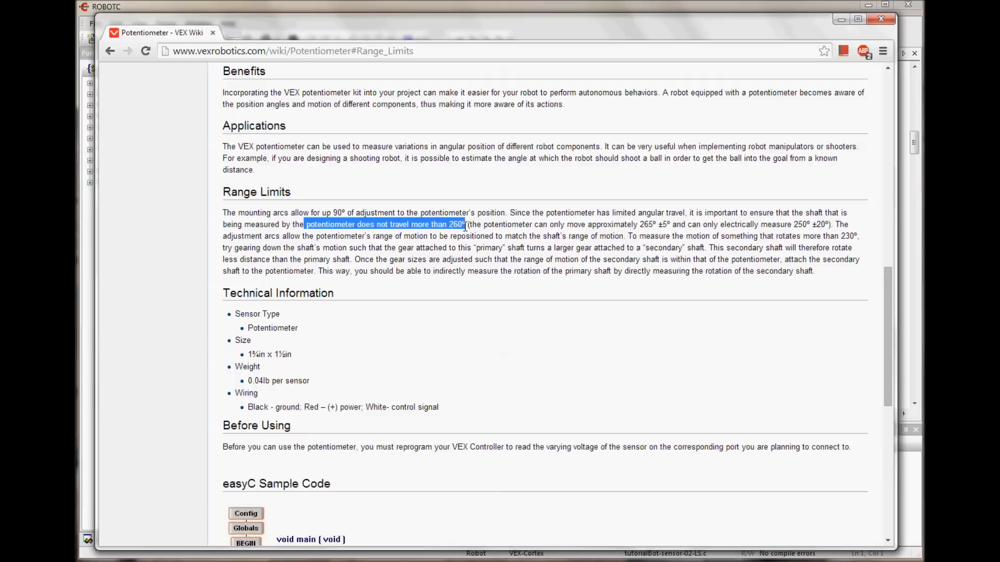
left_click_drag(465, 224, 674, 224)
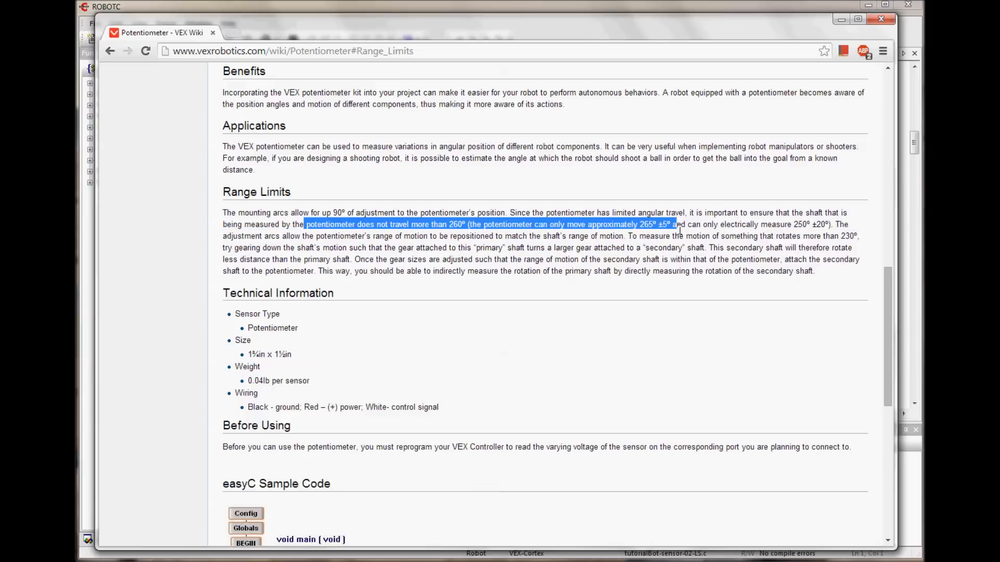
left_click_drag(674, 223, 829, 224)
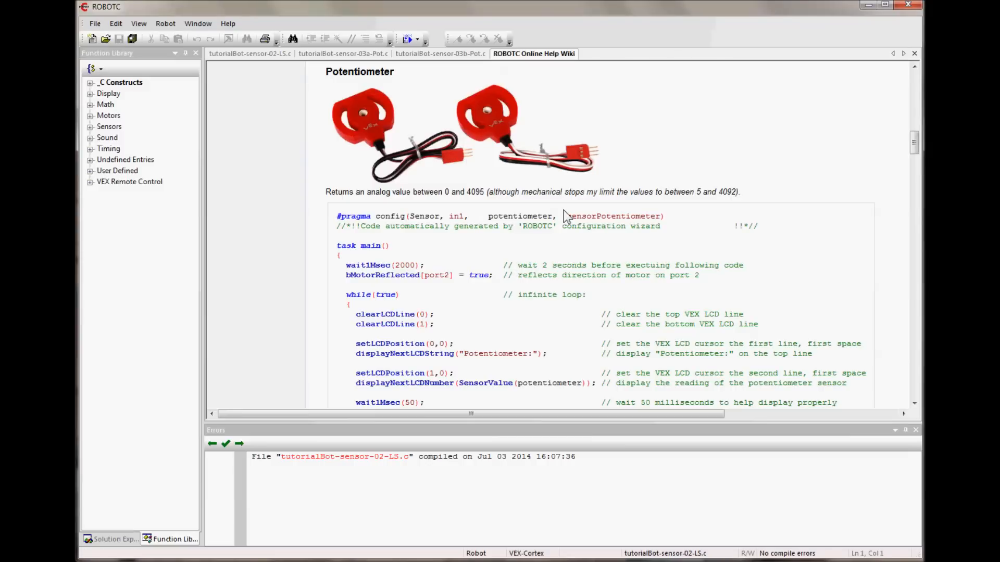
mouse_move(343, 294)
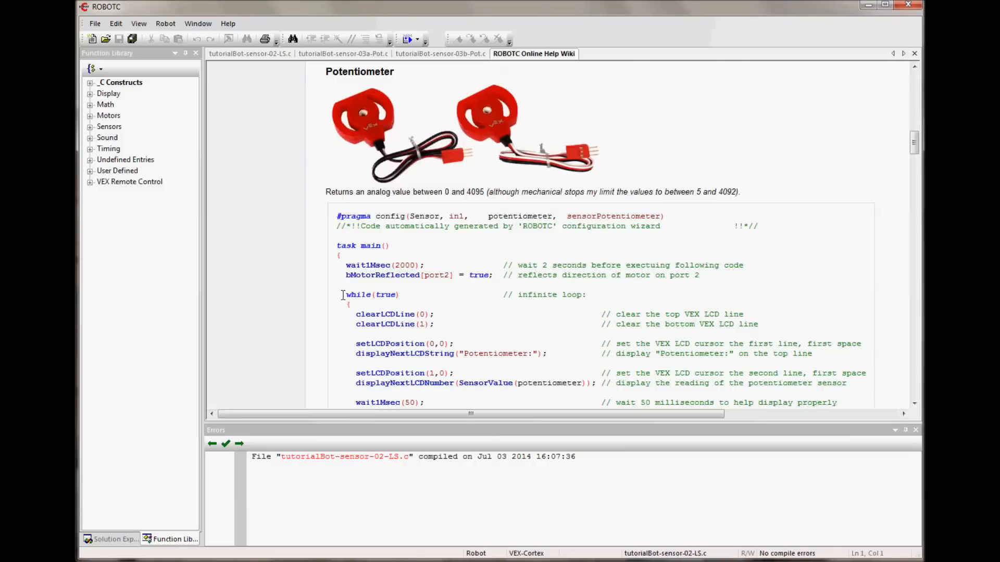
mouse_move(423, 268)
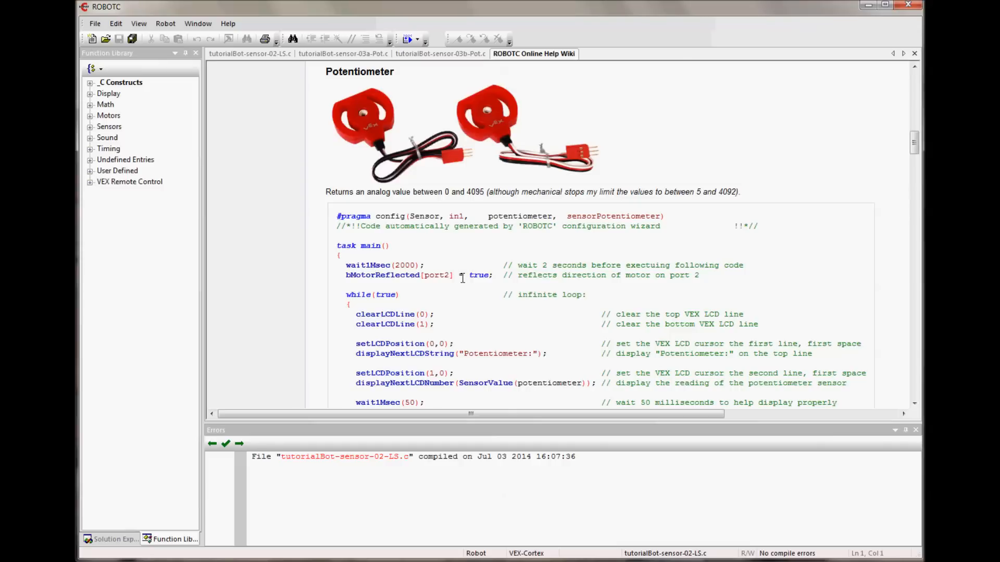
mouse_move(485, 169)
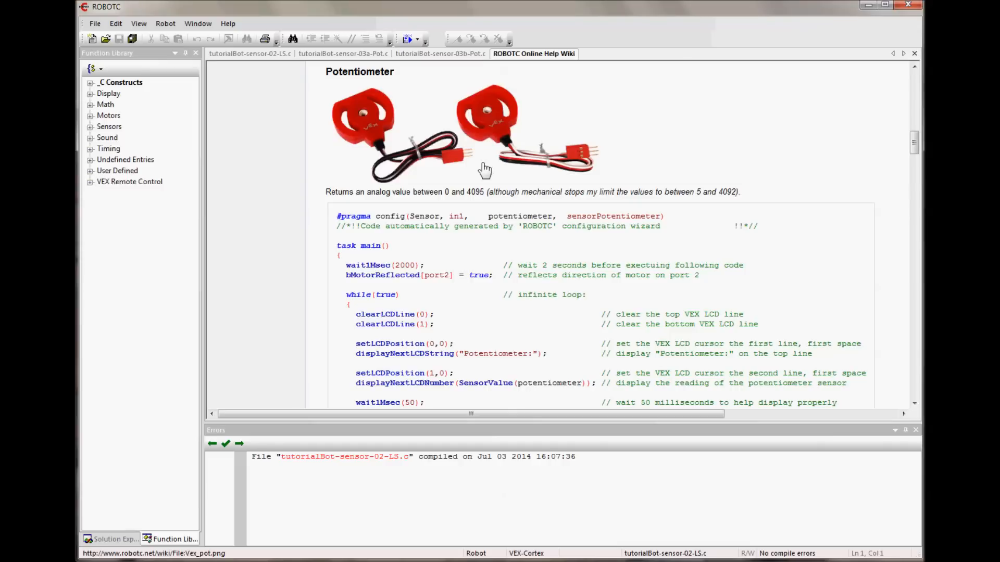
Return to the tutorialBot-sensor-02-LS.c code with live potRight and potLeft readings.
left_click(250, 54)
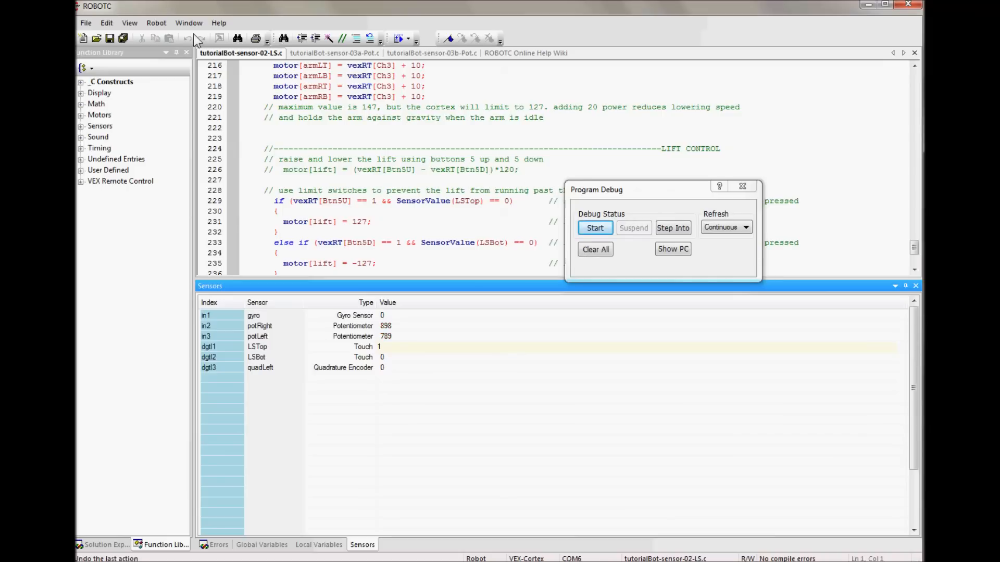
left_click(156, 22)
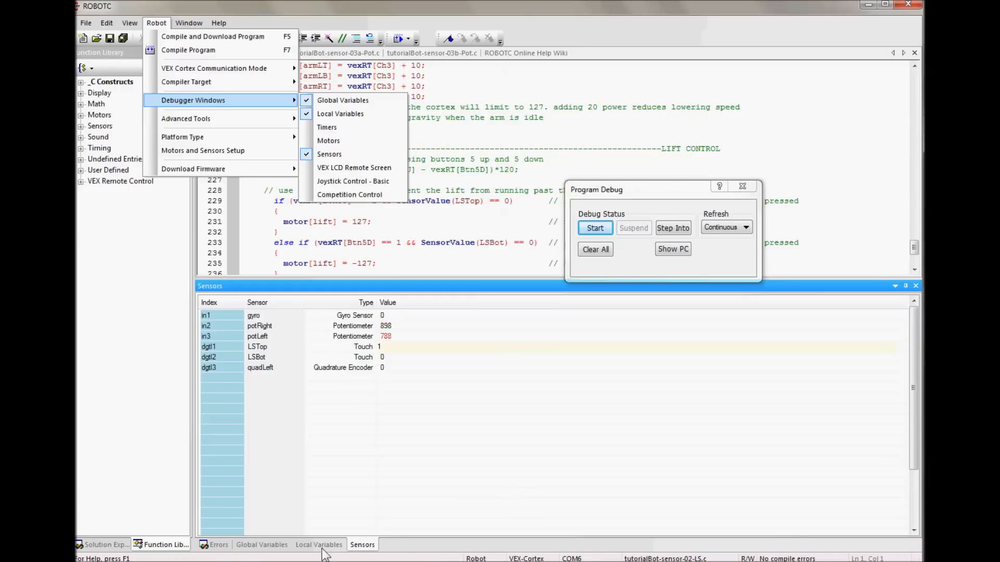
left_click(343, 100)
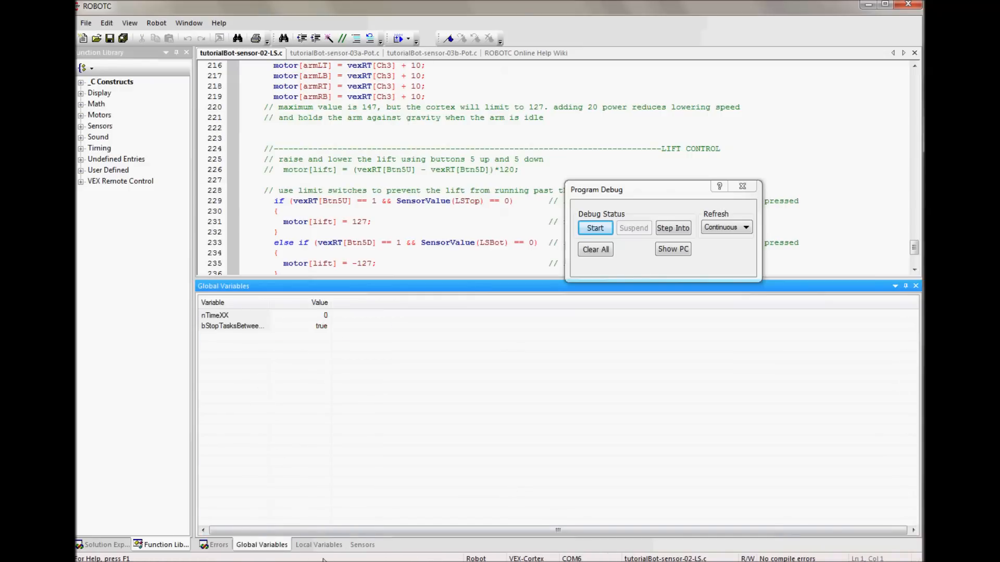
left_click(361, 545)
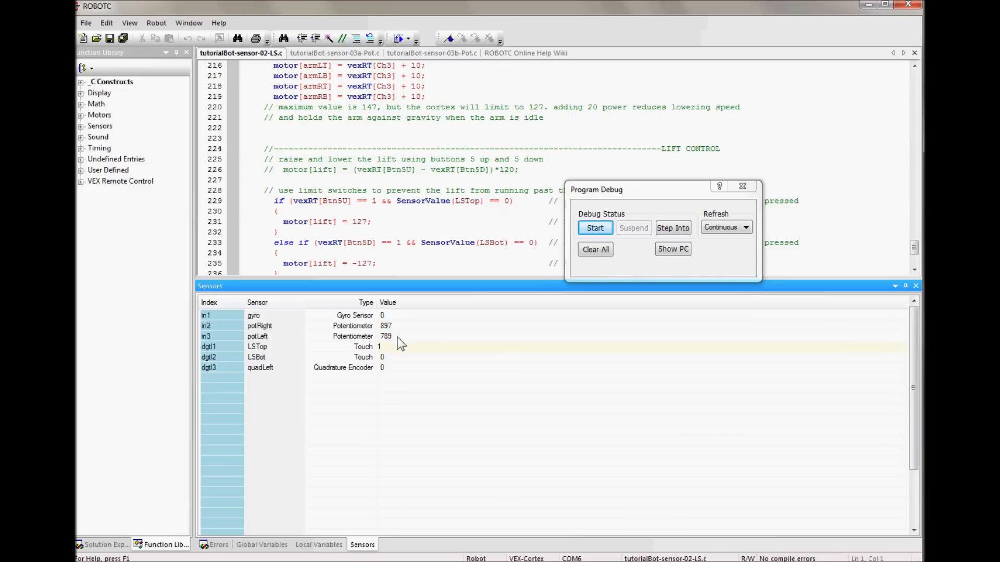
mouse_move(287, 338)
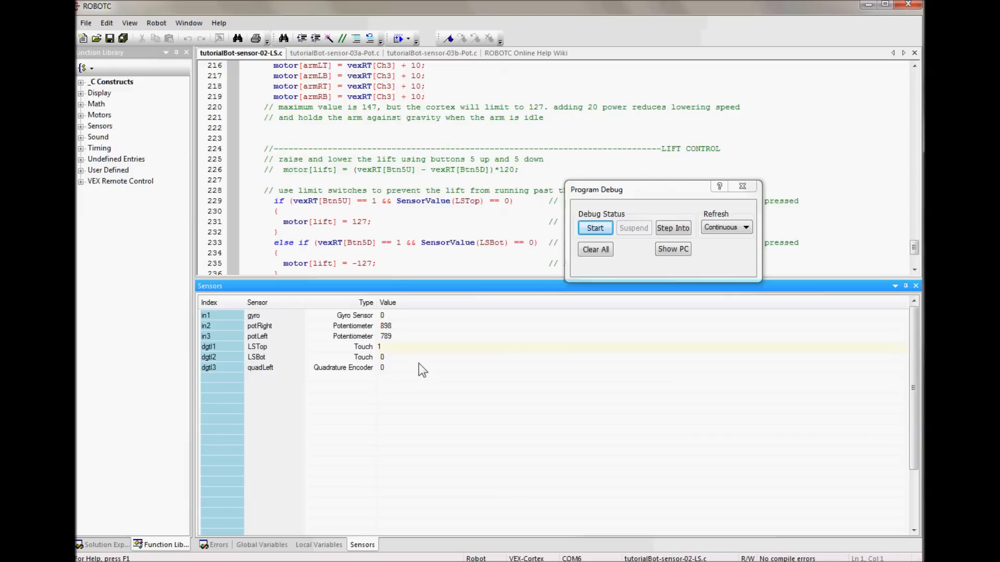
left_click(594, 228)
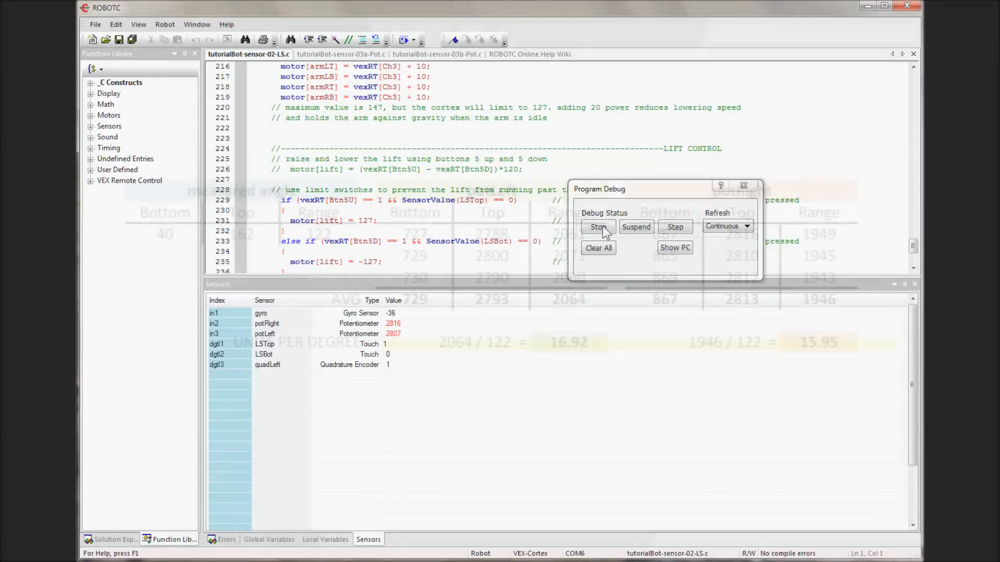
Stop the running tutorialBot-sensor-02-LS.c program in the Program Debug window.
left_click(598, 227)
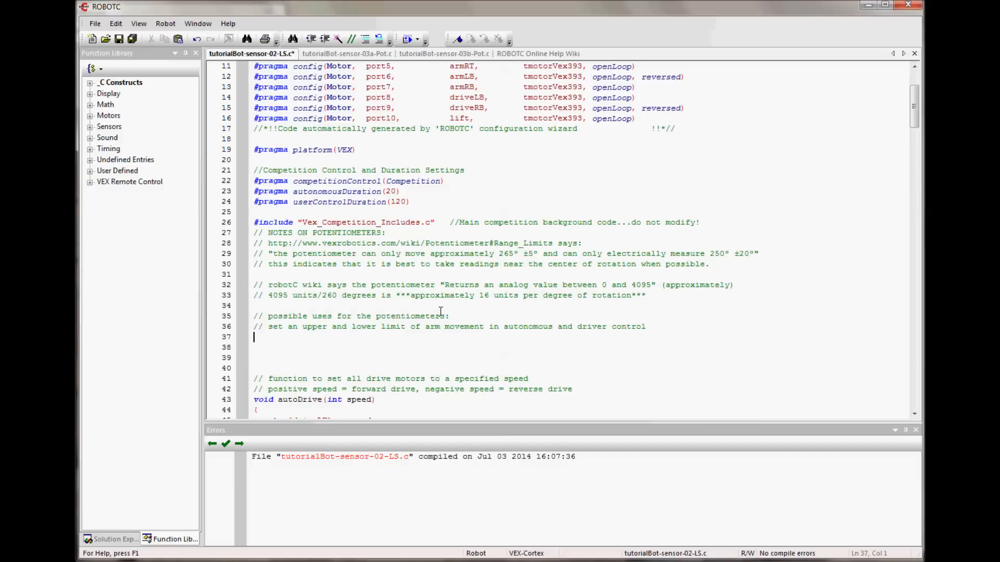
mouse_move(670, 319)
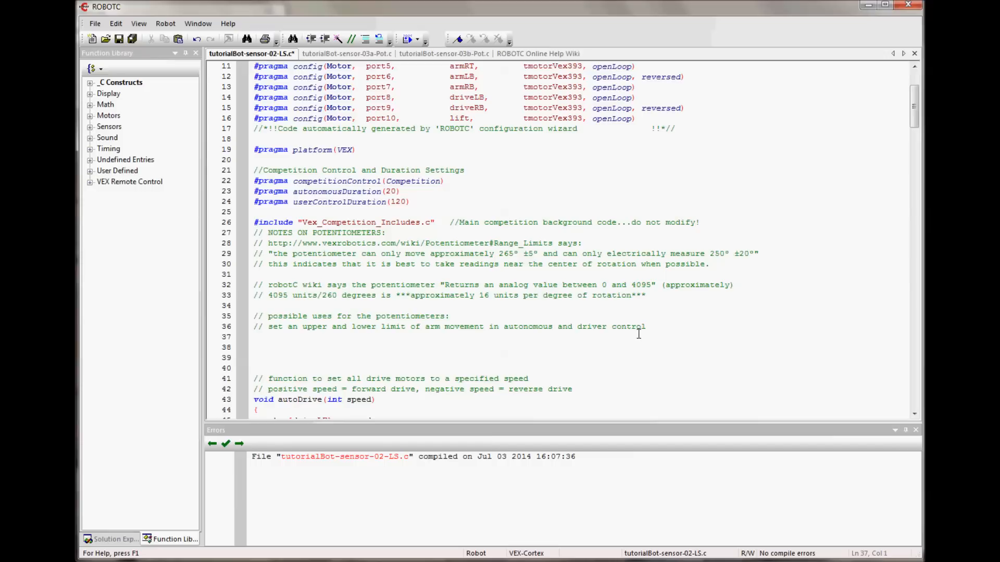
Comment two more uses: an arm height/angle autonomous function and arm-holding driver control.
type("// an autonomous function that moves the arms to a specified height or angle")
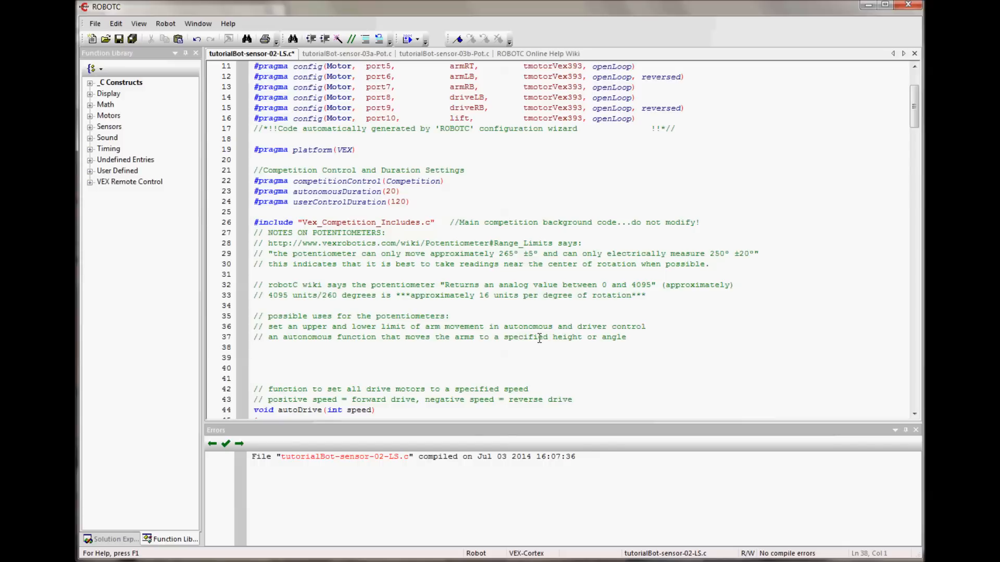
mouse_move(544, 342)
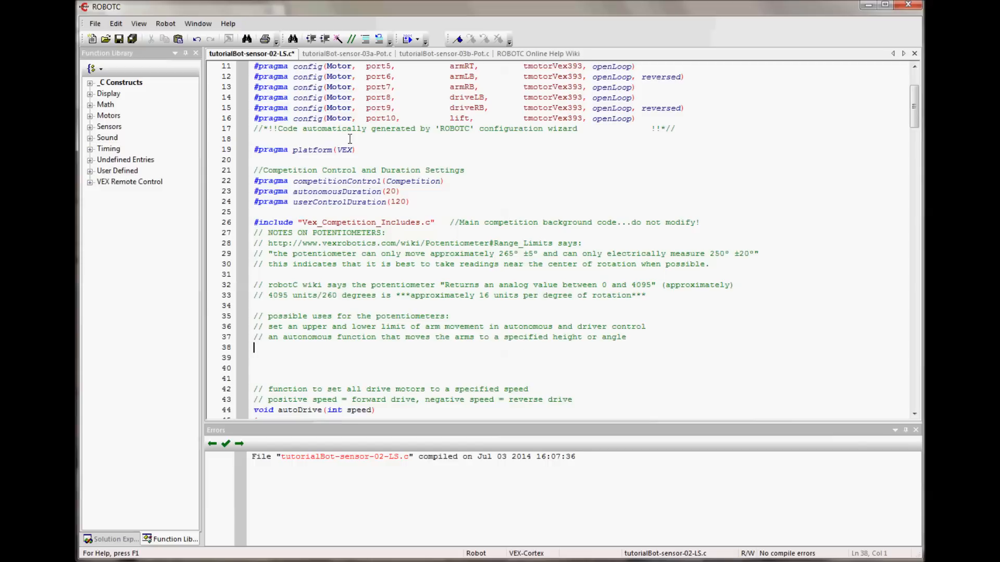
type("// driver control code that holds the arms at their last position (replaces the +20)")
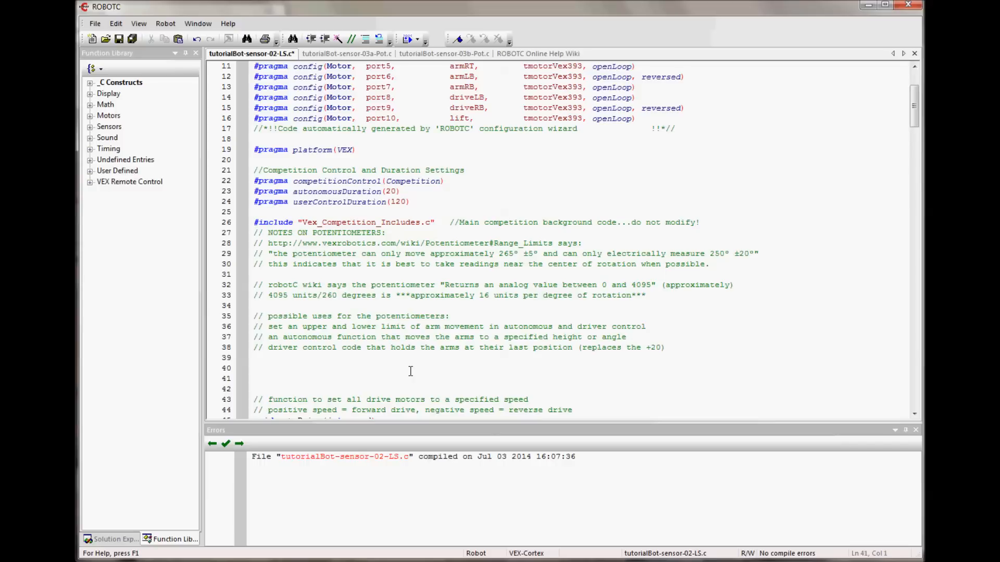
left_click(346, 54)
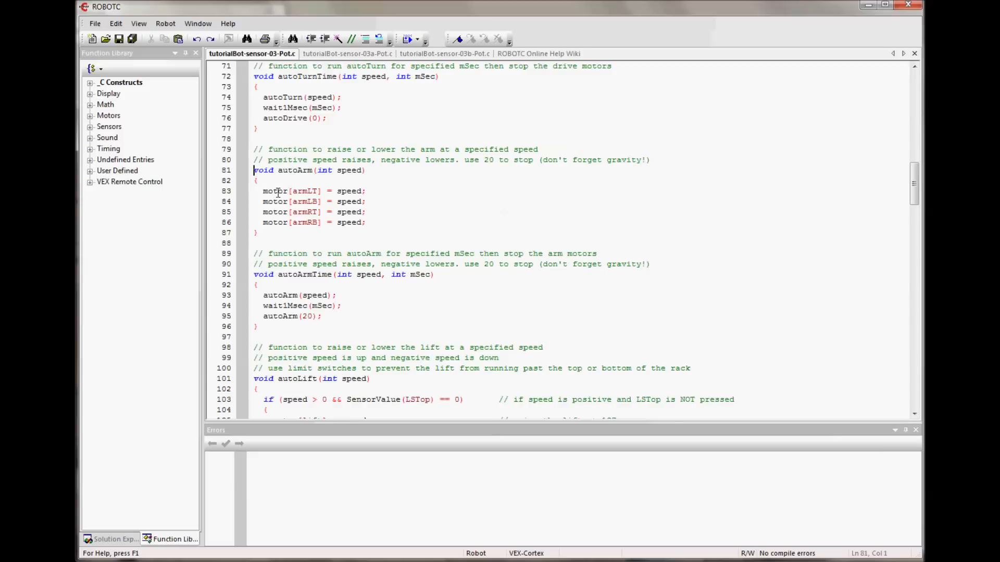
Comment autoArm as limiting arm movement based on the potentiometer value.
type("// function sets an upper and lower limit of arm movement based on potentiometer value")
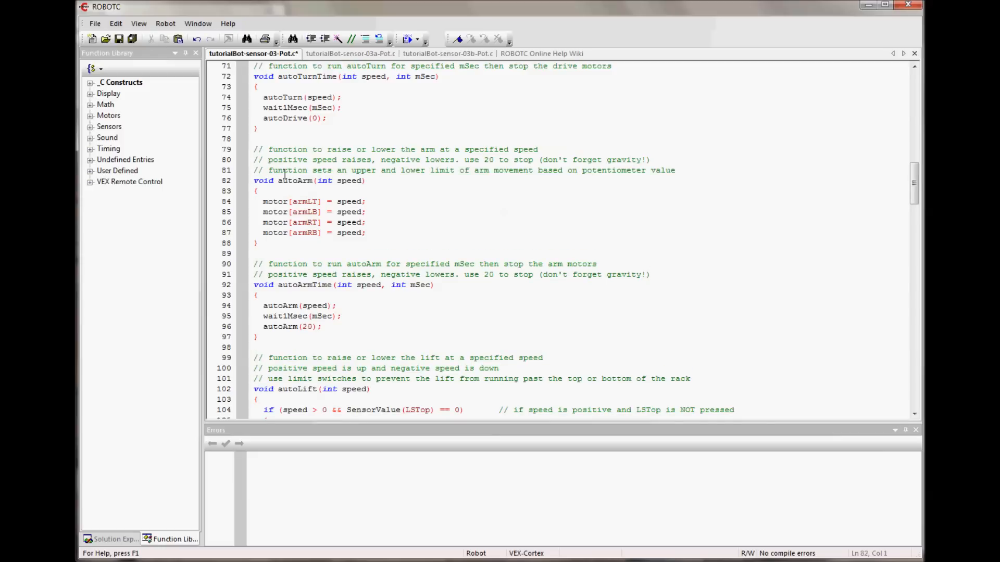
mouse_move(483, 171)
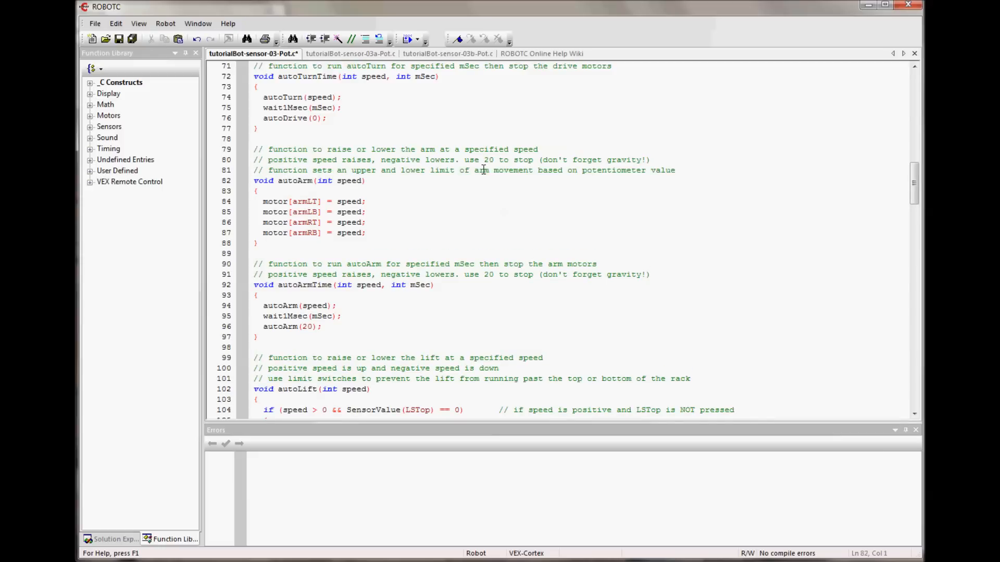
mouse_move(635, 186)
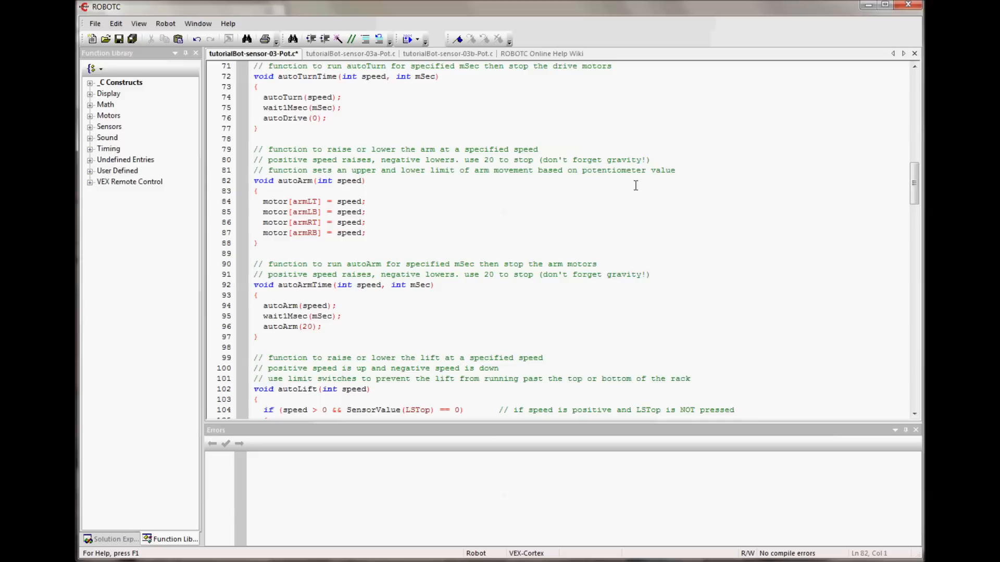
mouse_move(284, 194)
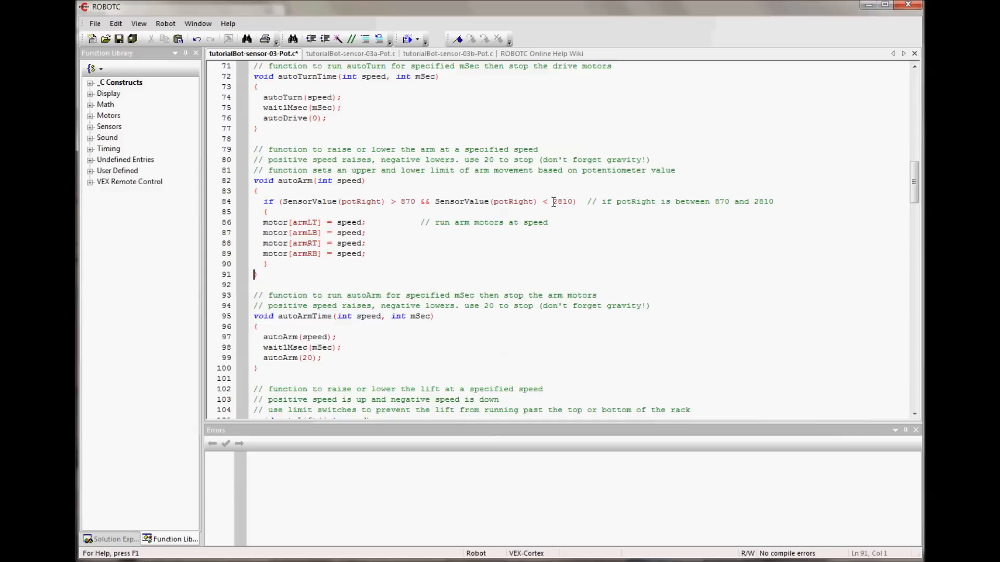
mouse_move(349, 215)
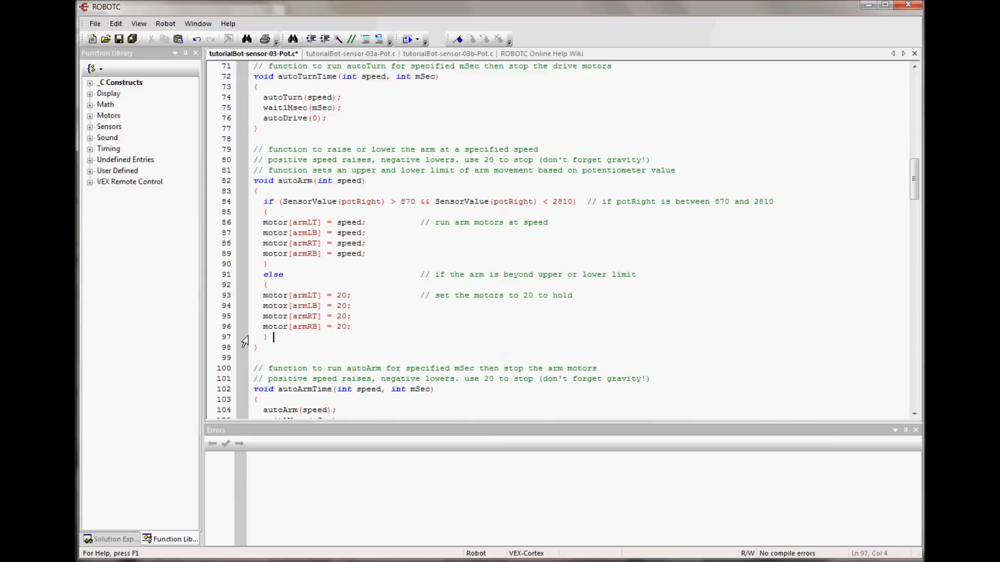
mouse_move(554, 274)
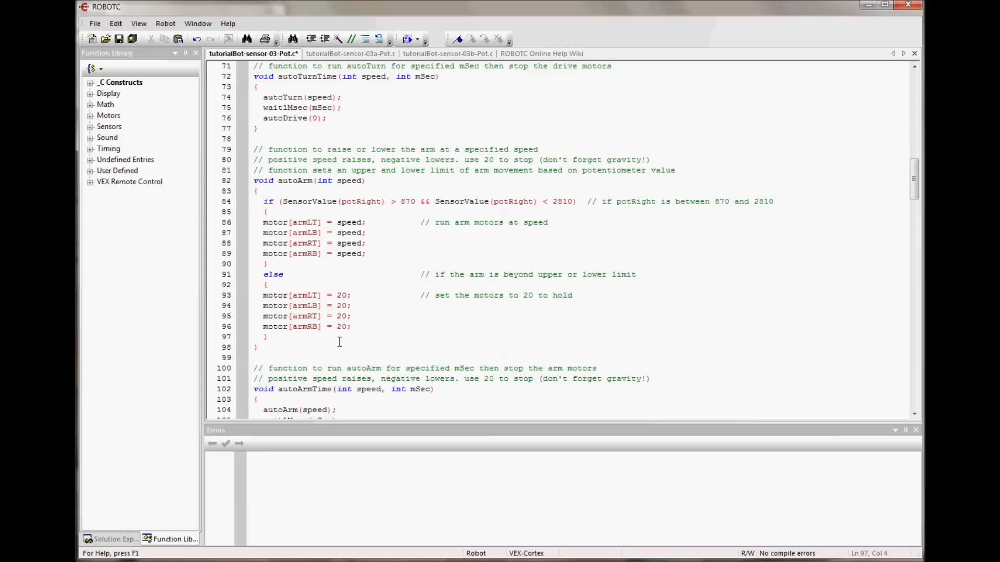
mouse_move(340, 317)
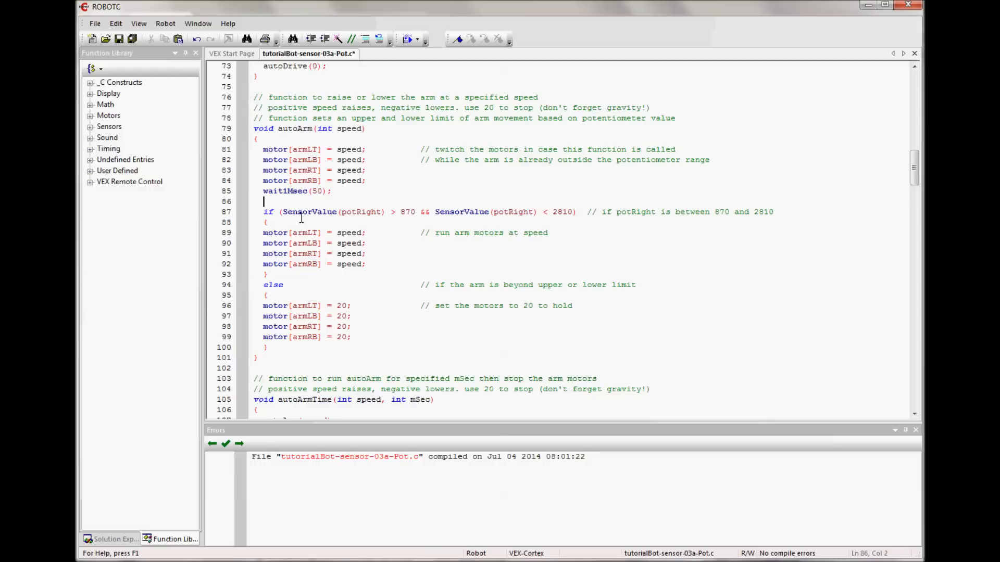
mouse_move(358, 213)
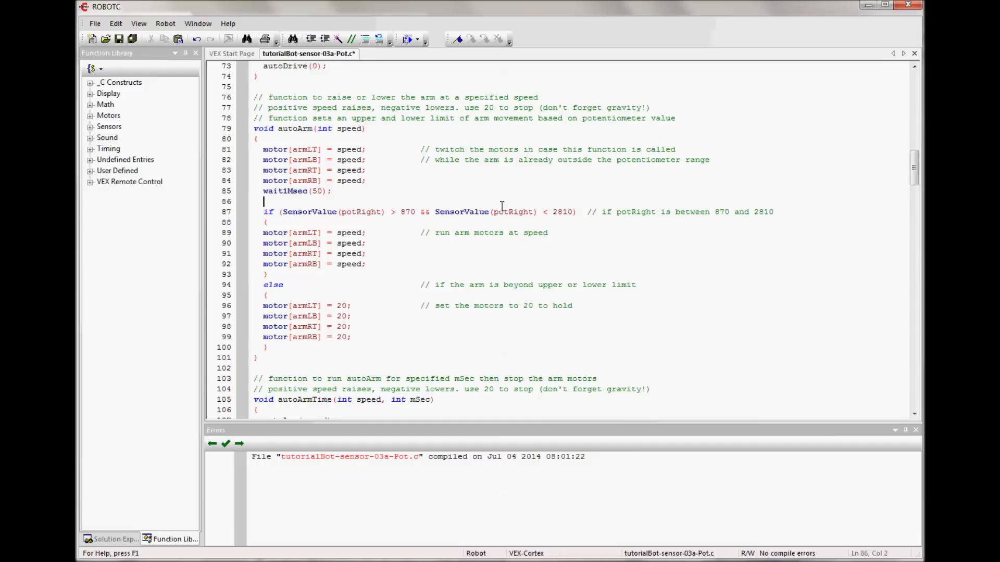
mouse_move(495, 193)
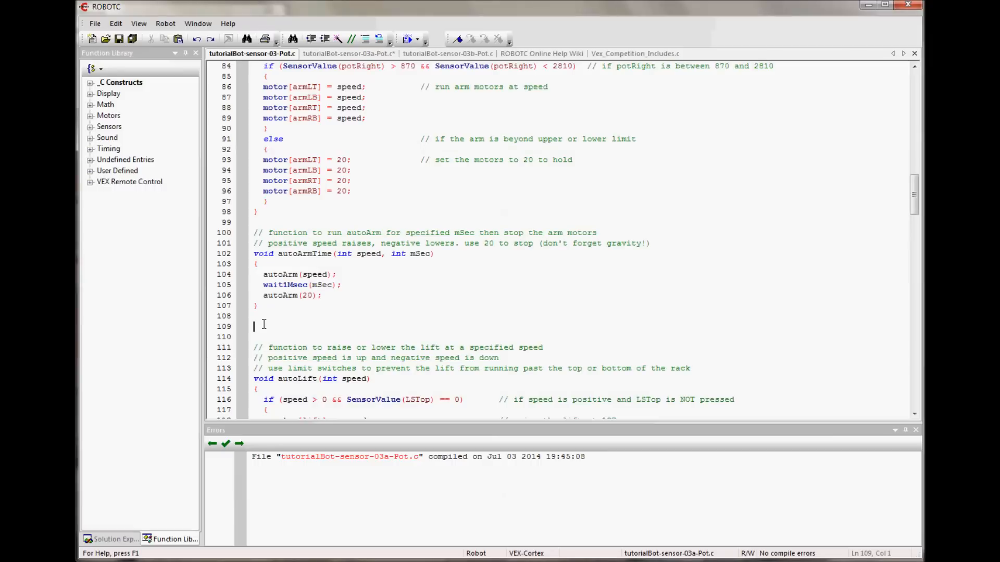
Comment the height function with values 2810 max, 2000 score, 870 ground.
type("// an autonomous function that moves the arms to a specified height in potientiometer value")
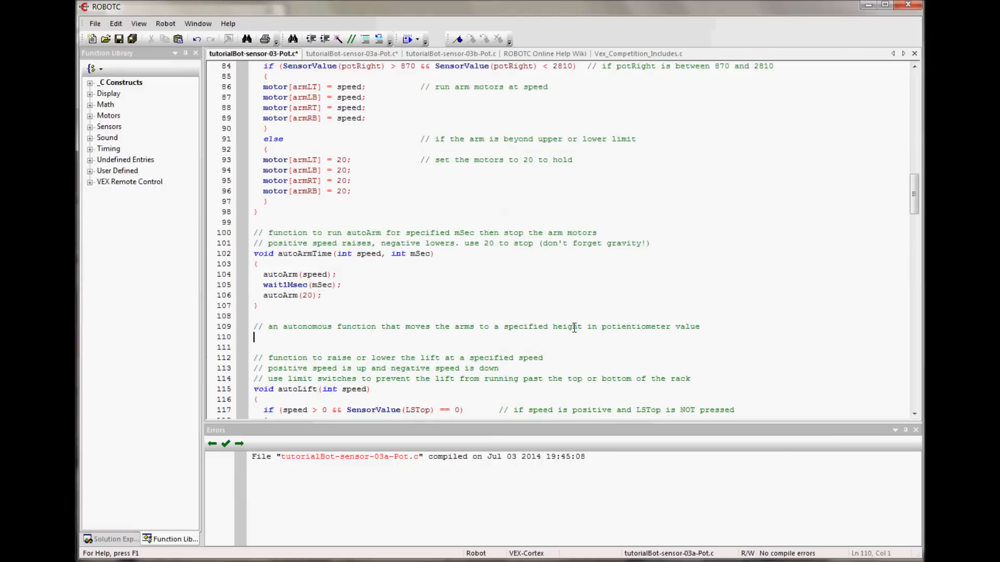
mouse_move(698, 333)
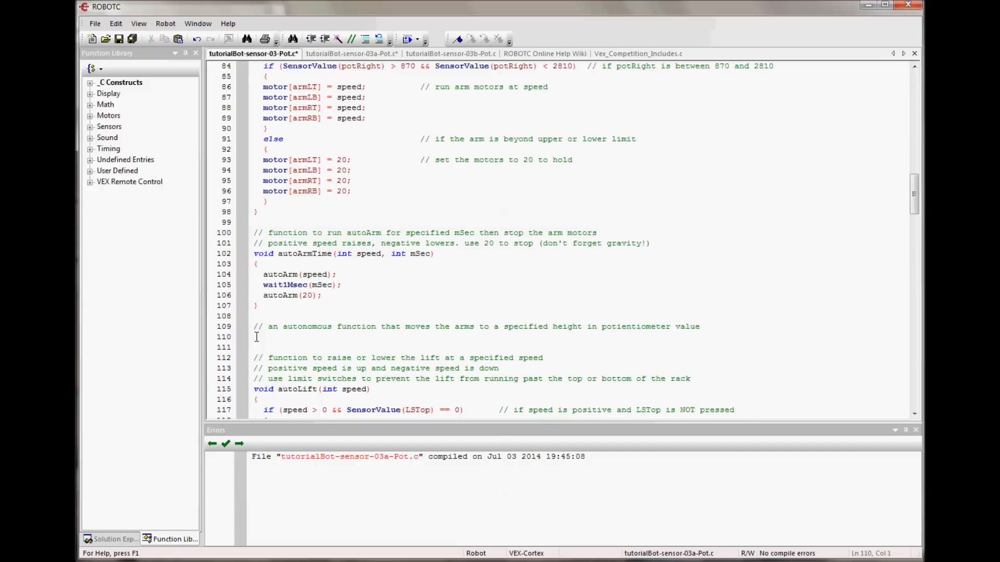
type("// 2810 = 38\" (max height), 2000 = 25\" (score height), 870 = 0\" (arm on the ground)")
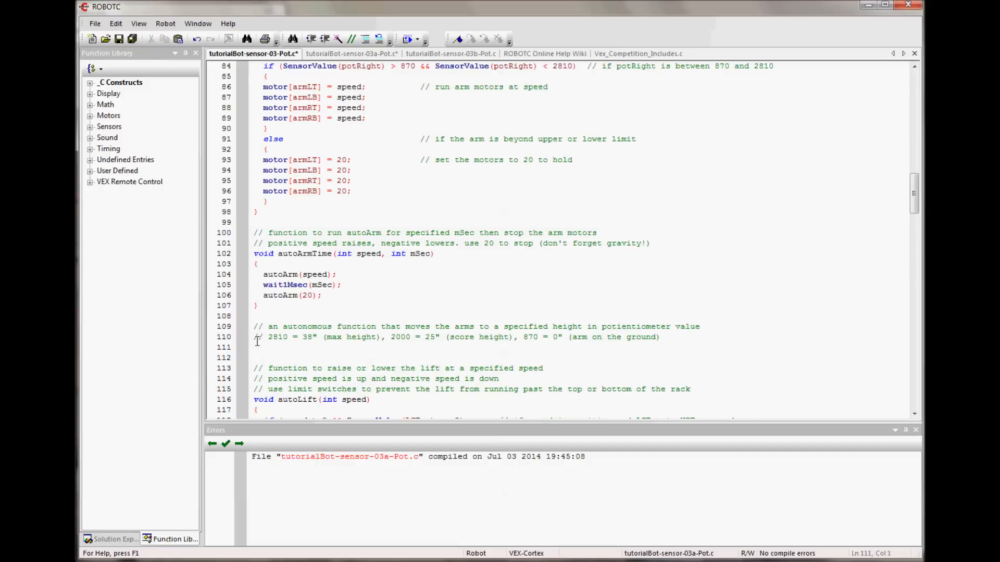
mouse_move(491, 344)
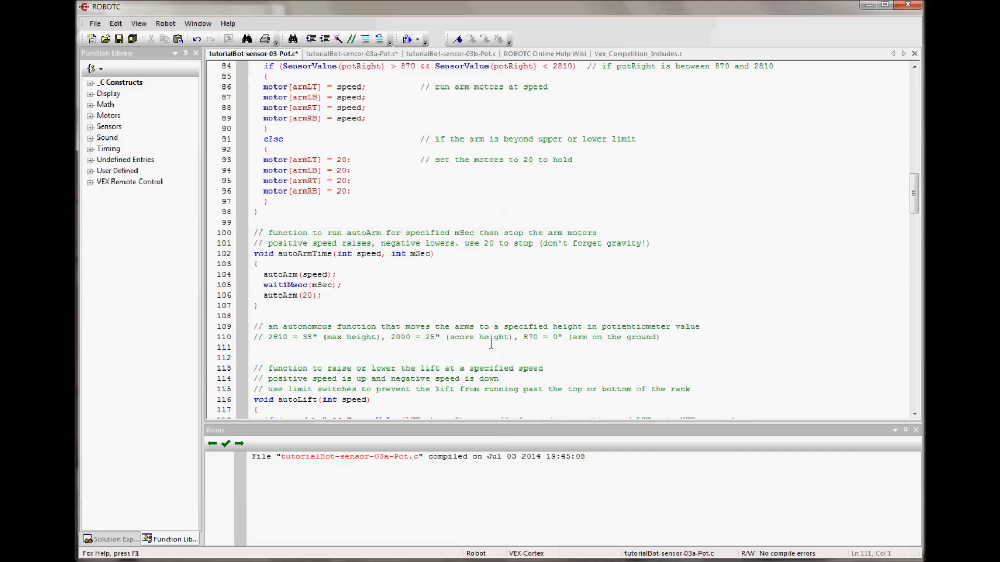
left_click(255, 347)
type("void autoArmHeight(int height)")
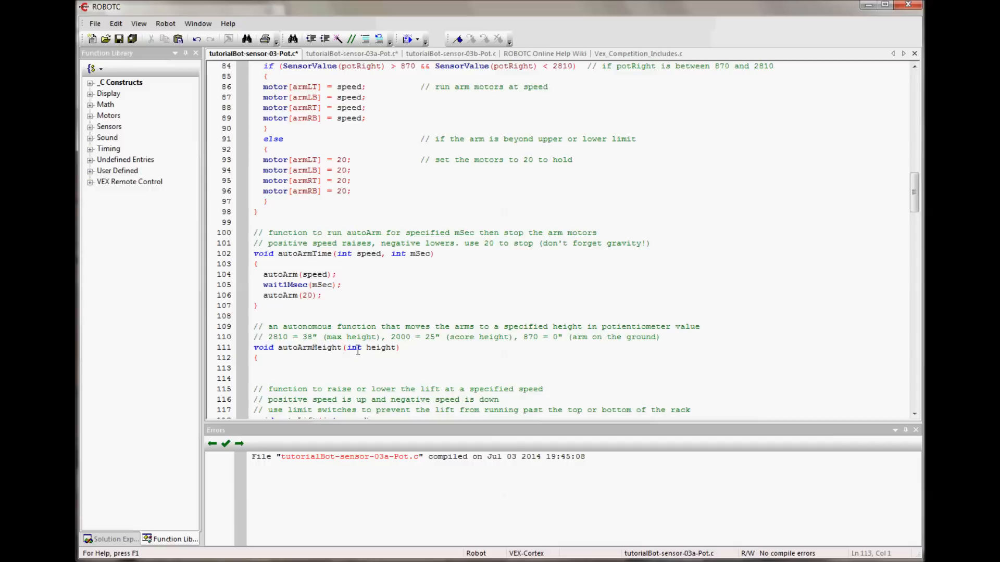
mouse_move(376, 346)
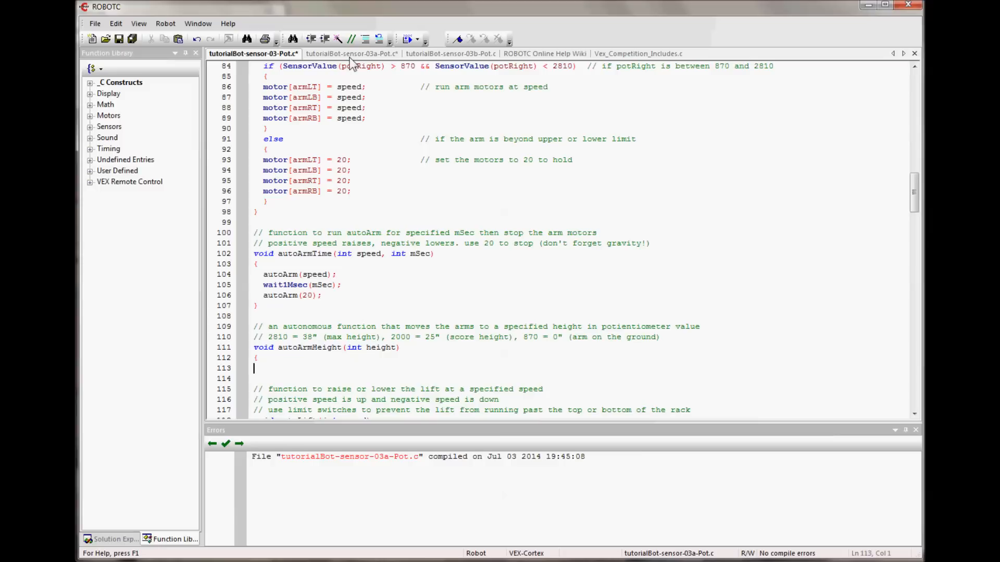
Write autoArmHeight: capture potRight, raise at 100 or lower at -80, then hold at 20.
type("int currentHeight = SensorValue(potRight);  // capture the value of the potentiometer")
left_click(580, 378)
type("if (height - currentHeight > 0)             // determine whether to move up or down")
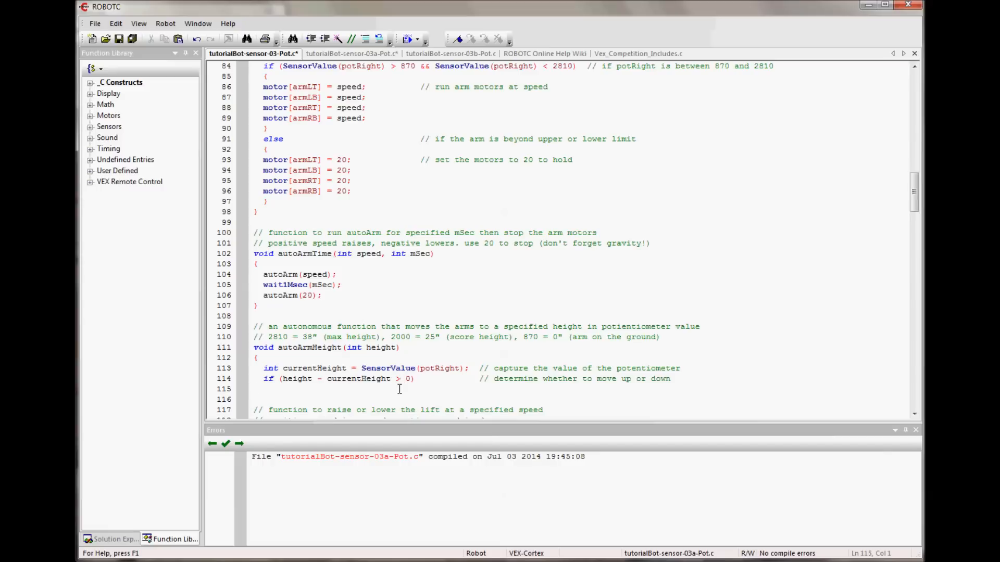
left_click(254, 389)
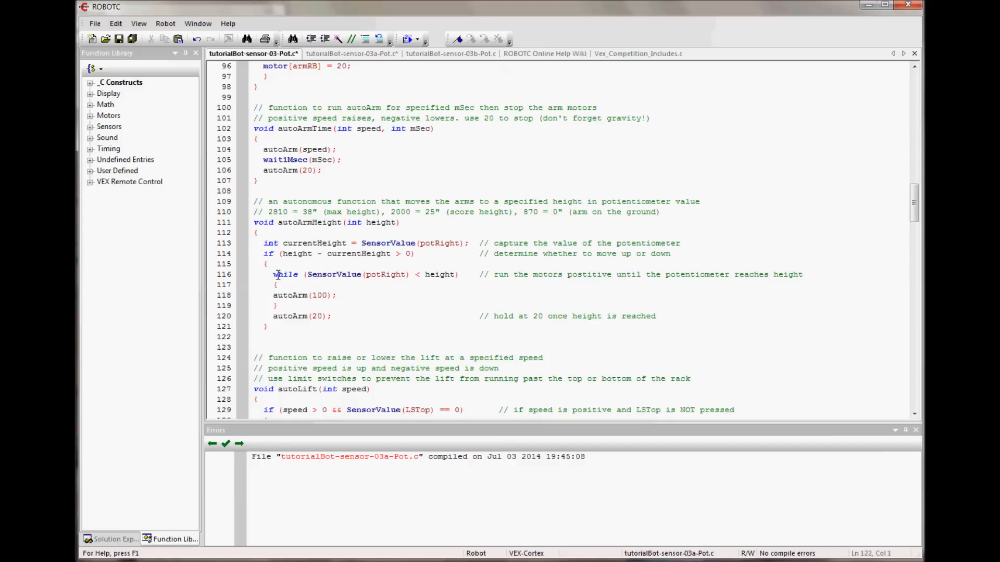
mouse_move(366, 281)
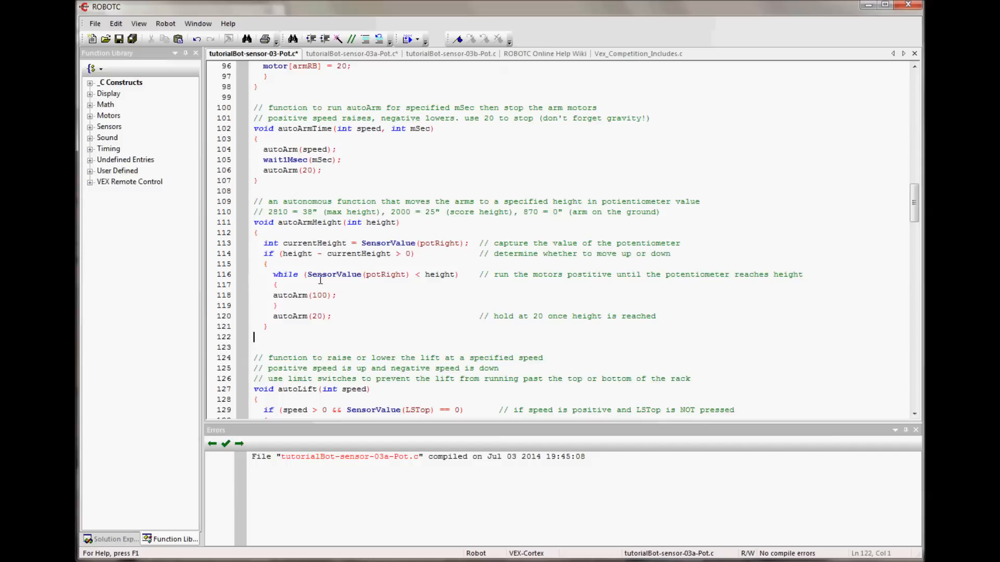
mouse_move(436, 286)
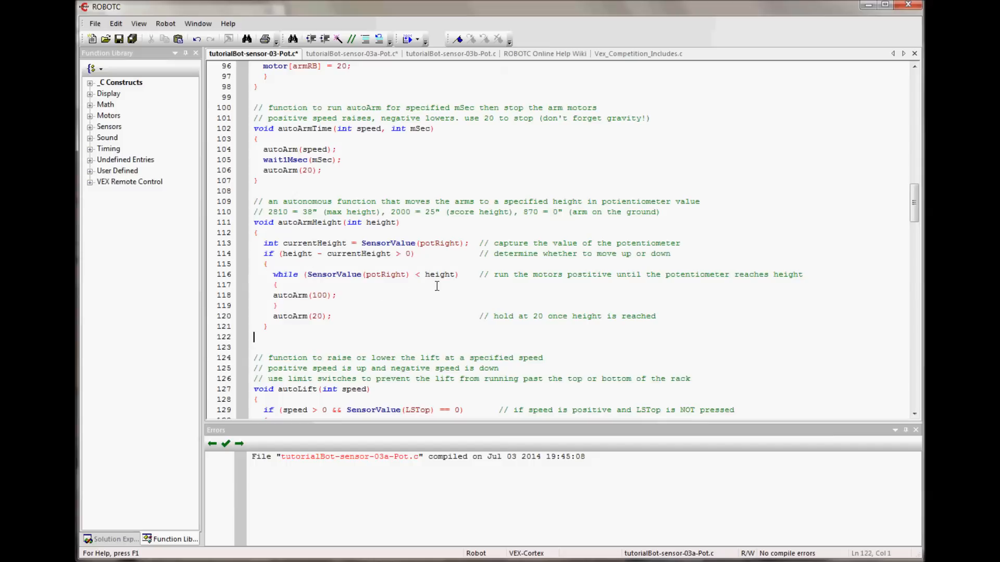
mouse_move(330, 317)
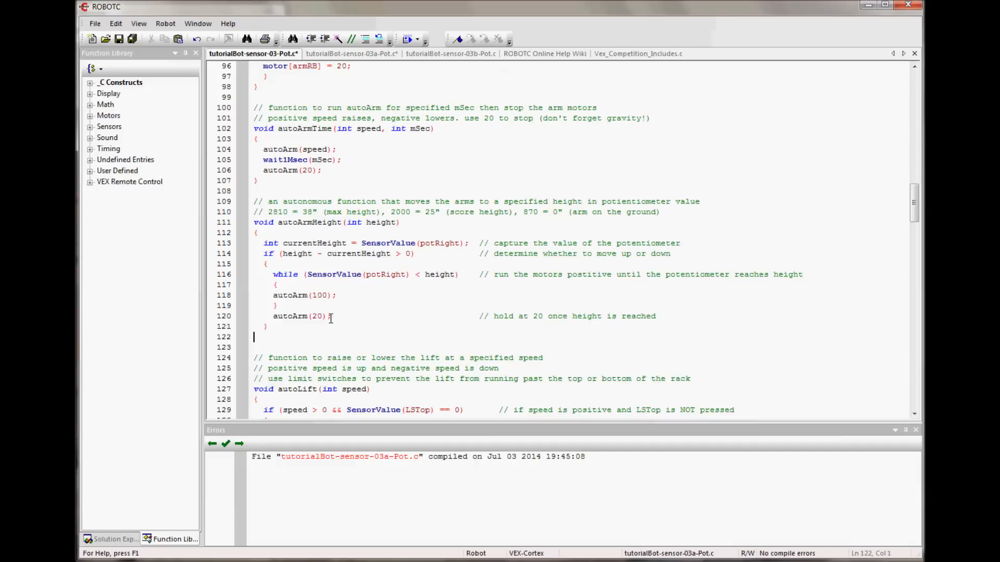
left_click(318, 315)
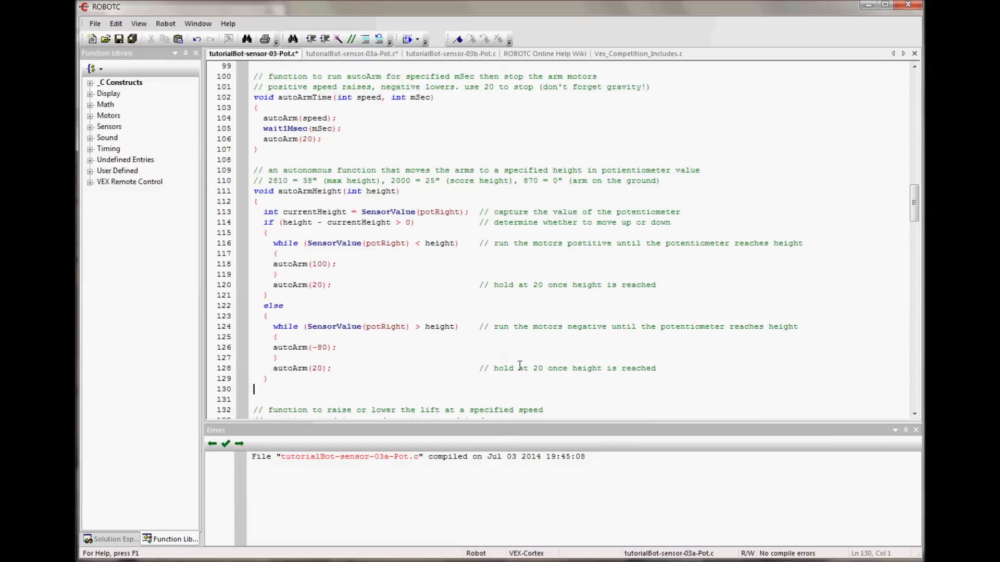
type("}")
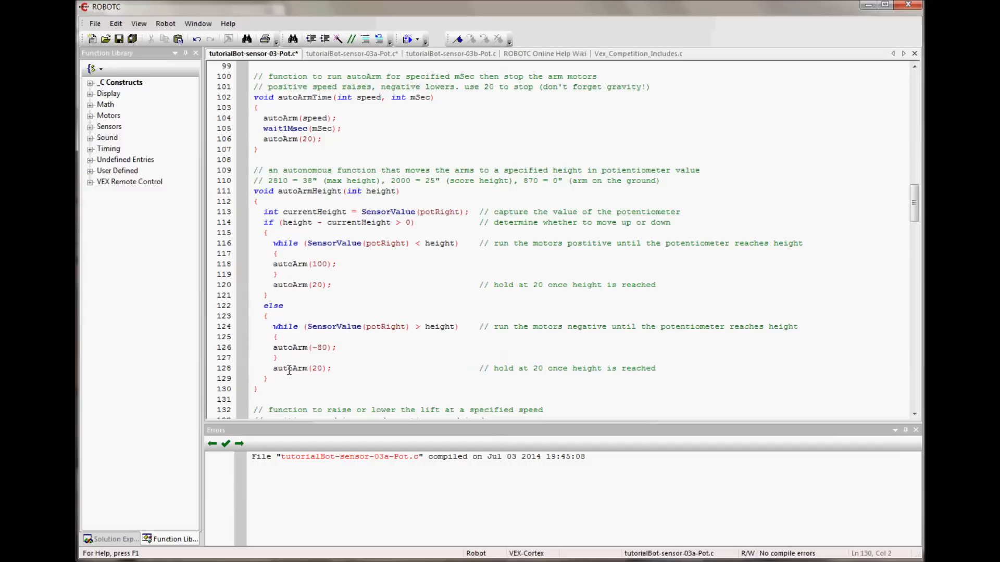
mouse_move(369, 190)
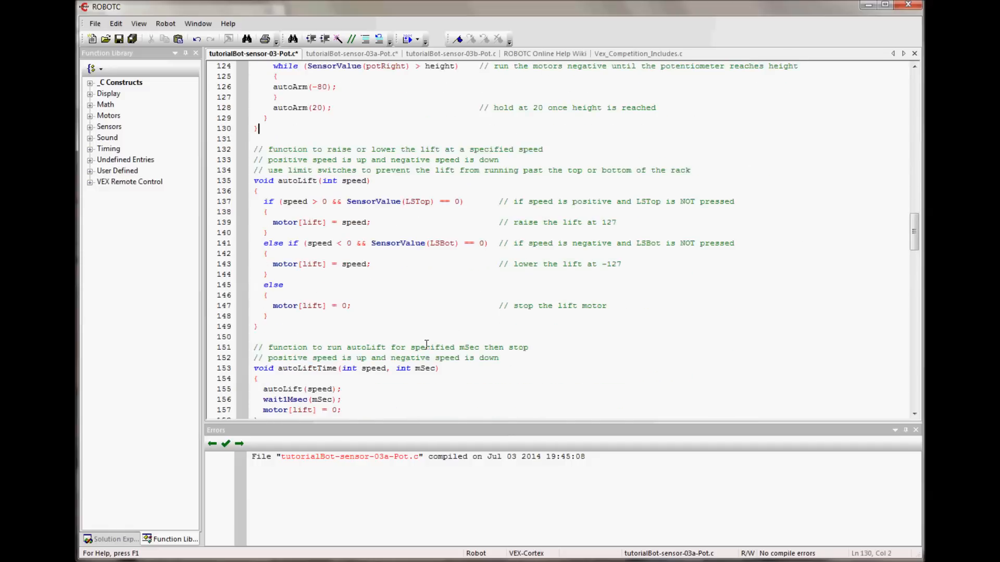
scroll("down", 3)
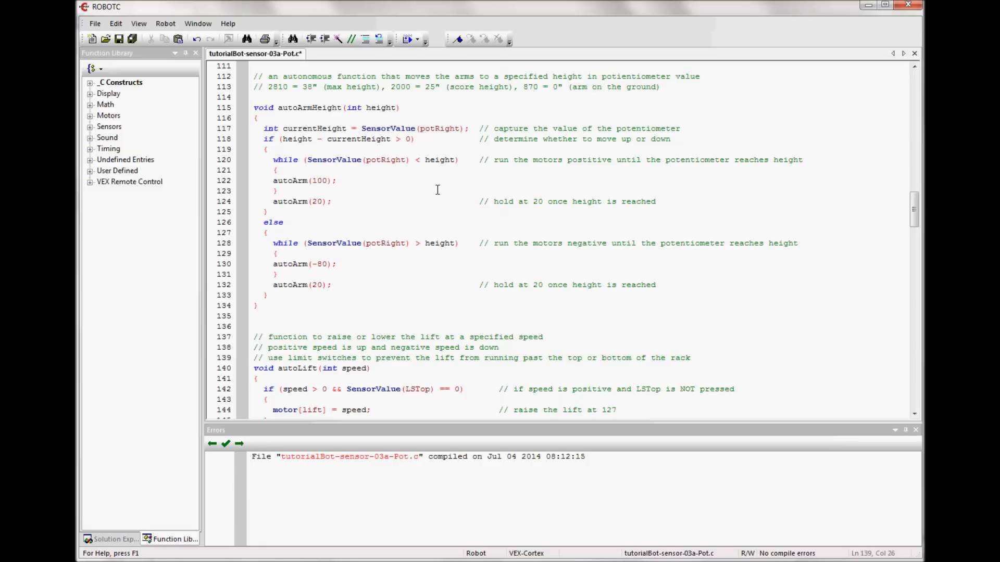
mouse_move(338, 245)
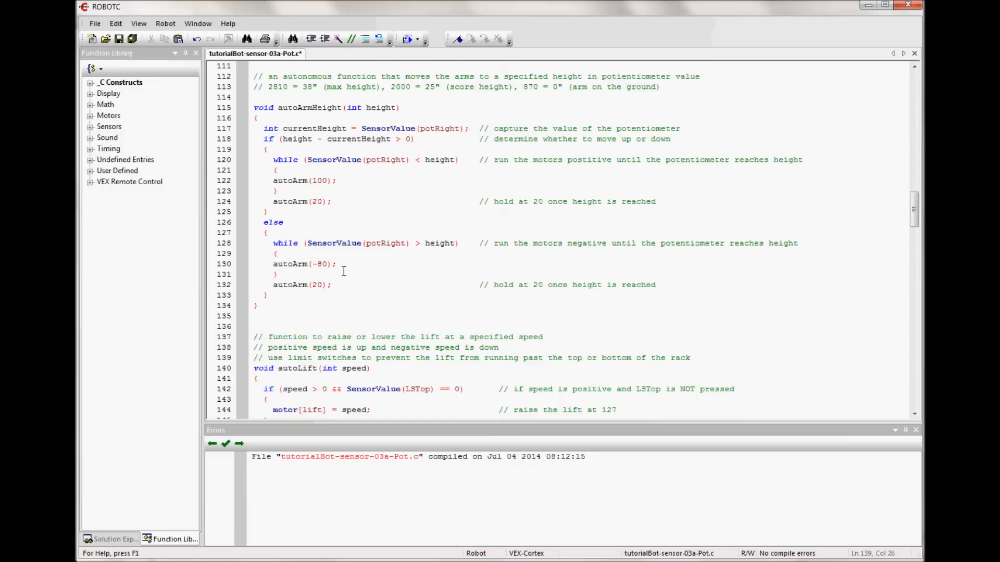
mouse_move(311, 264)
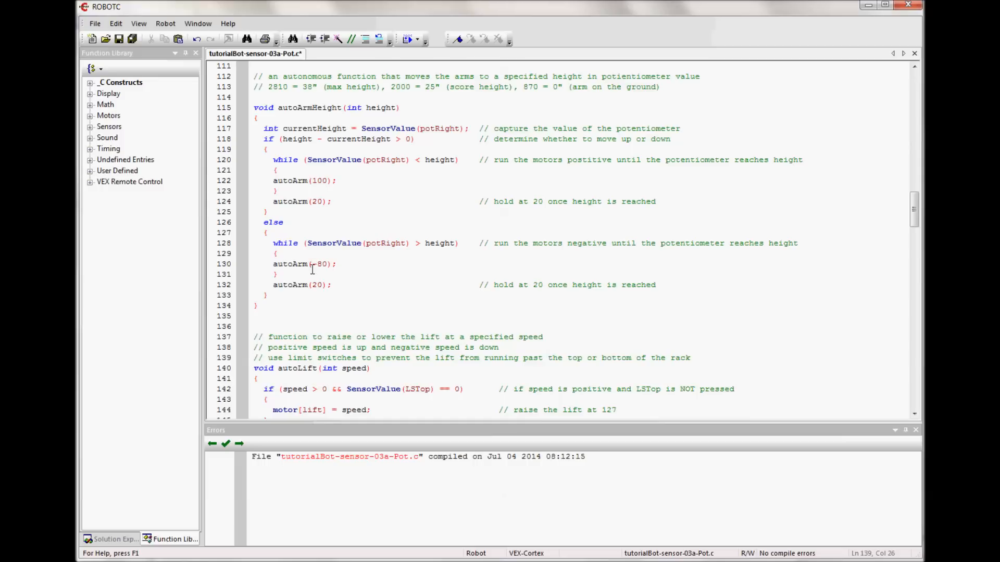
Retype the 80 in autoArm(-80) to lower the downward speed, now reading -4.
double_click(321, 264)
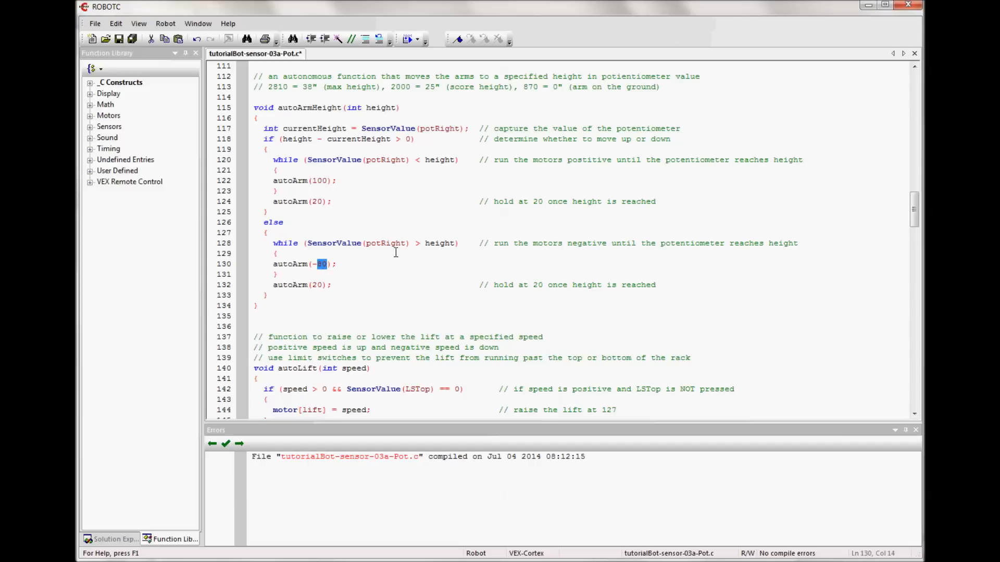
type("4")
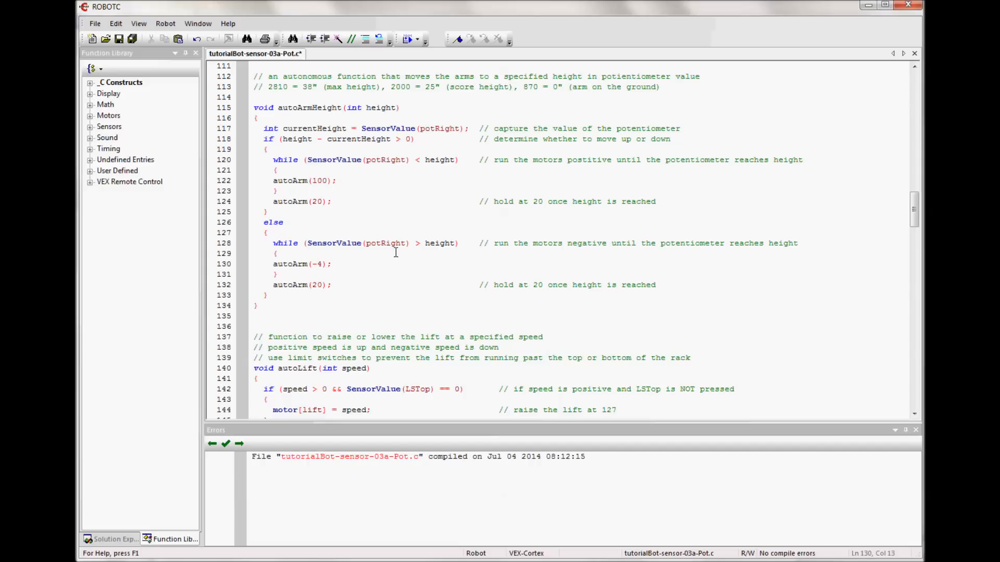